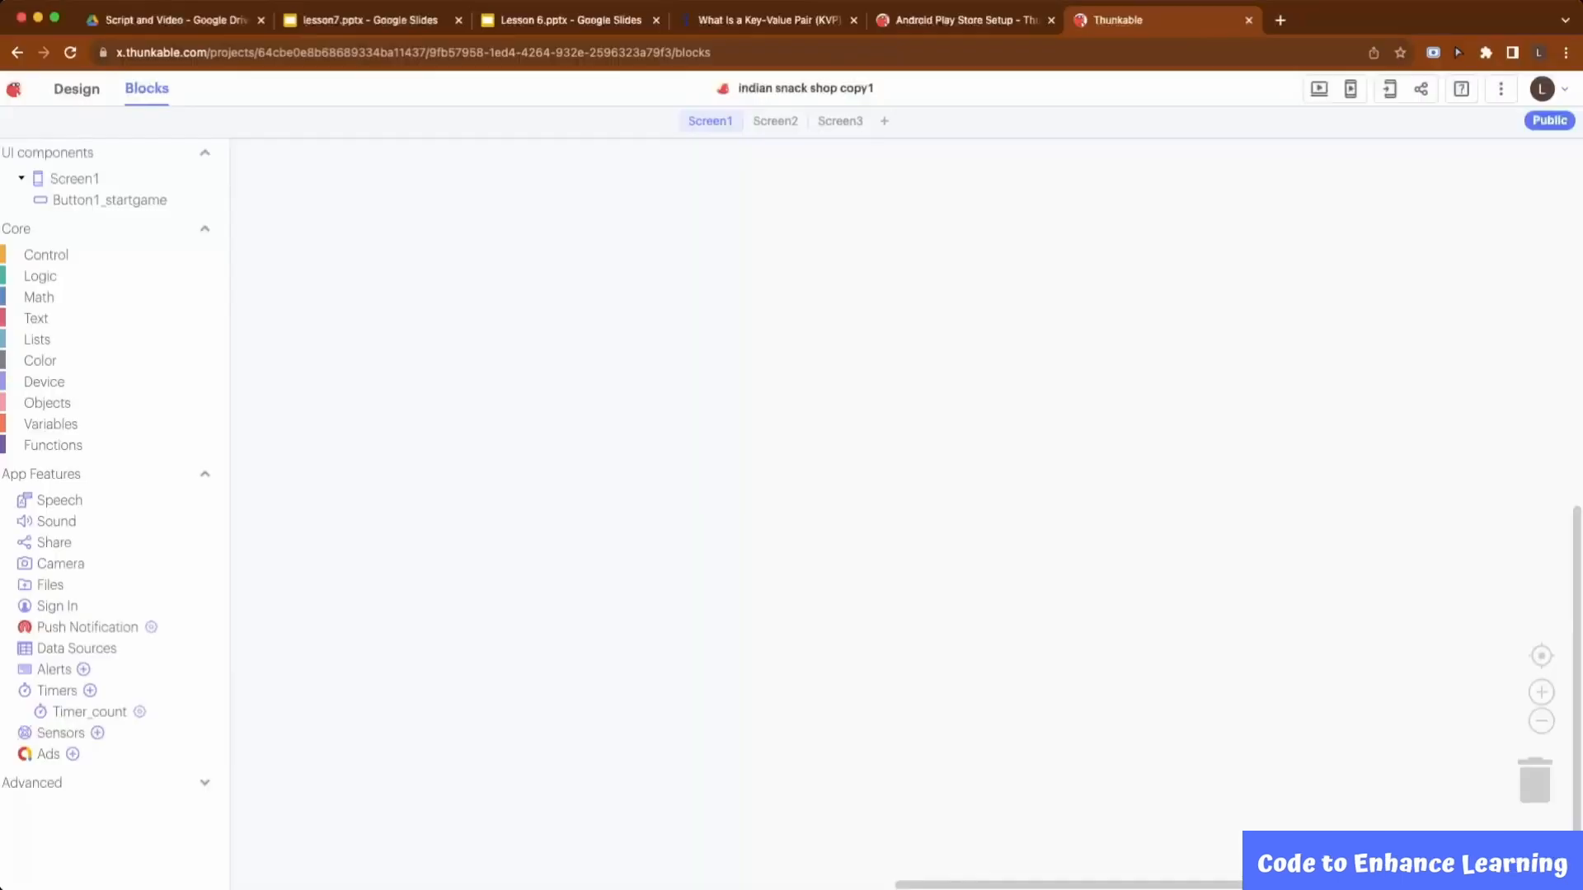
# - On Screen1 open, set Button1_startgame Background Color to orange
pyautogui.click(109, 199)
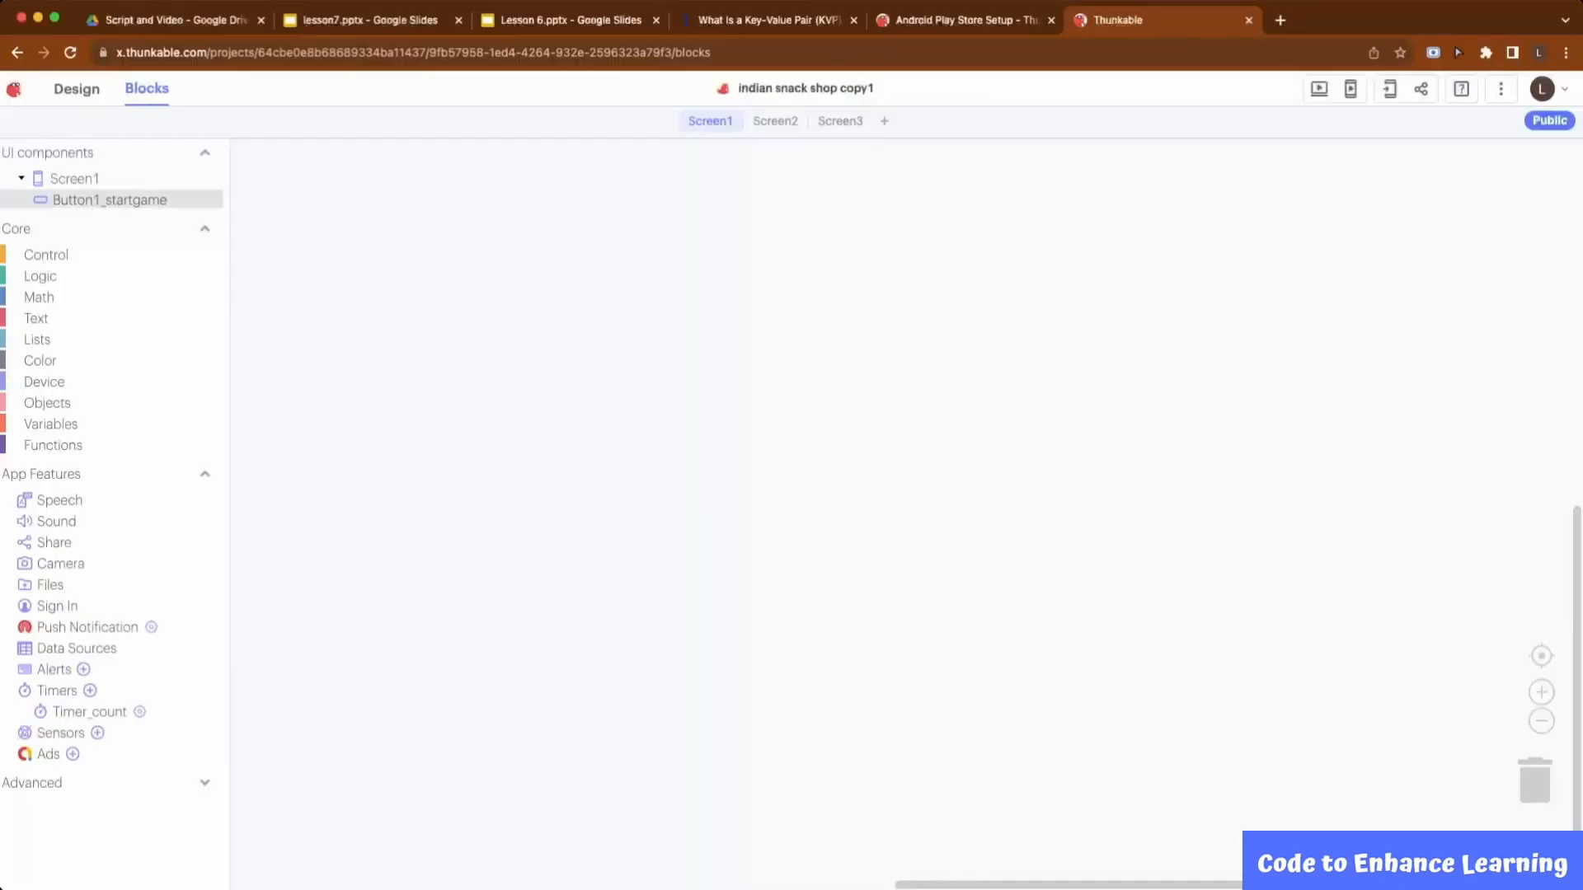
pyautogui.click(75, 178)
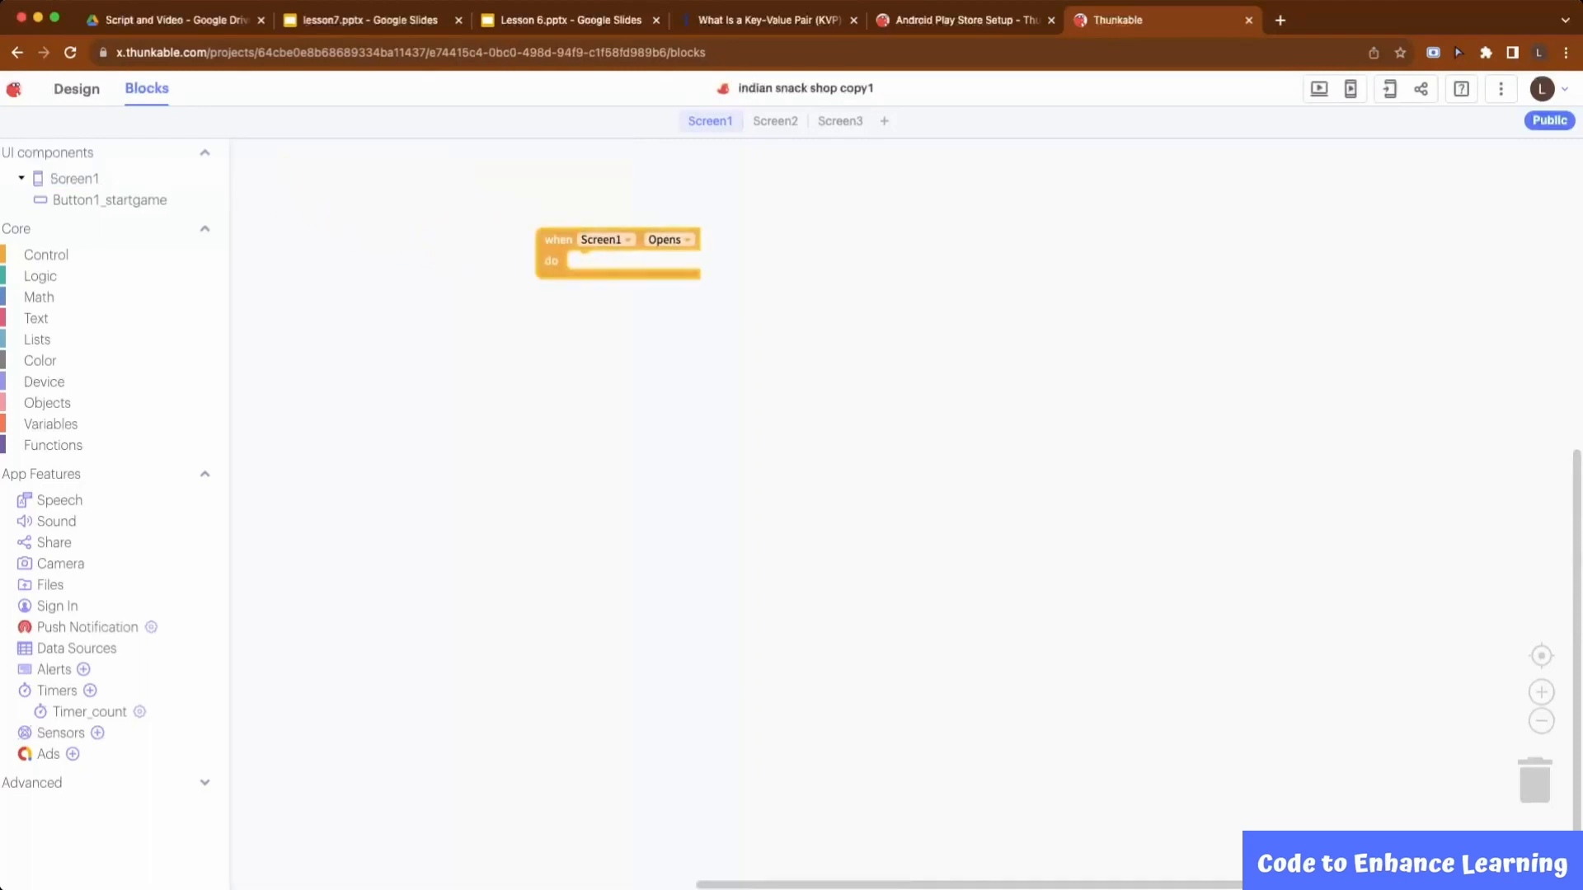
pyautogui.click(109, 200)
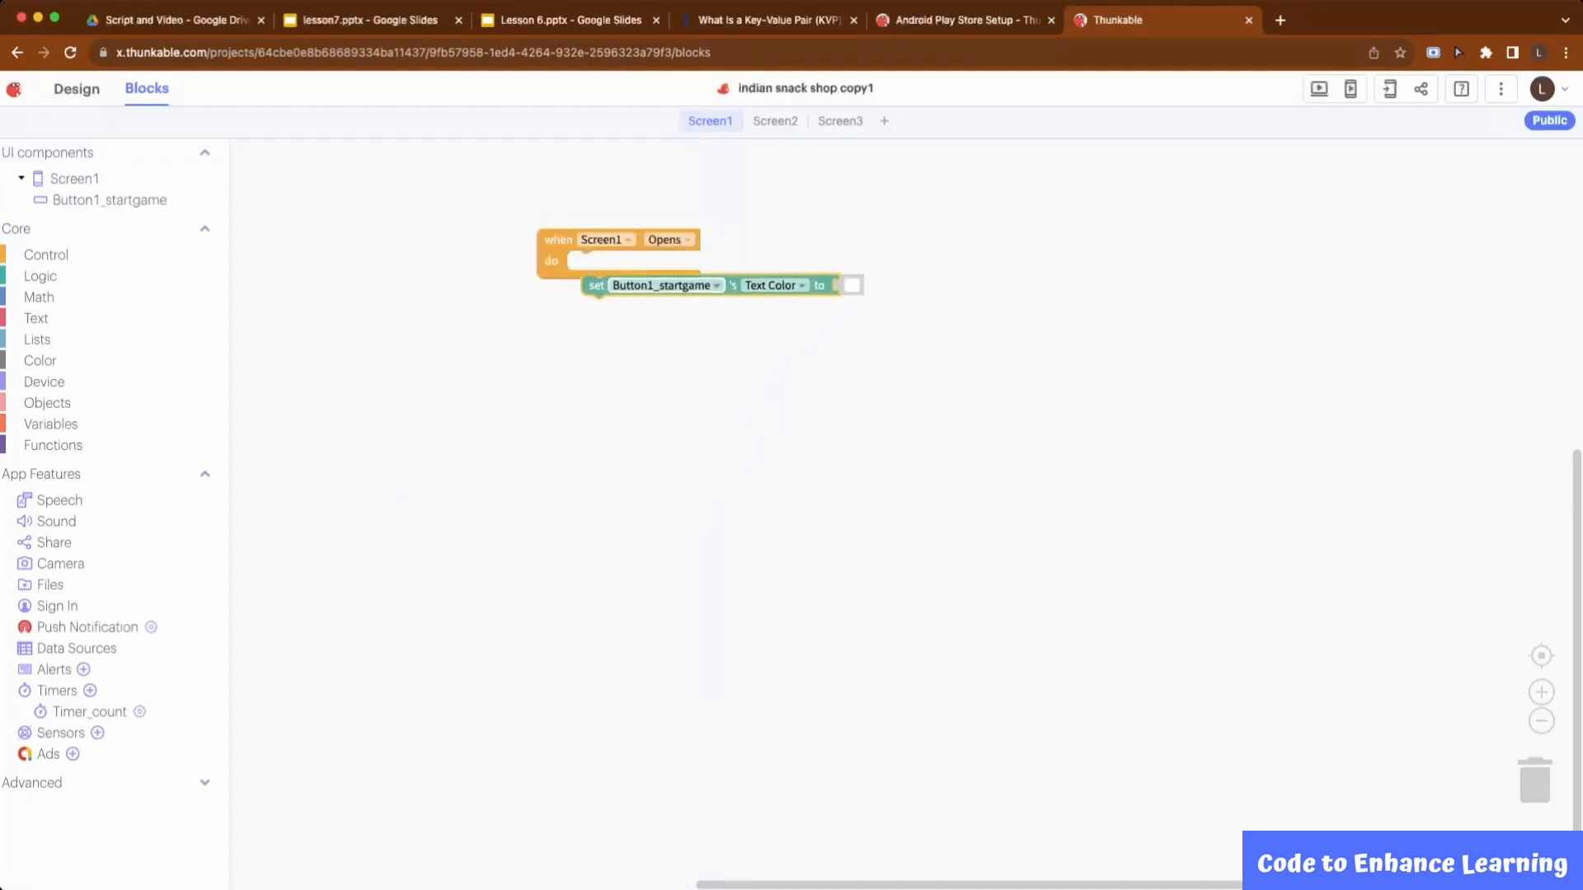
pyautogui.click(773, 286)
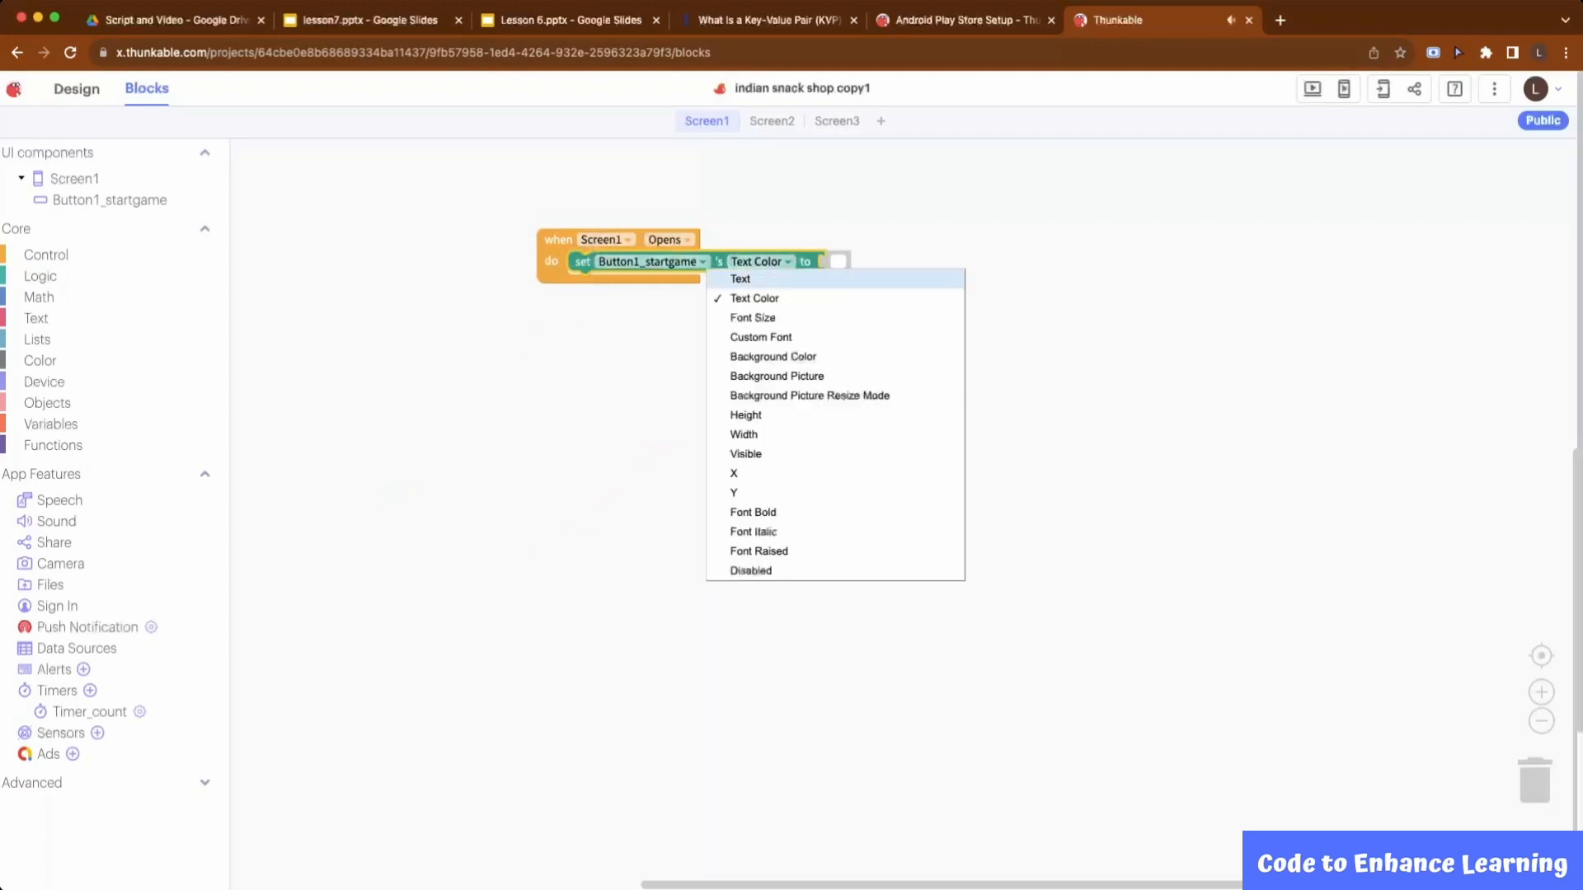
pyautogui.click(772, 356)
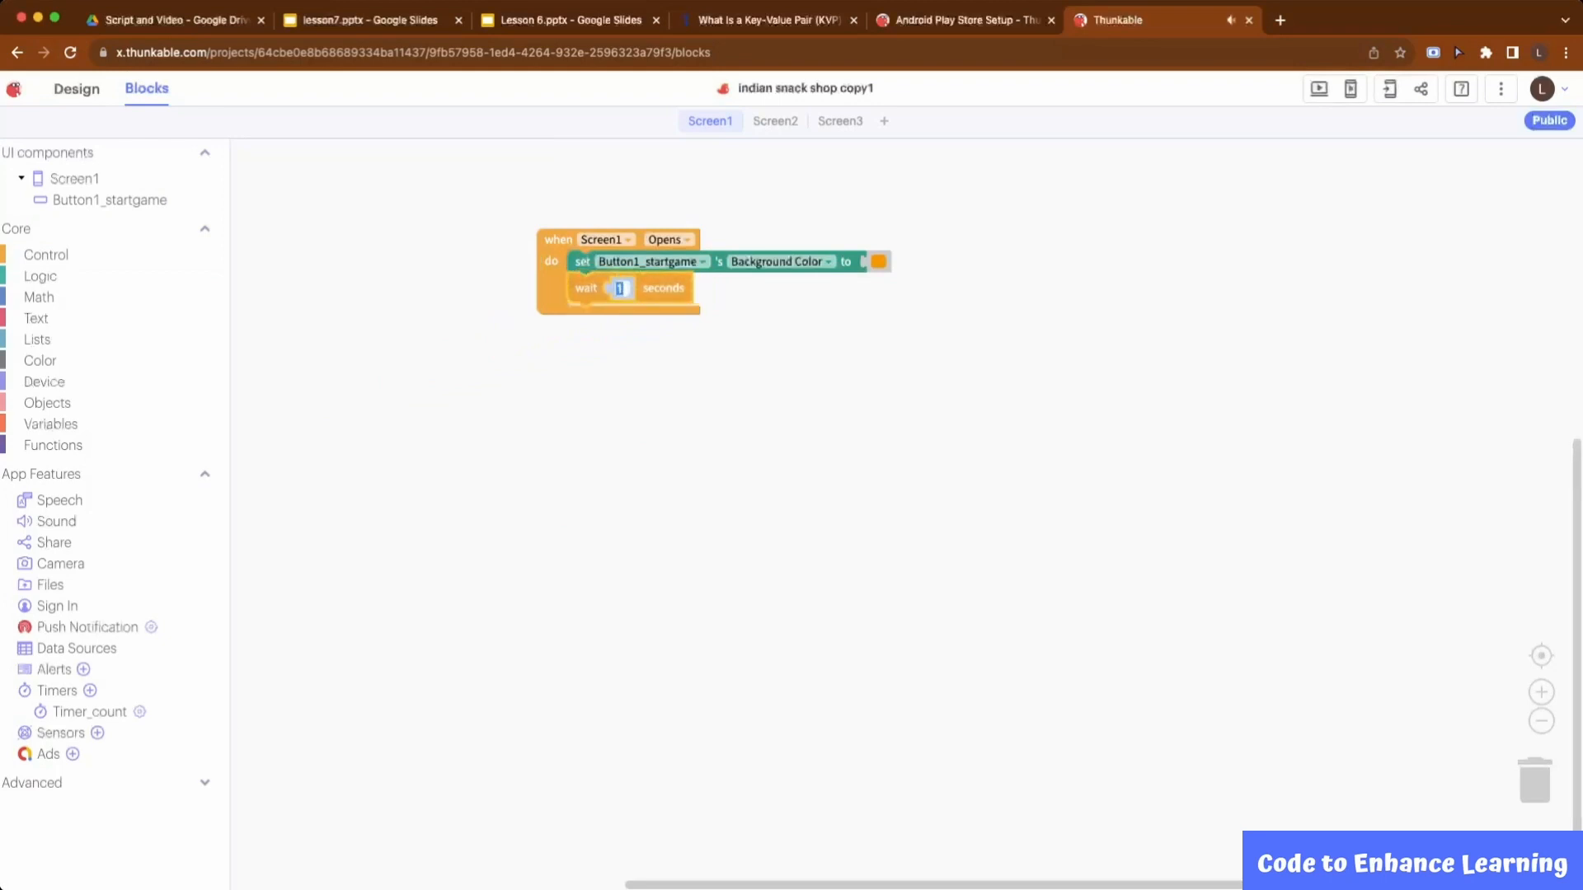
# - Add a wait of 0.5 seconds, then duplicate the colour block (pink) and the wait block
pyautogui.write('0')
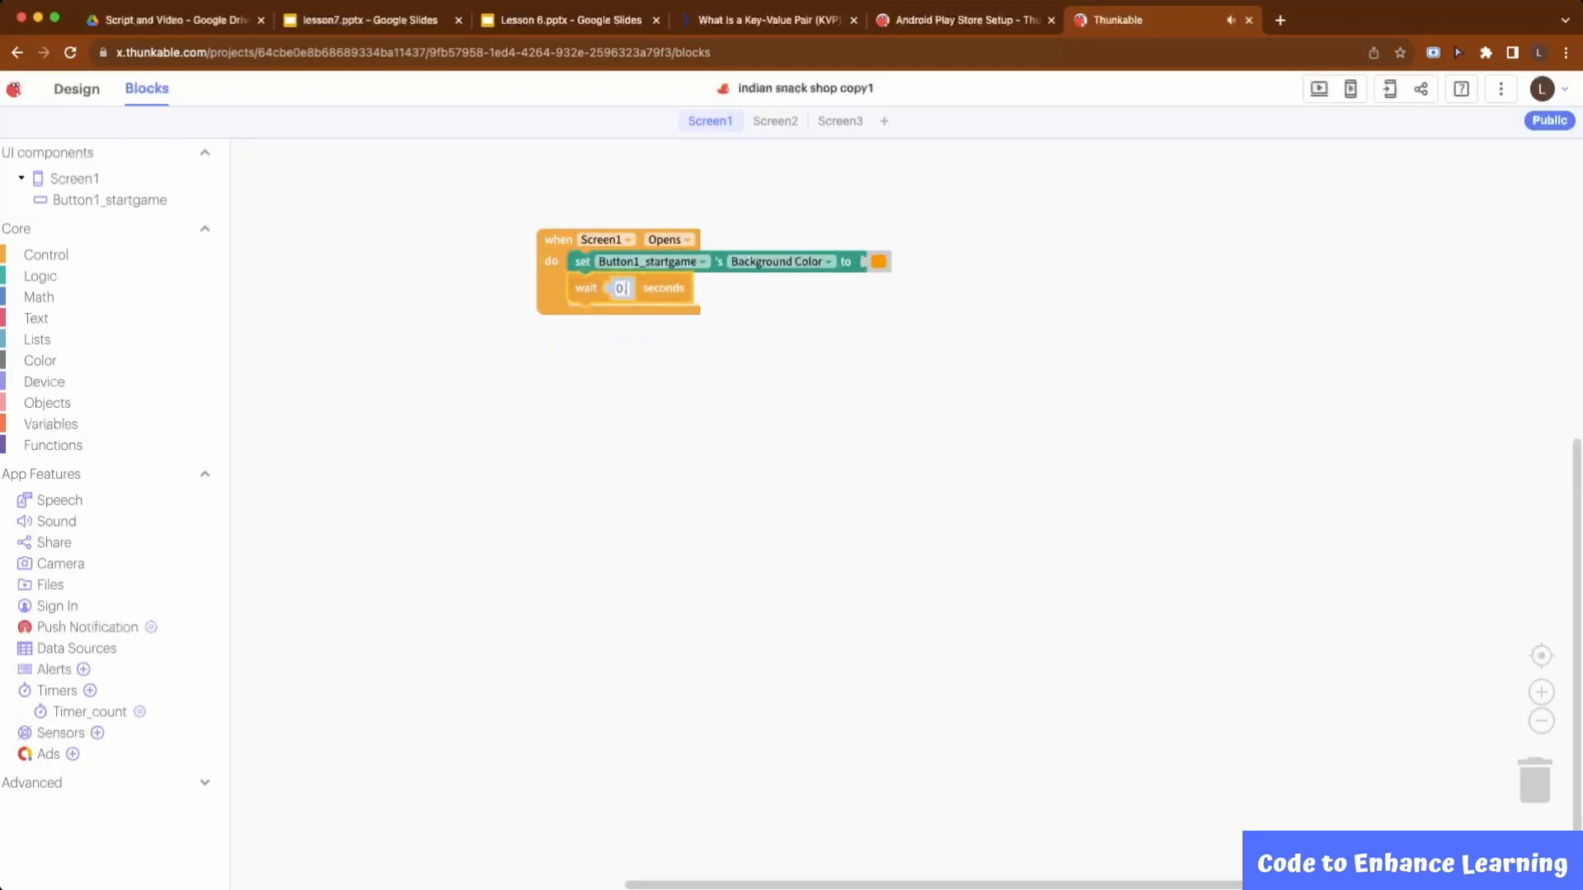
pyautogui.write('0.5')
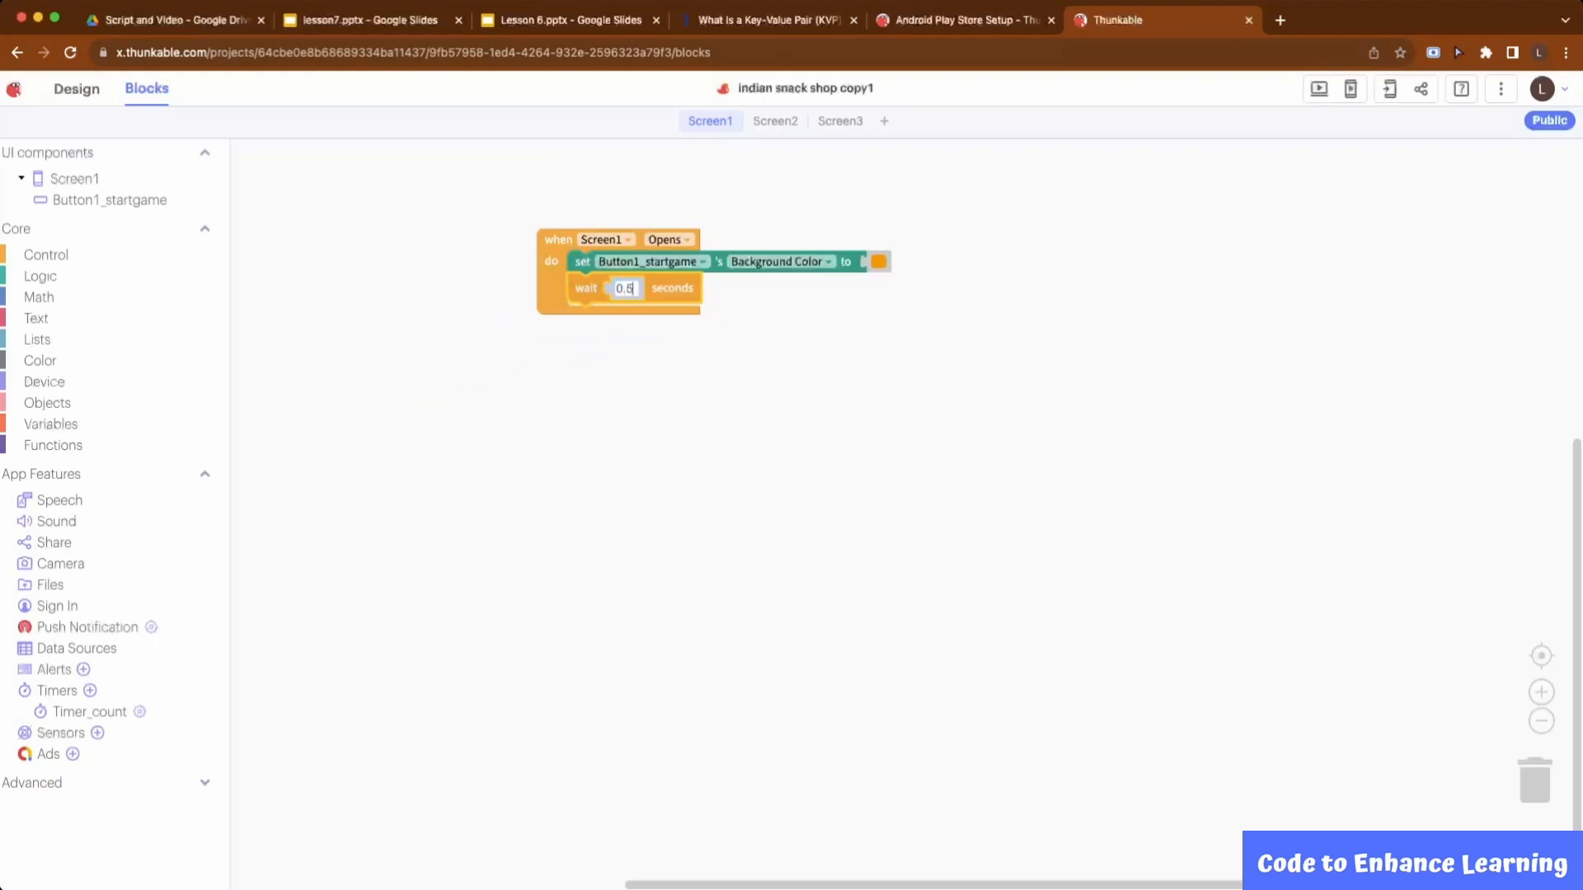
pyautogui.rightClick(650, 262)
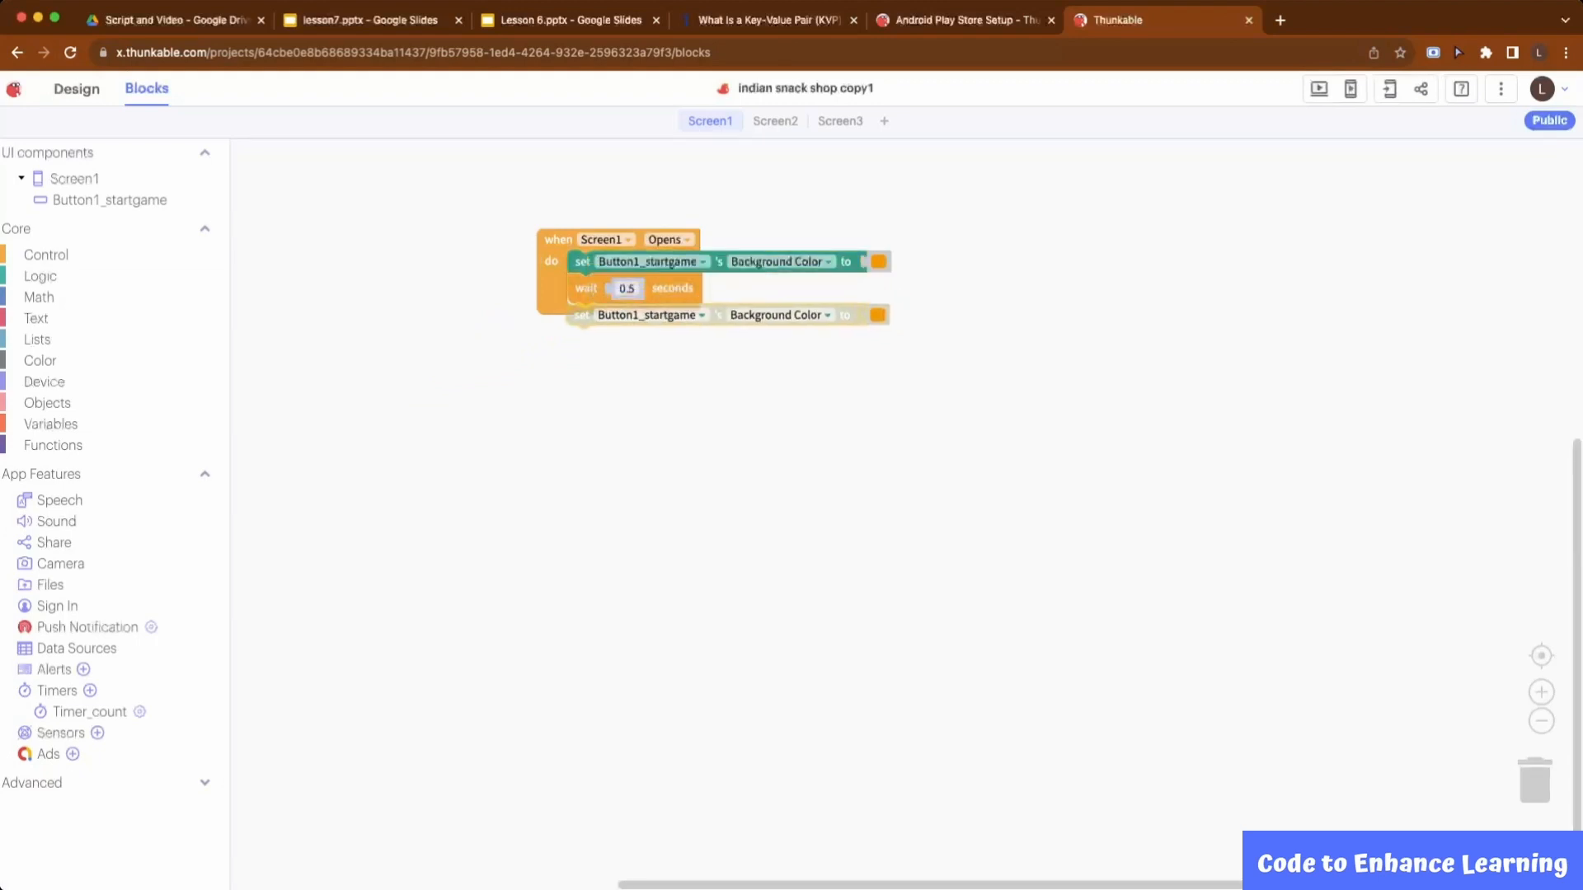
pyautogui.rightClick(627, 287)
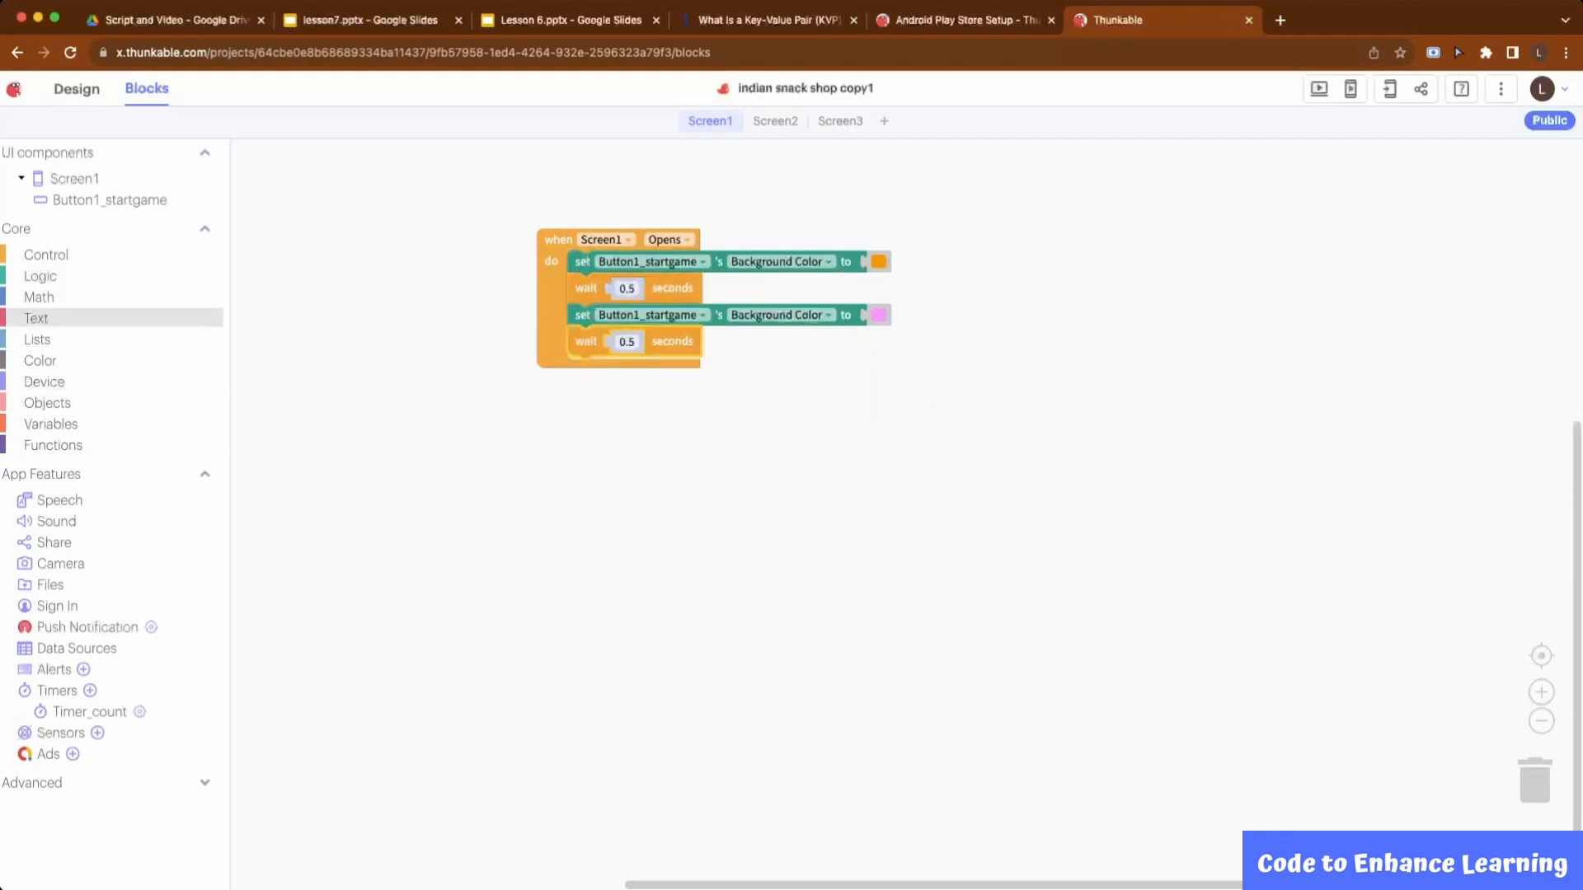
# - Wrap the colour changes in a forever loop, navigate to Screen2 on button click, and start the preview
pyautogui.click(46, 254)
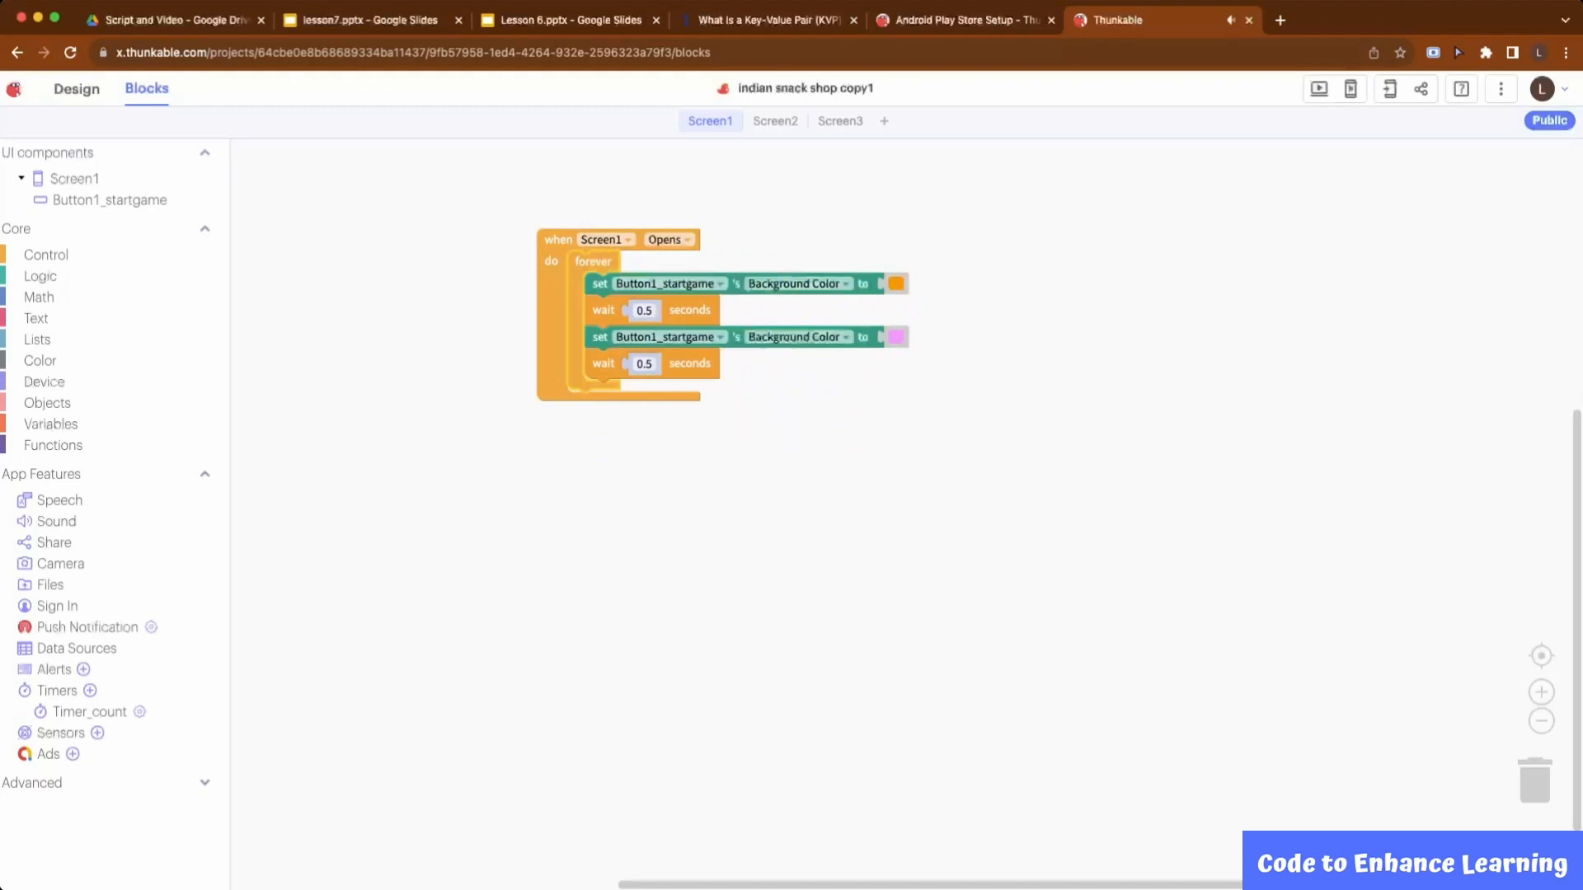
pyautogui.click(109, 199)
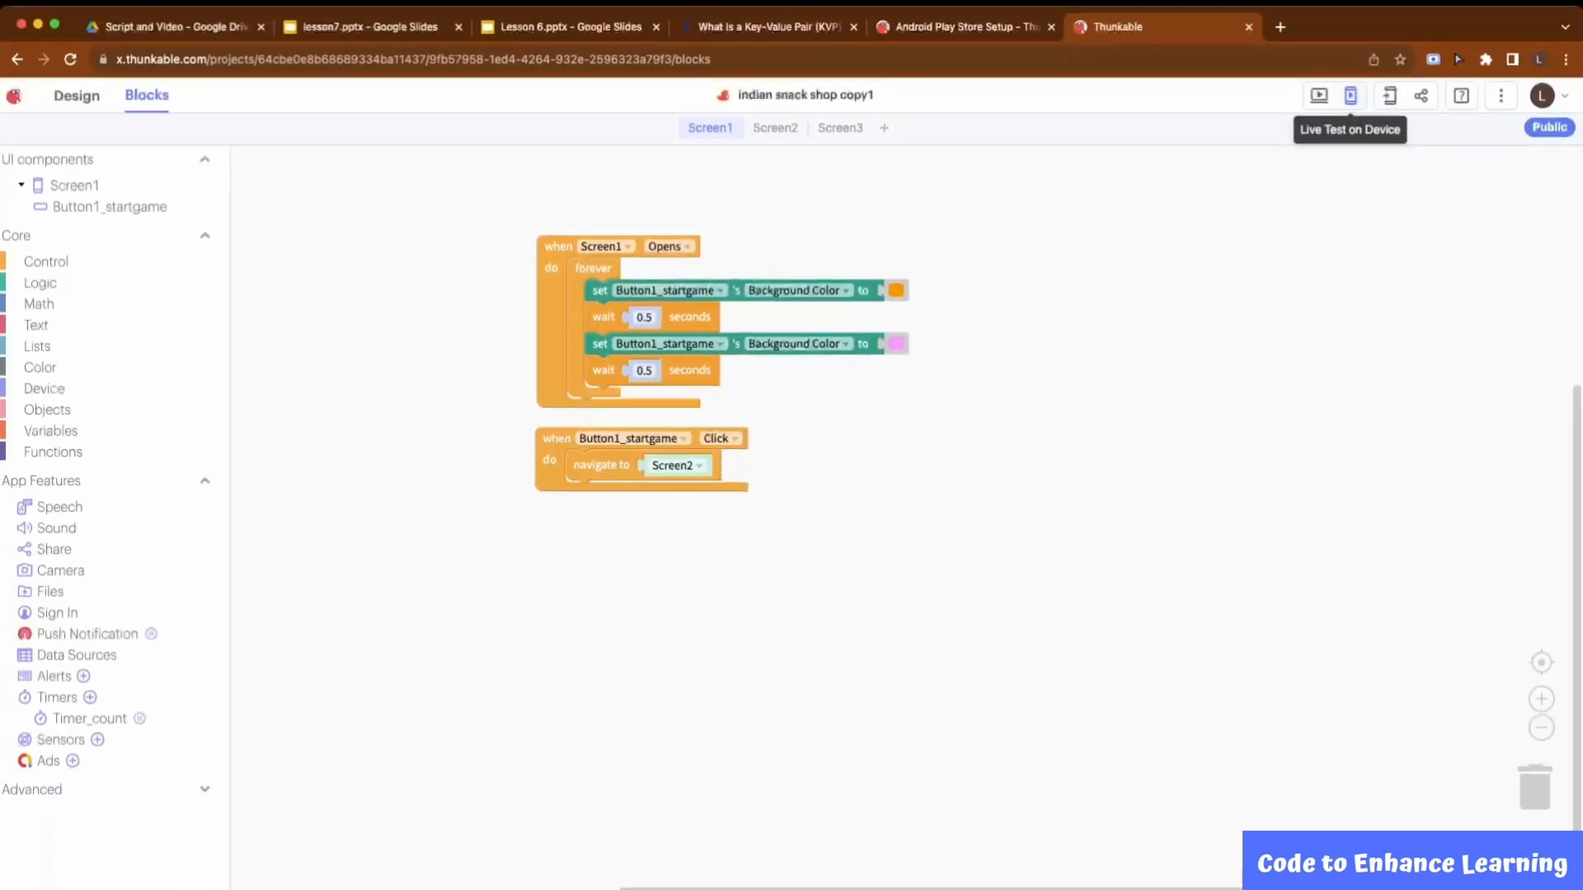
pyautogui.click(1319, 96)
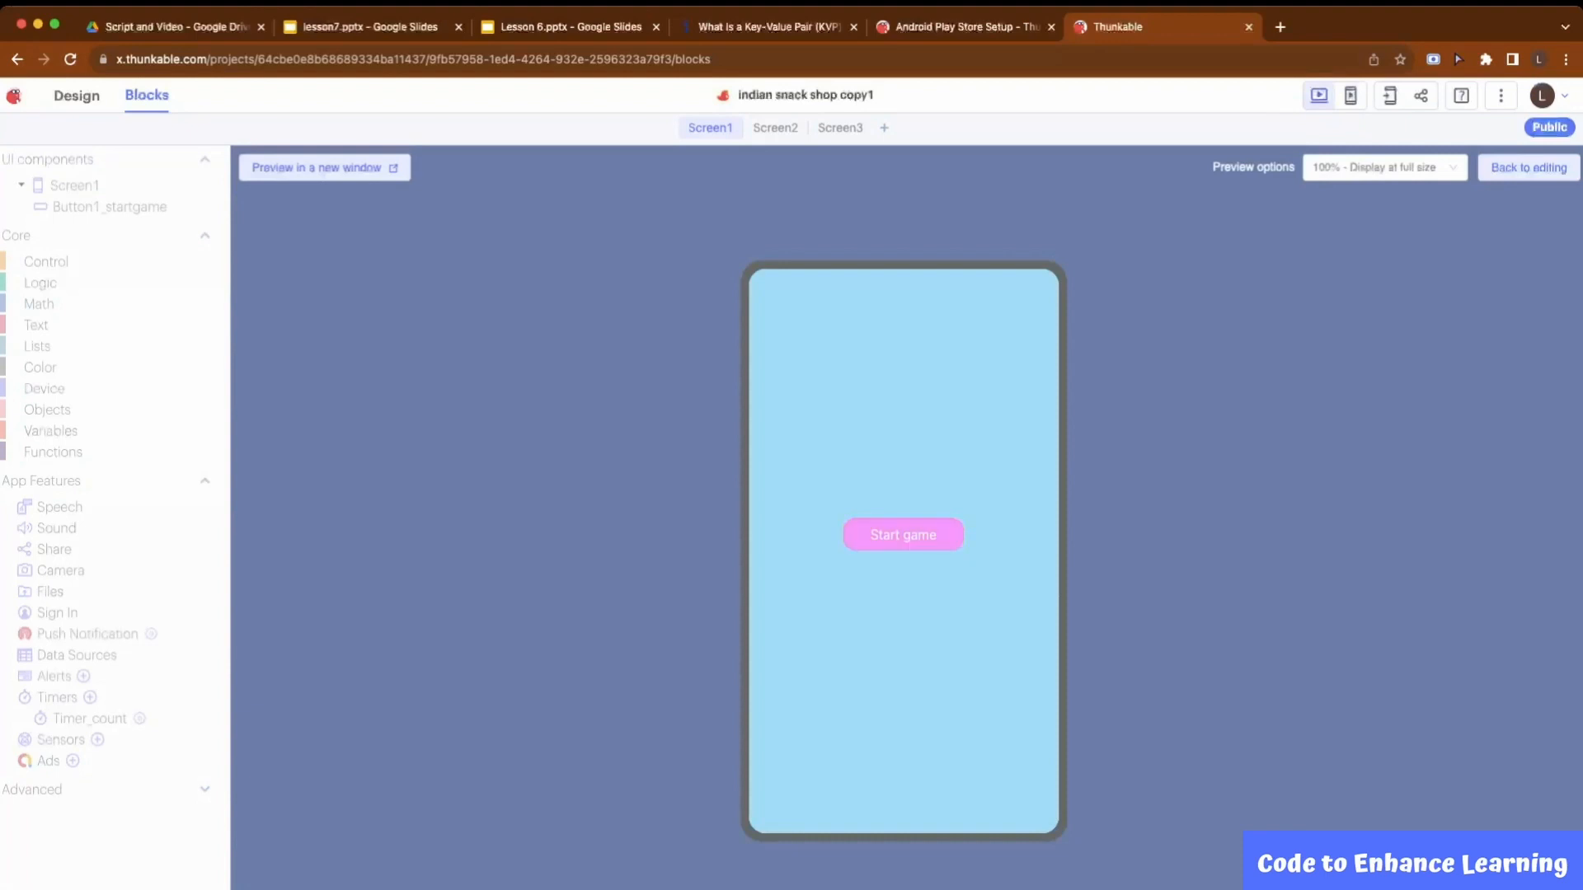
# - Tap the flashing Start game button in the preview and move on to Screen2's blocks
pyautogui.click(902, 534)
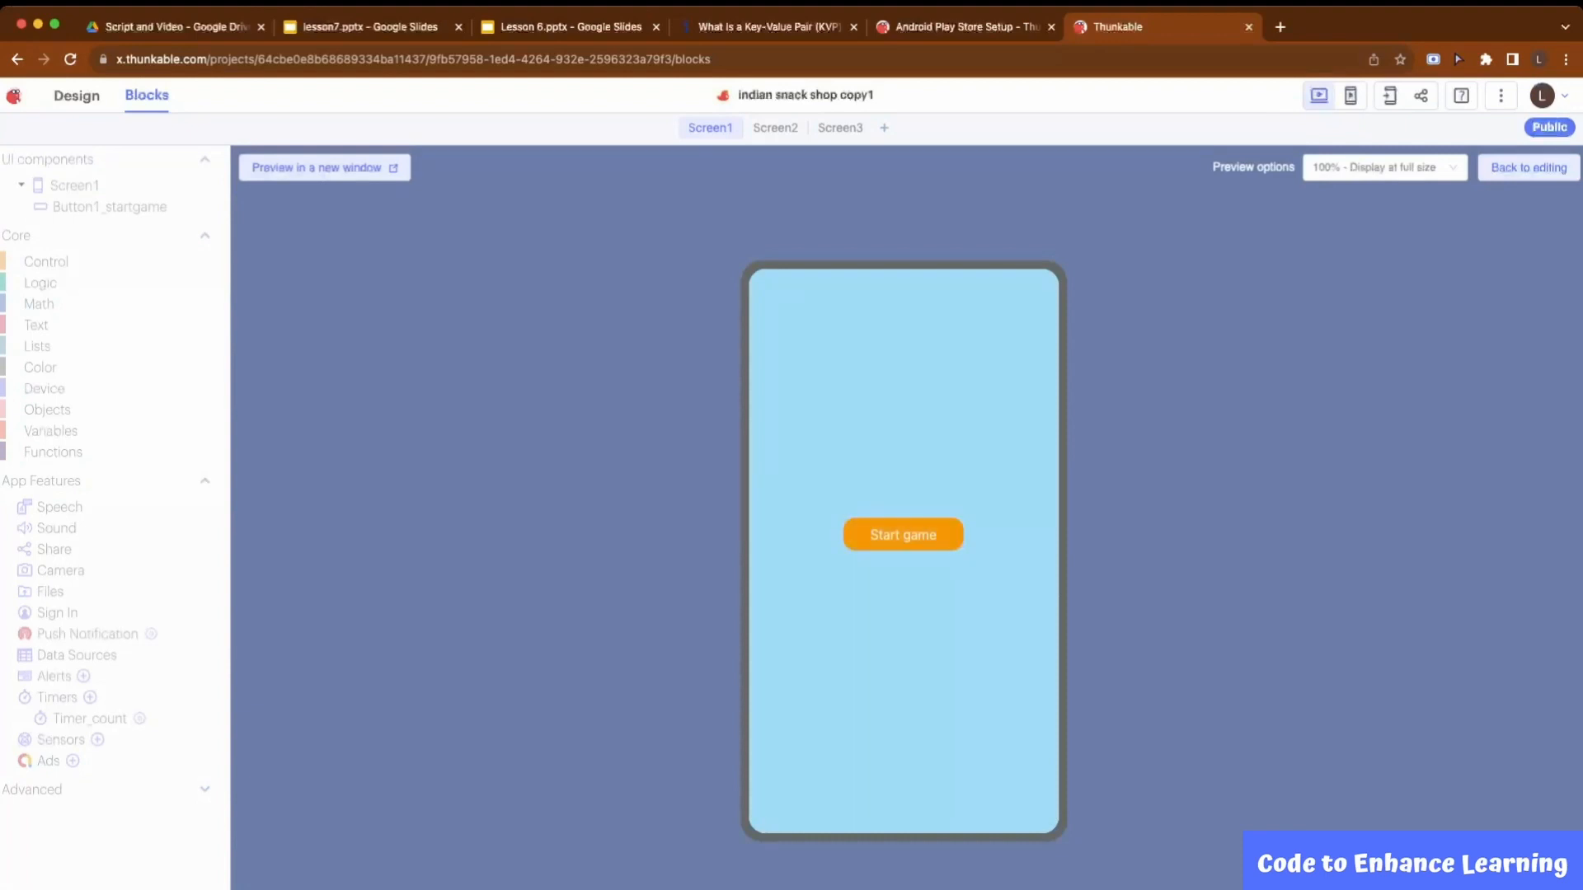
pyautogui.click(902, 534)
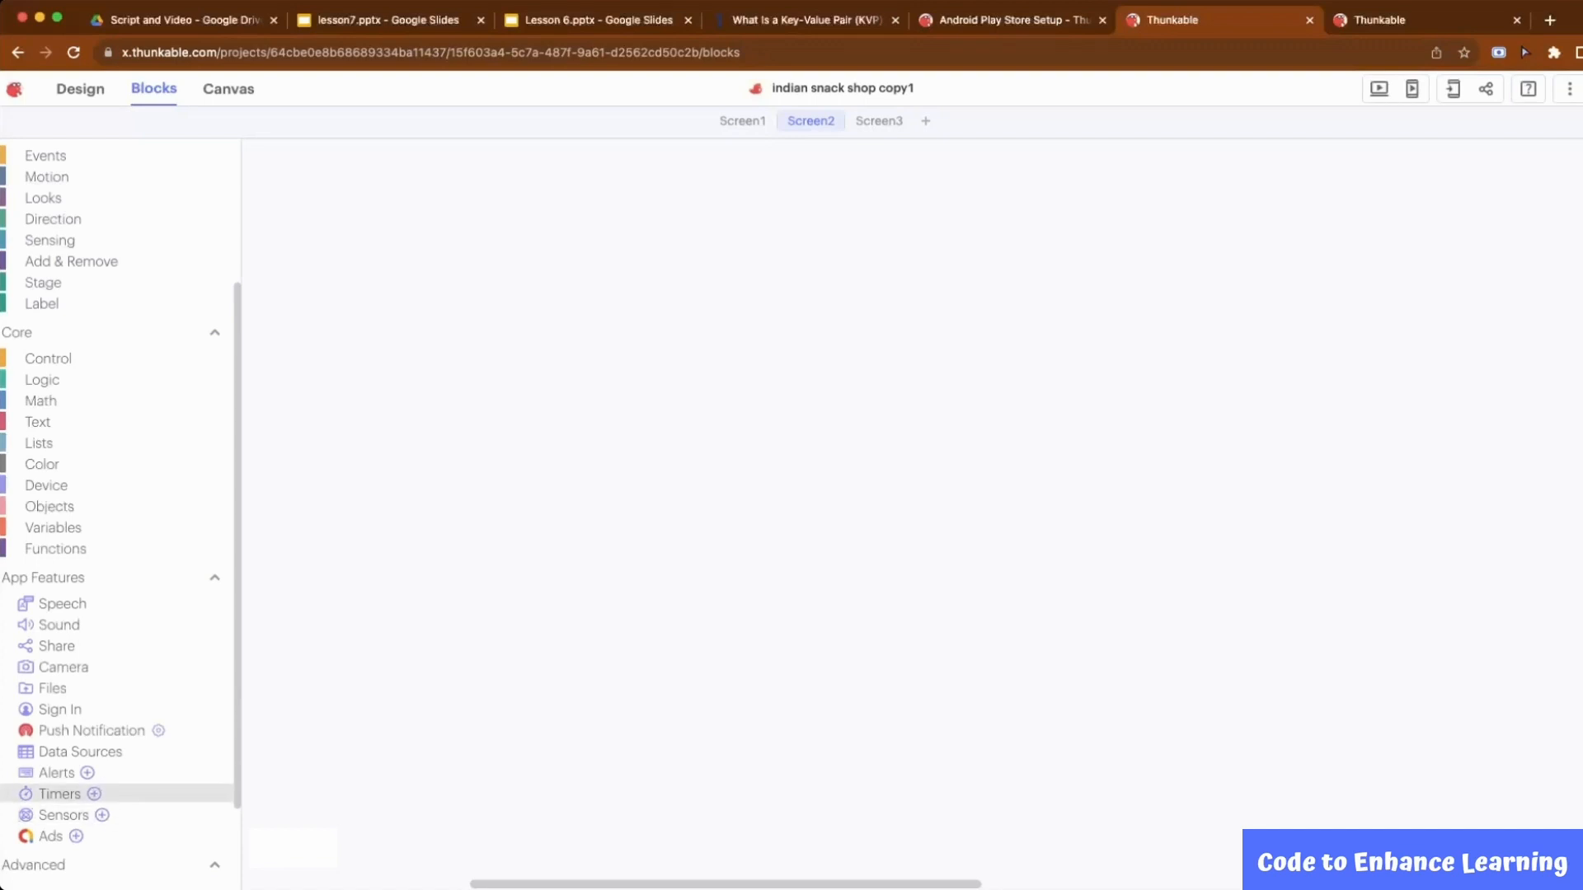
# - Add Timer1 to Screen2 with a 1-second interval
pyautogui.click(59, 793)
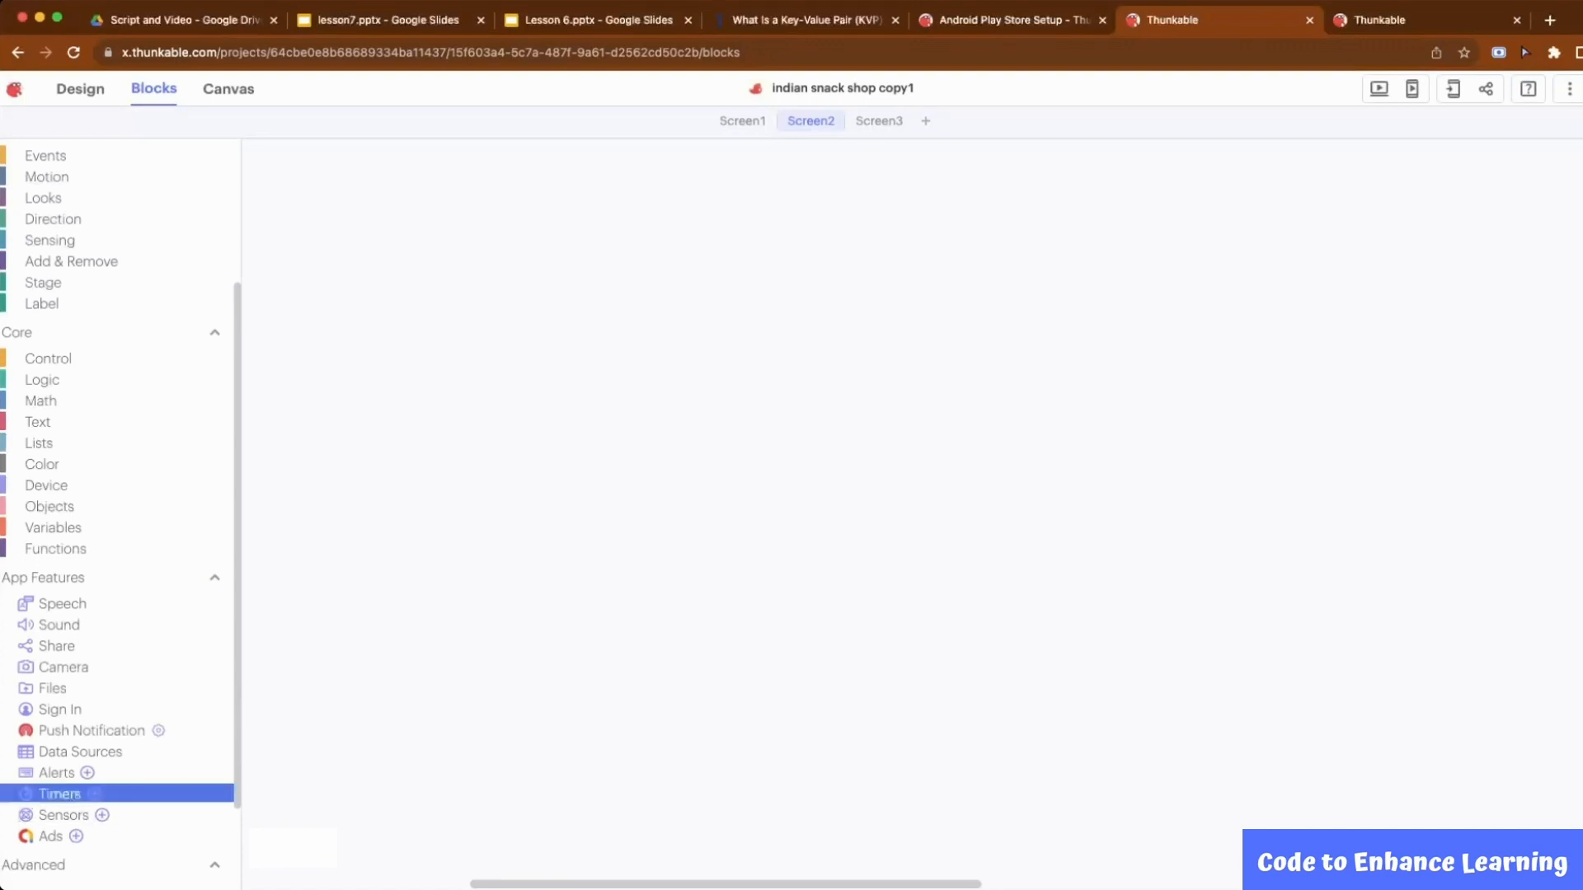
pyautogui.click(93, 798)
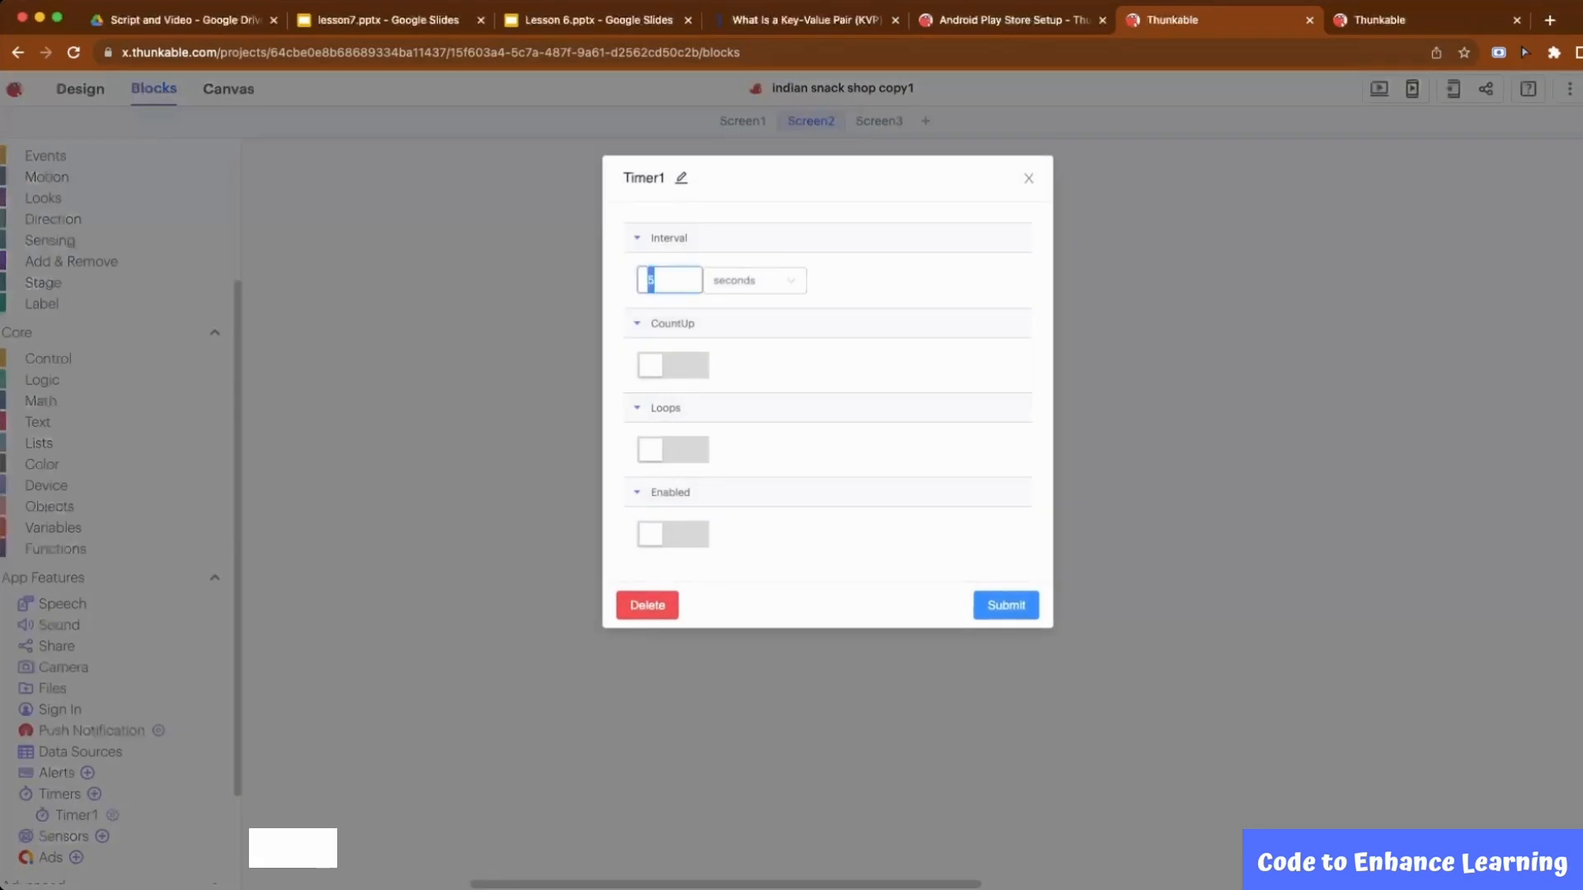
pyautogui.write('1')
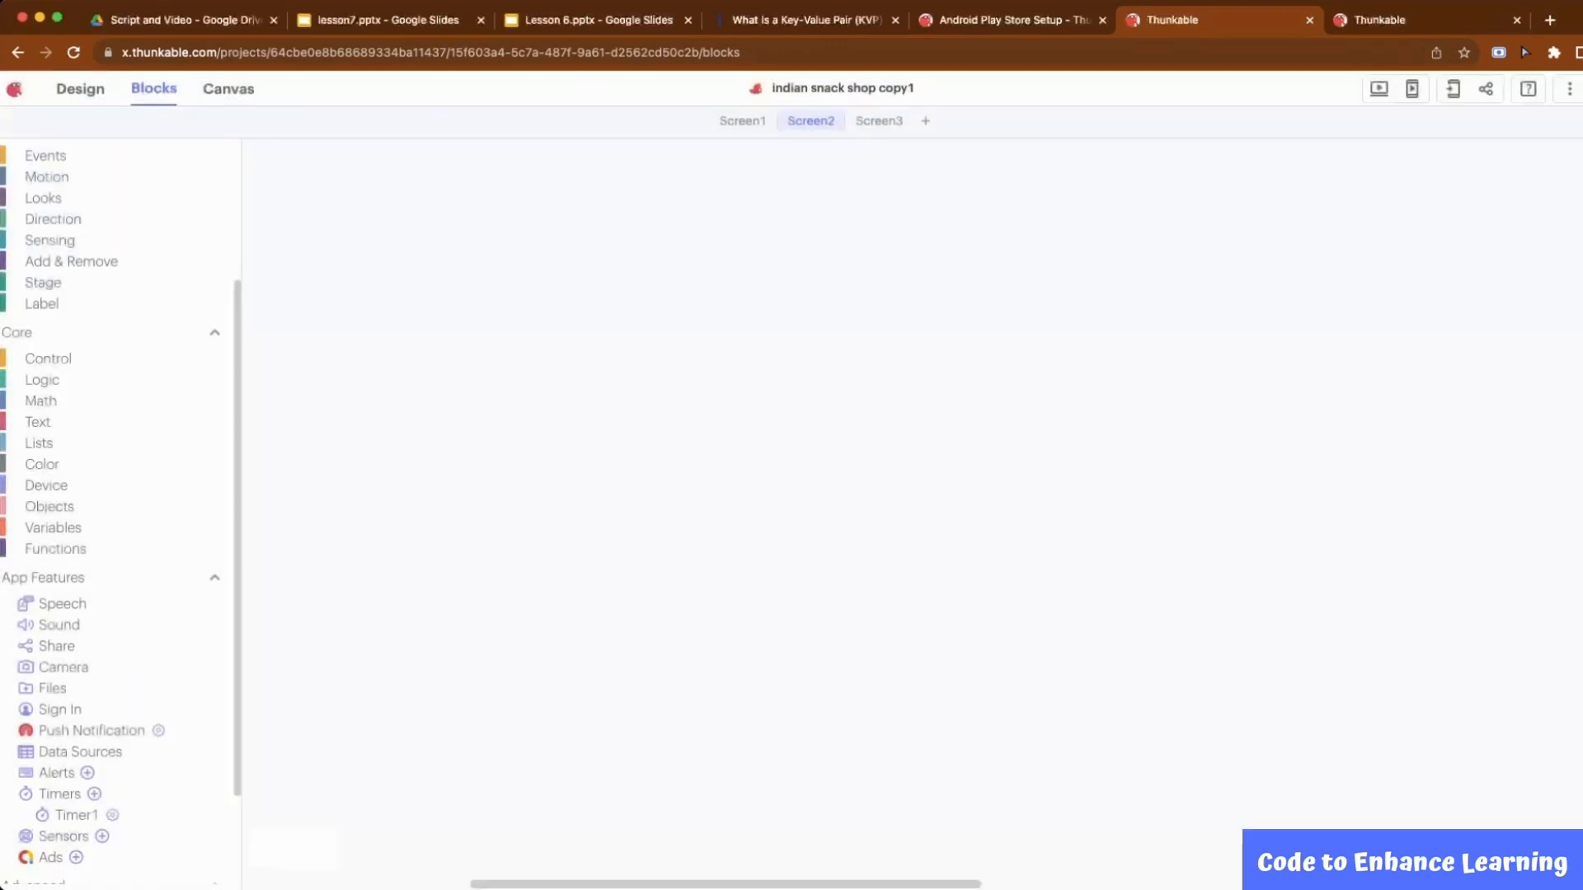
# - Initialize app variables score 0, time 30, order 0 and state "order", plus a Canvas1 loads event
pyautogui.click(52, 527)
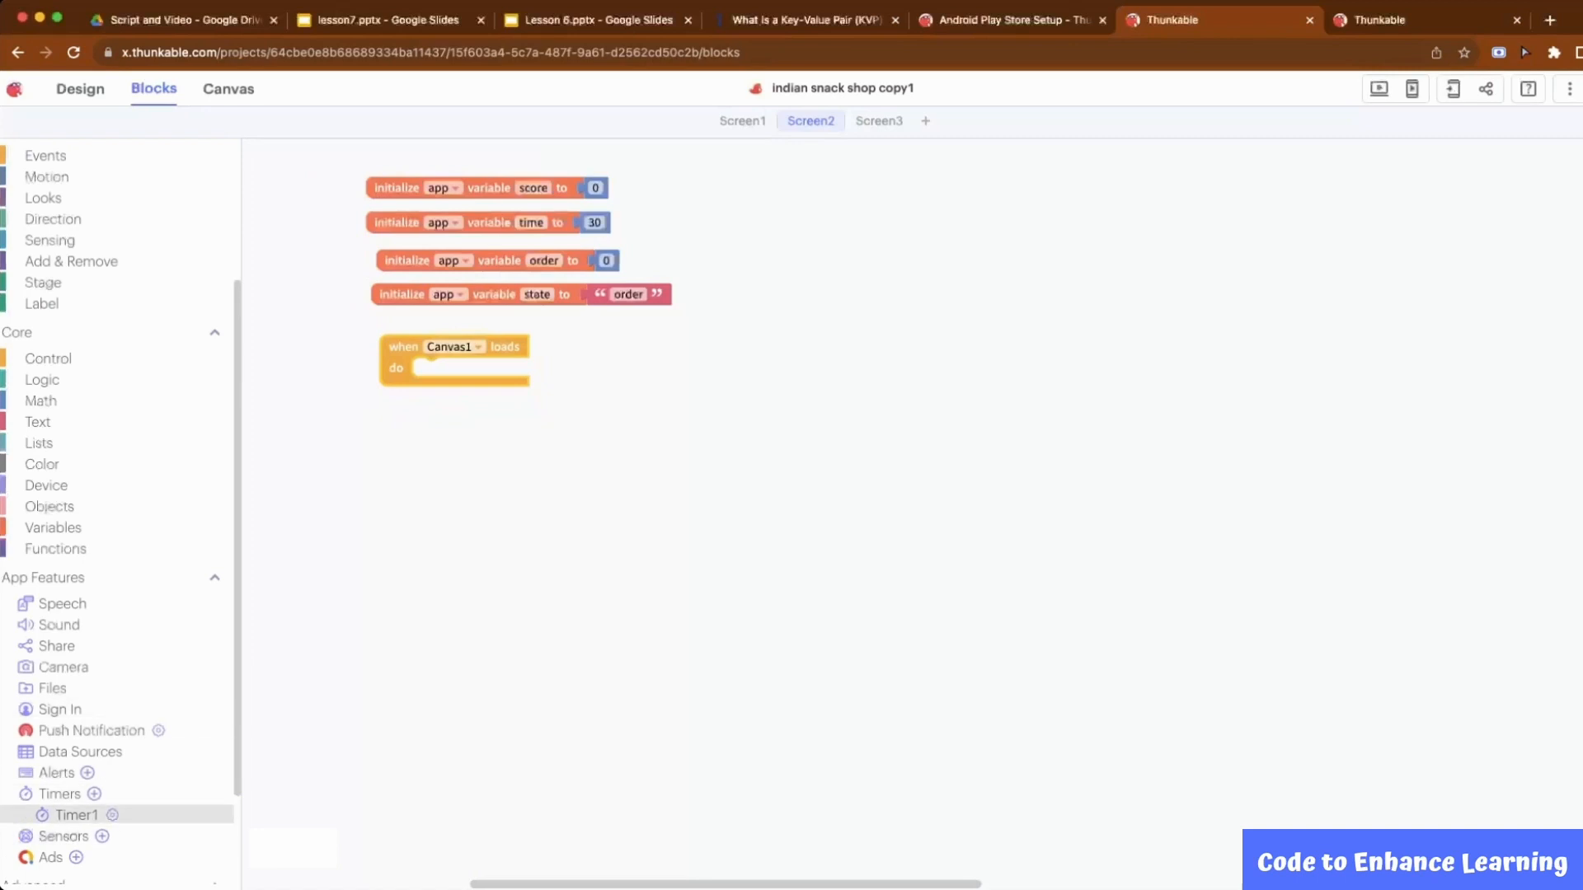
# - In Canvas1 loads, start Timer1 and hide the order, selected item and selected chutney sprites
pyautogui.click(76, 814)
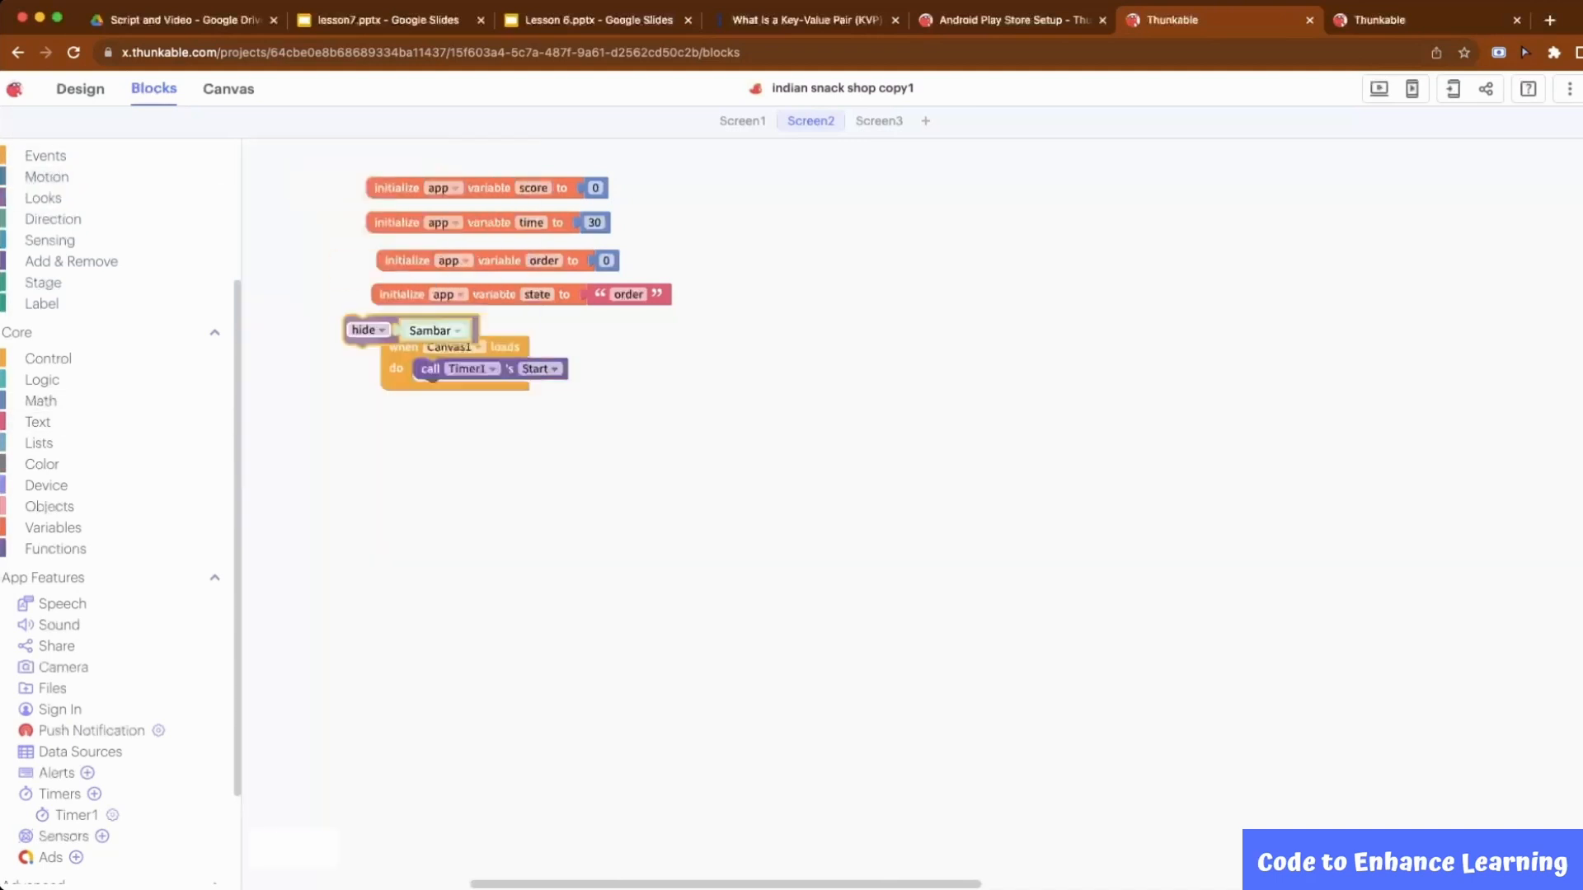
pyautogui.moveTo(366, 329); pyautogui.dragTo(435, 394)
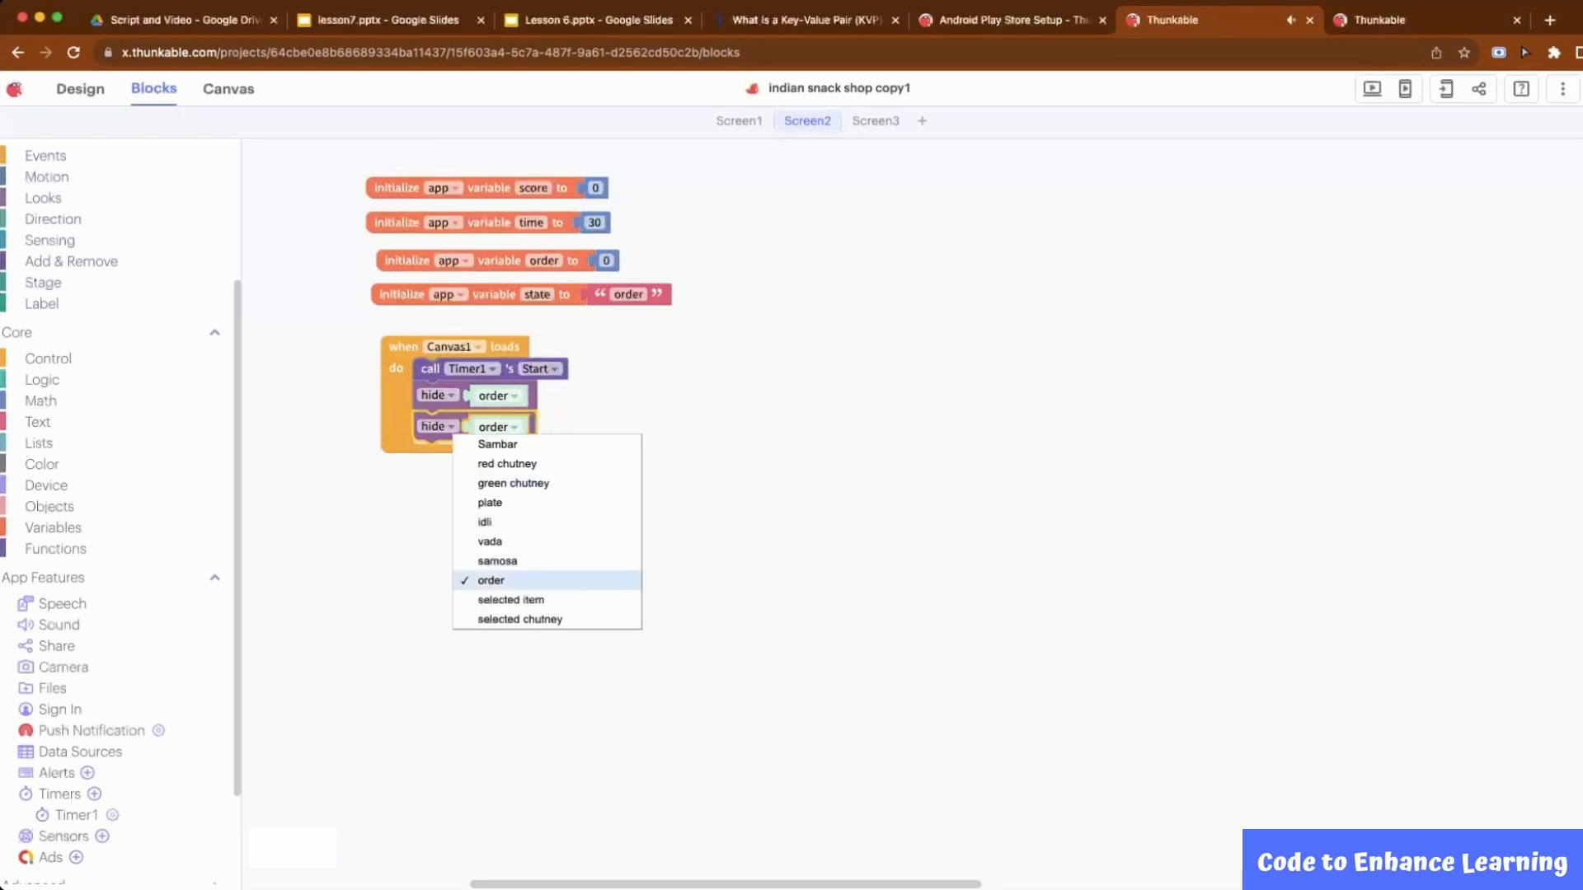
pyautogui.click(511, 598)
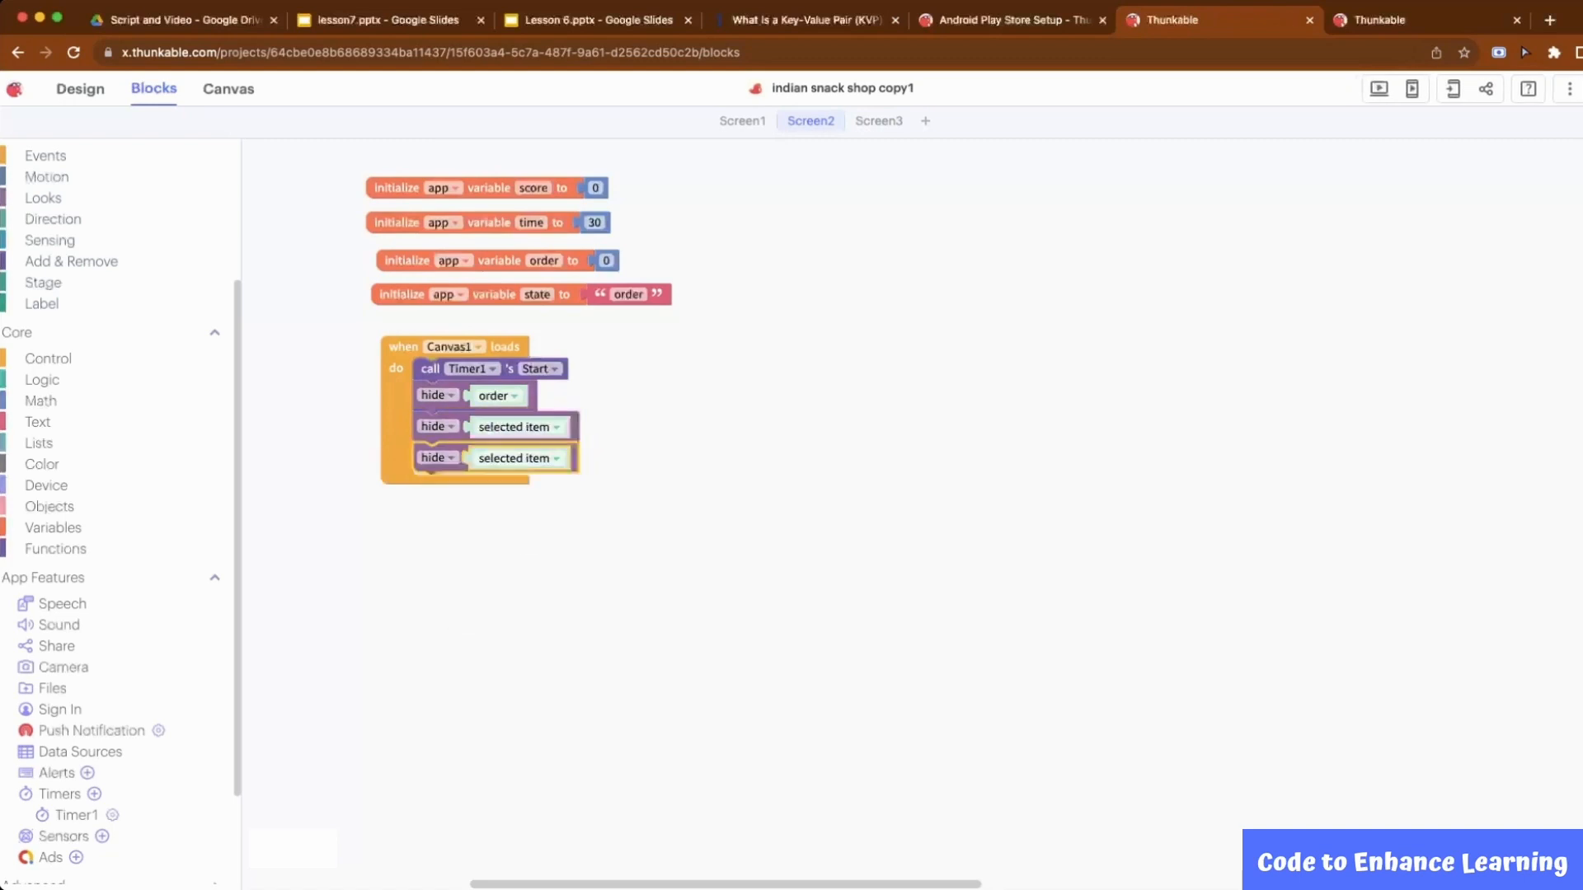
pyautogui.click(518, 457)
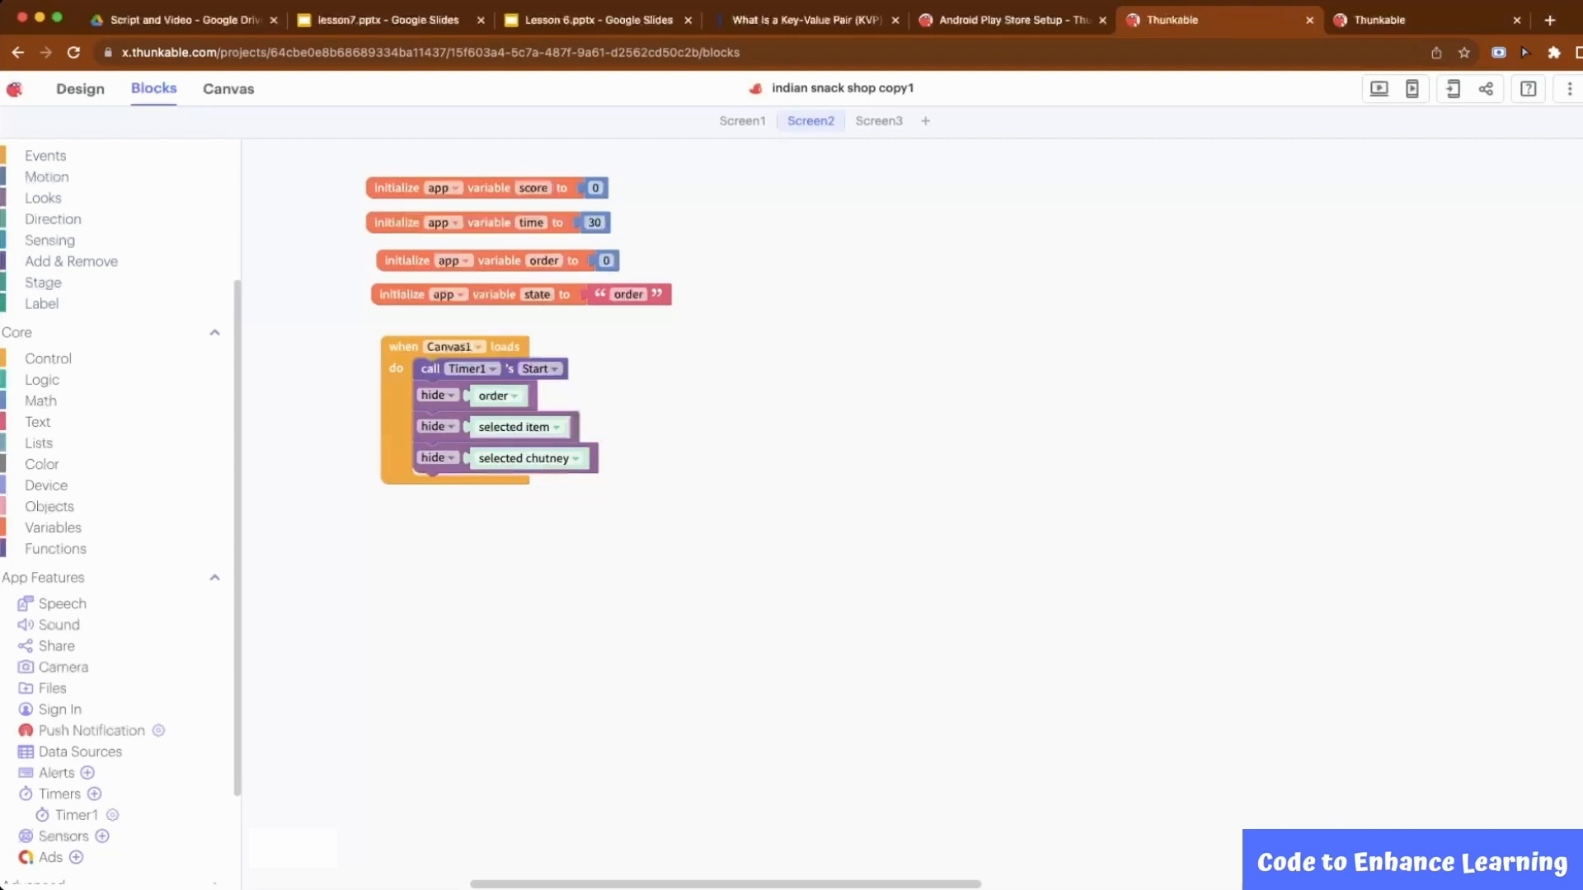
pyautogui.click(53, 527)
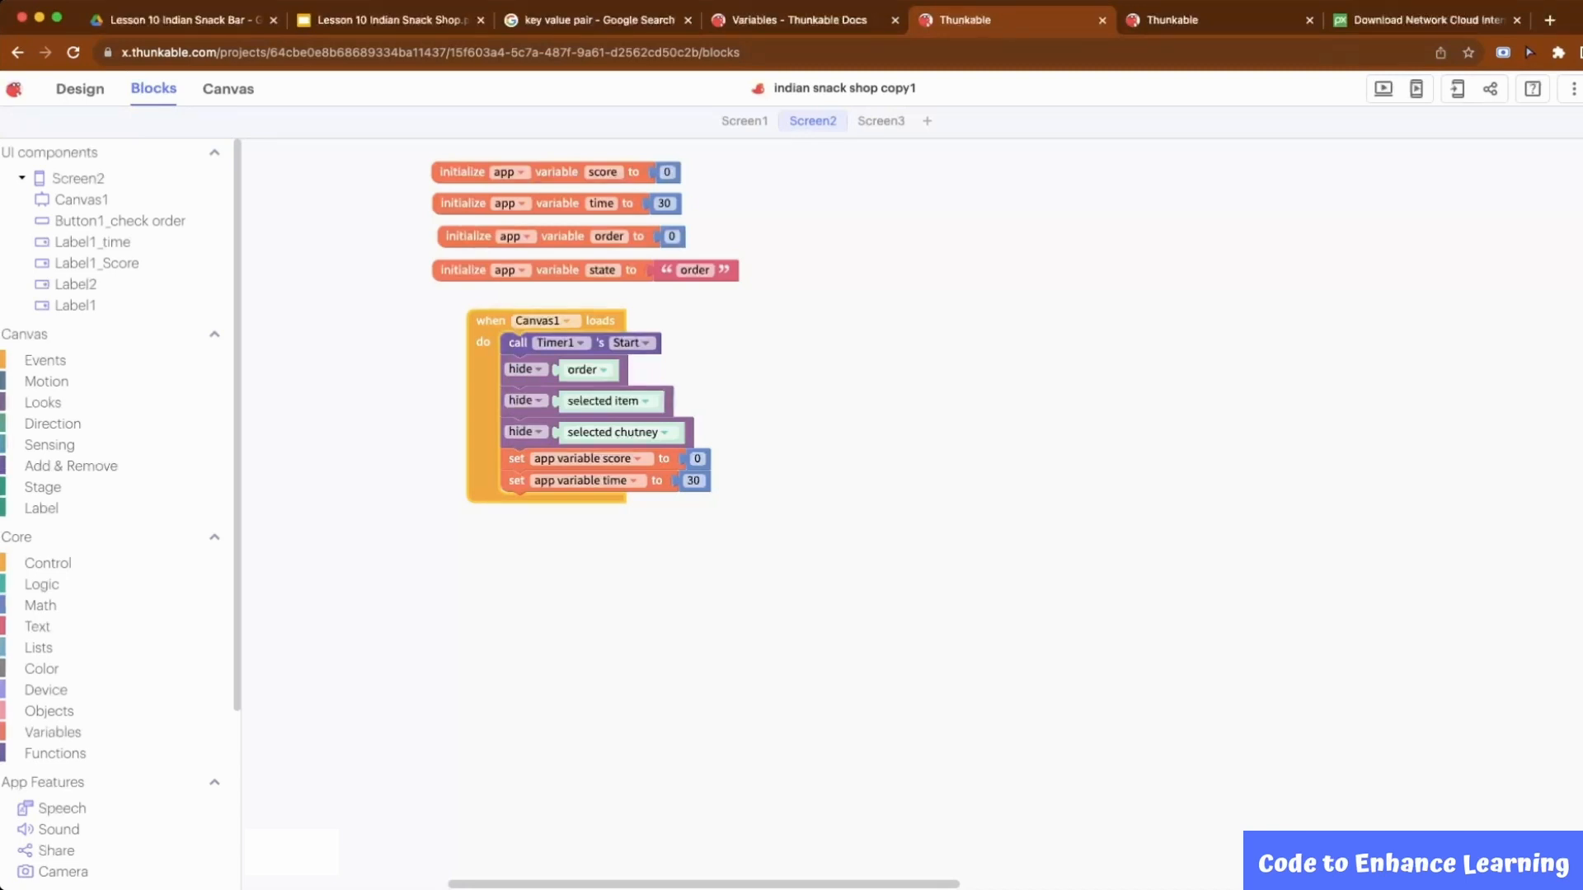
# - In Button1_check order Click, set order randomly and add nested ifs comparing order to 1–3
pyautogui.click(119, 221)
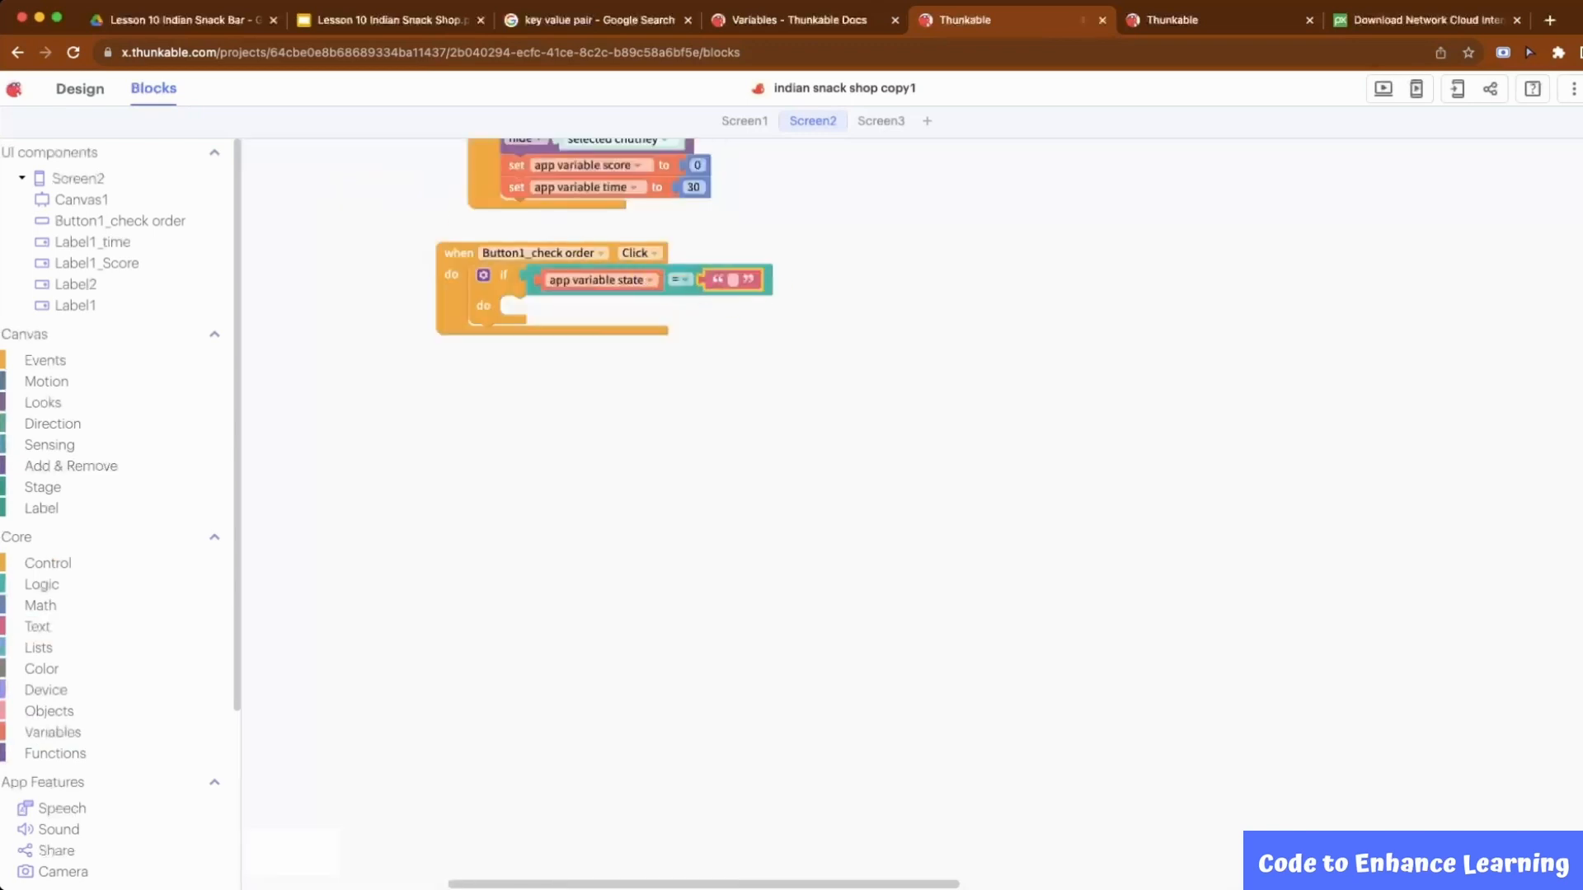
pyautogui.write('order')
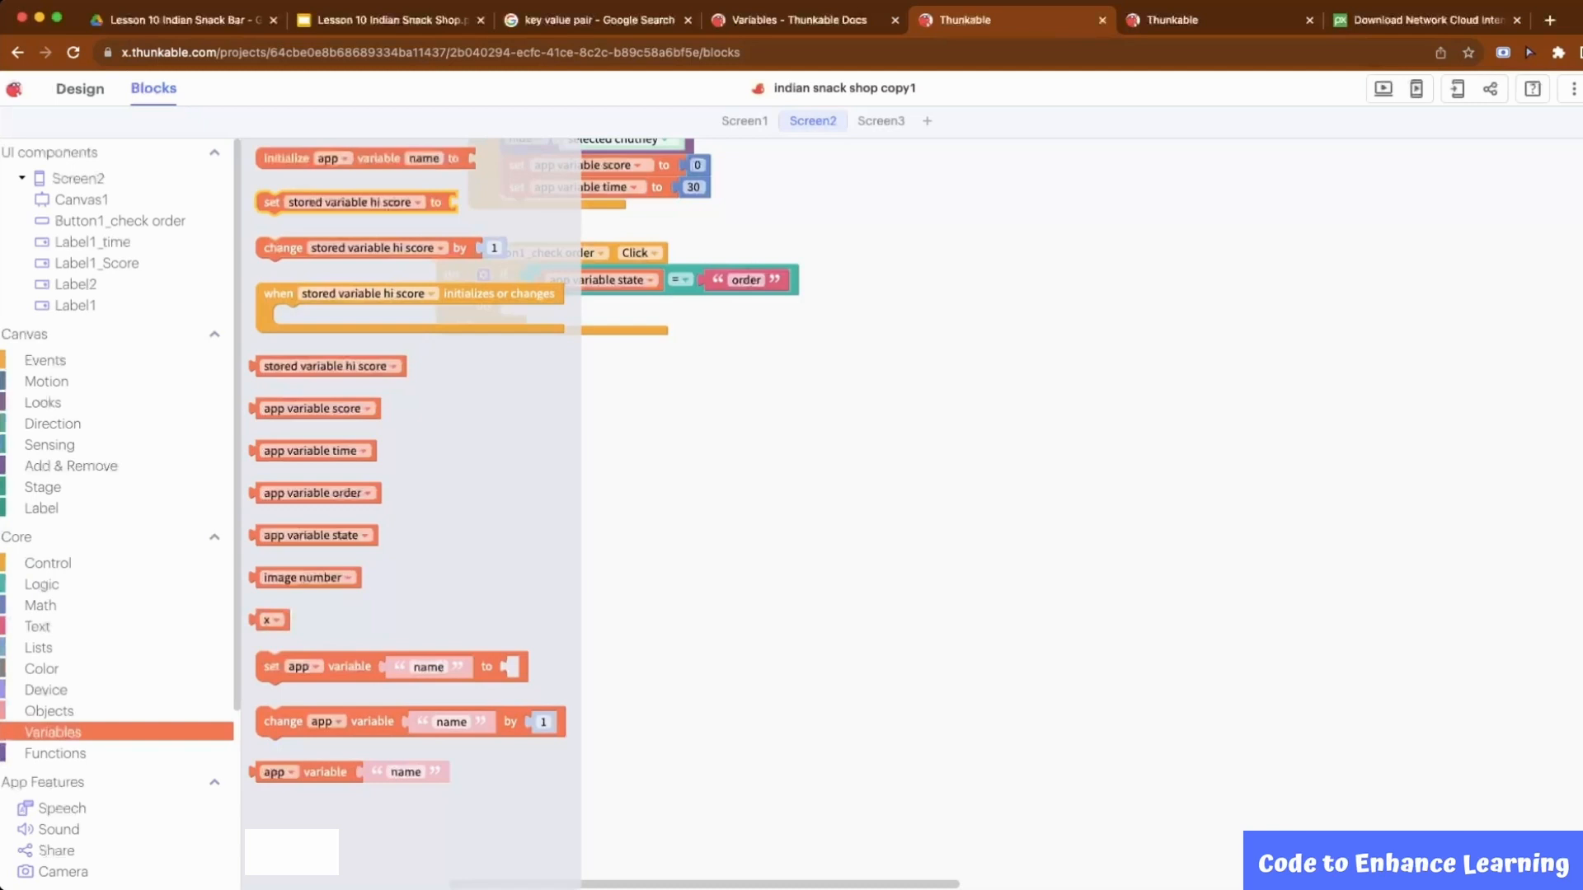
pyautogui.click(661, 307)
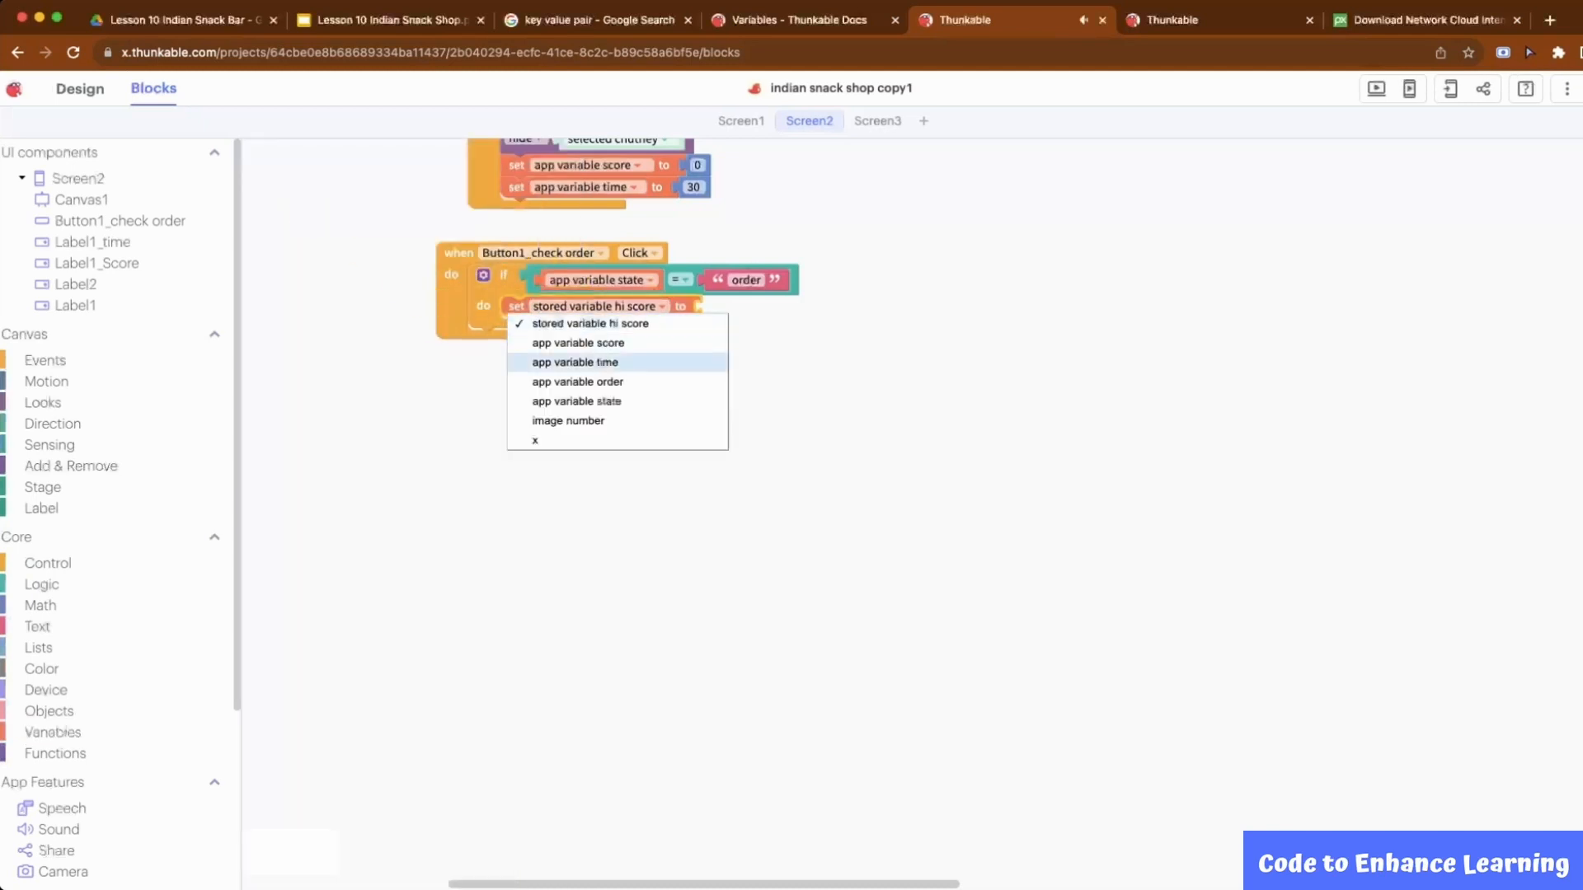
pyautogui.click(577, 381)
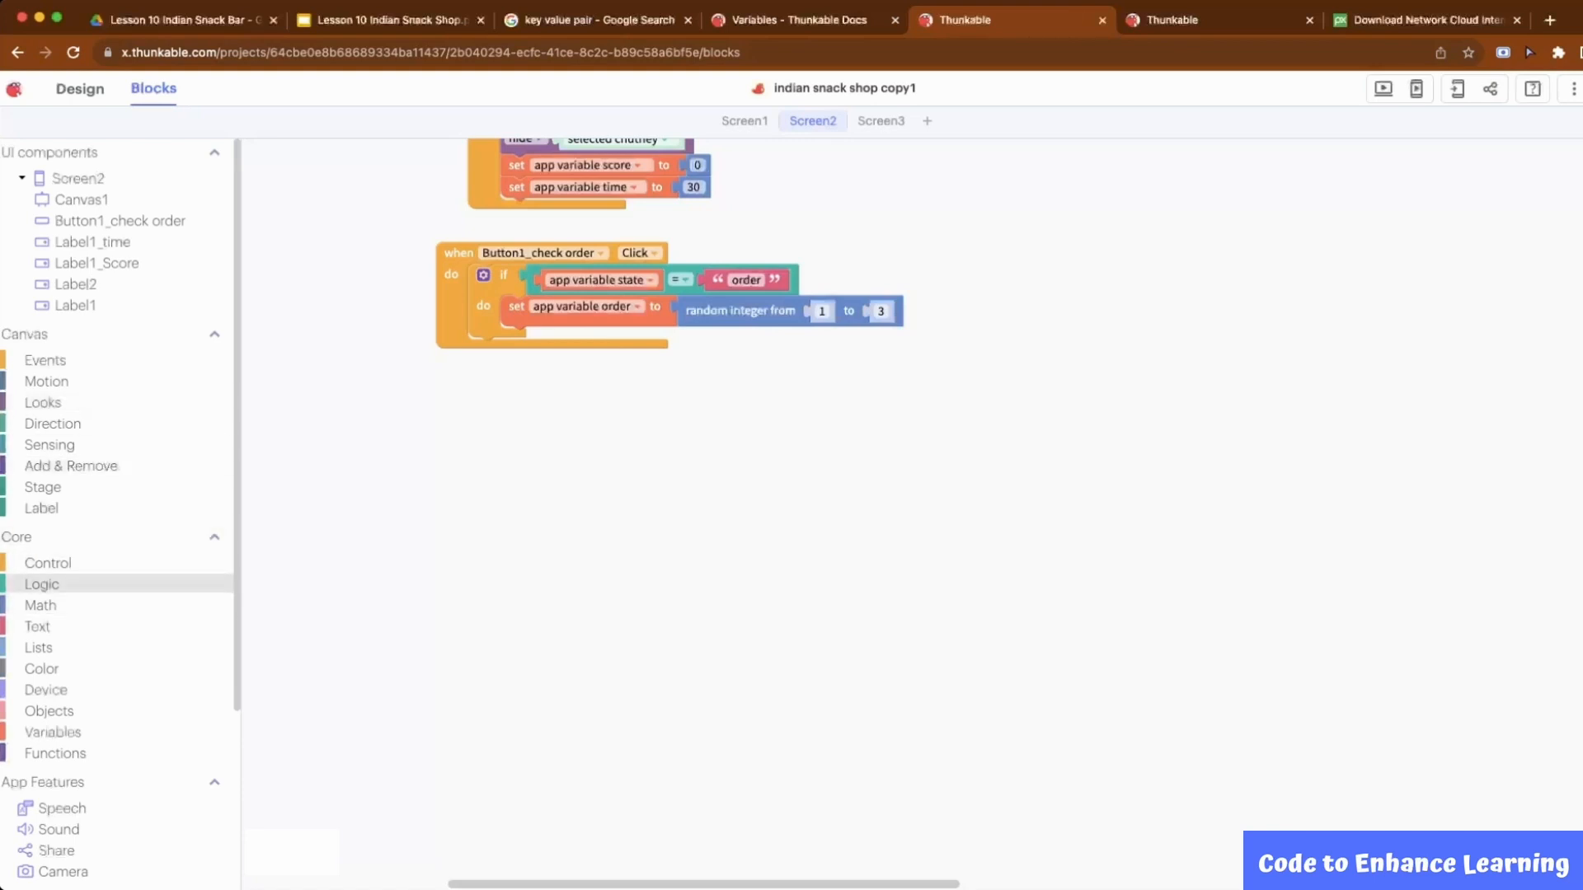
pyautogui.click(48, 562)
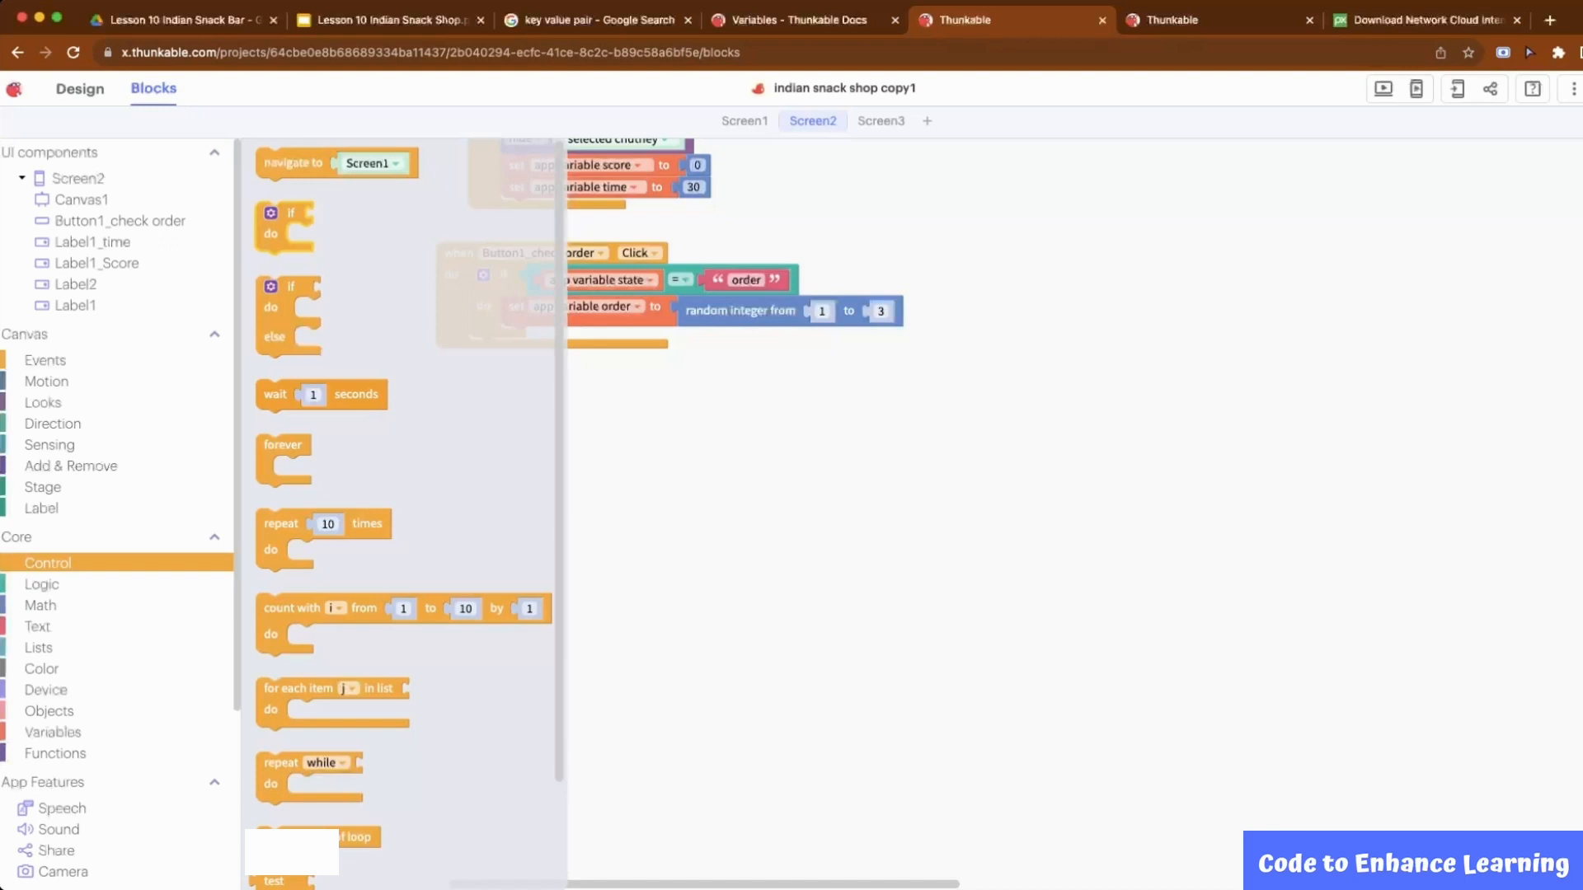
pyautogui.click(42, 583)
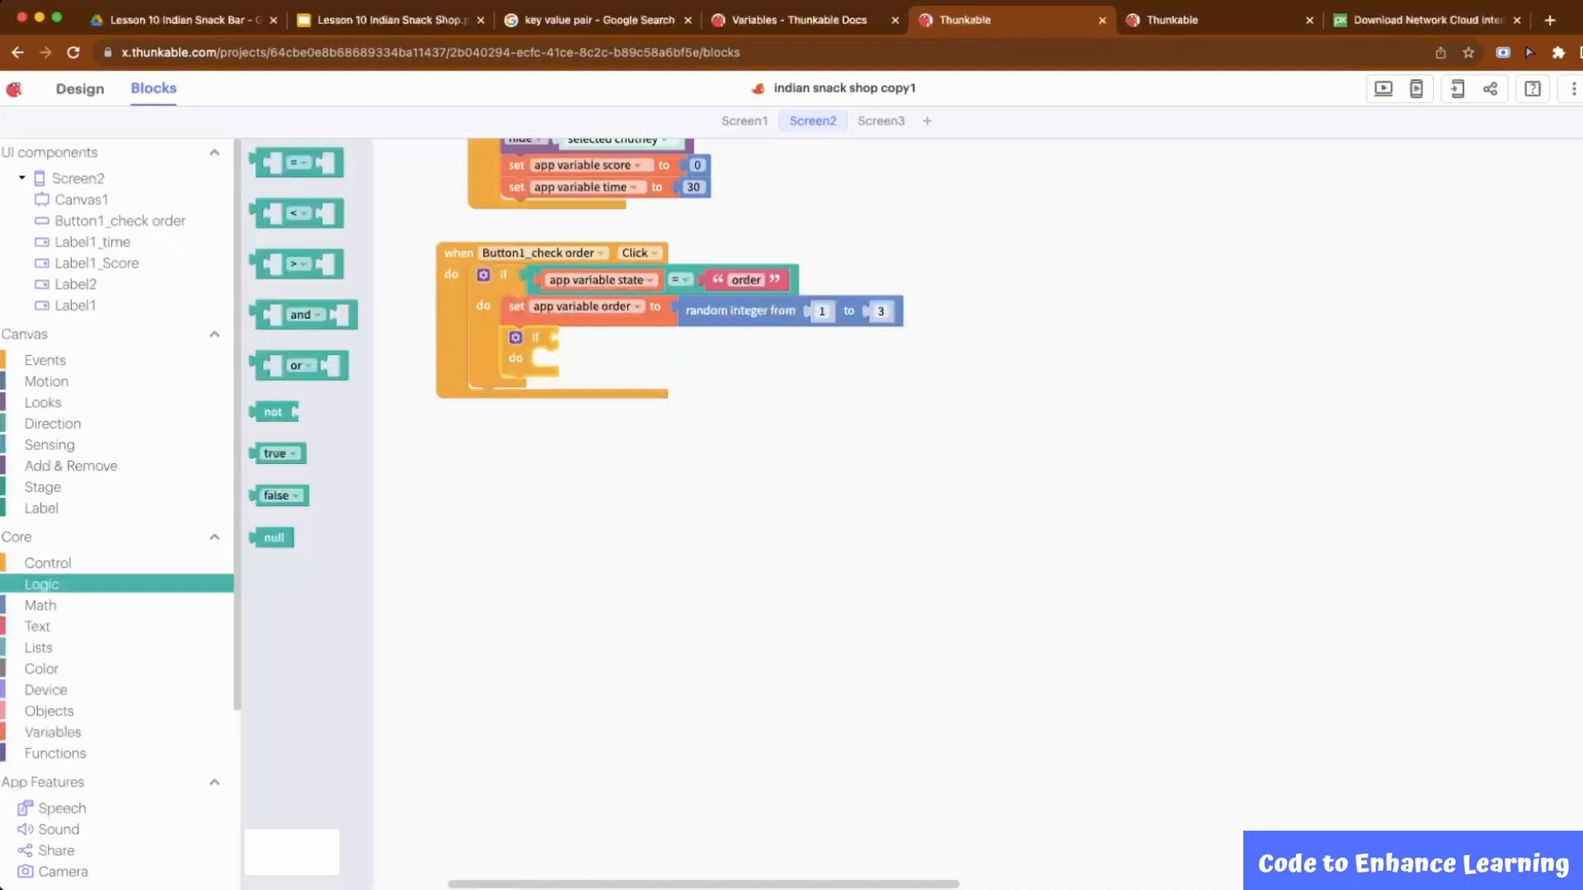
pyautogui.click(53, 732)
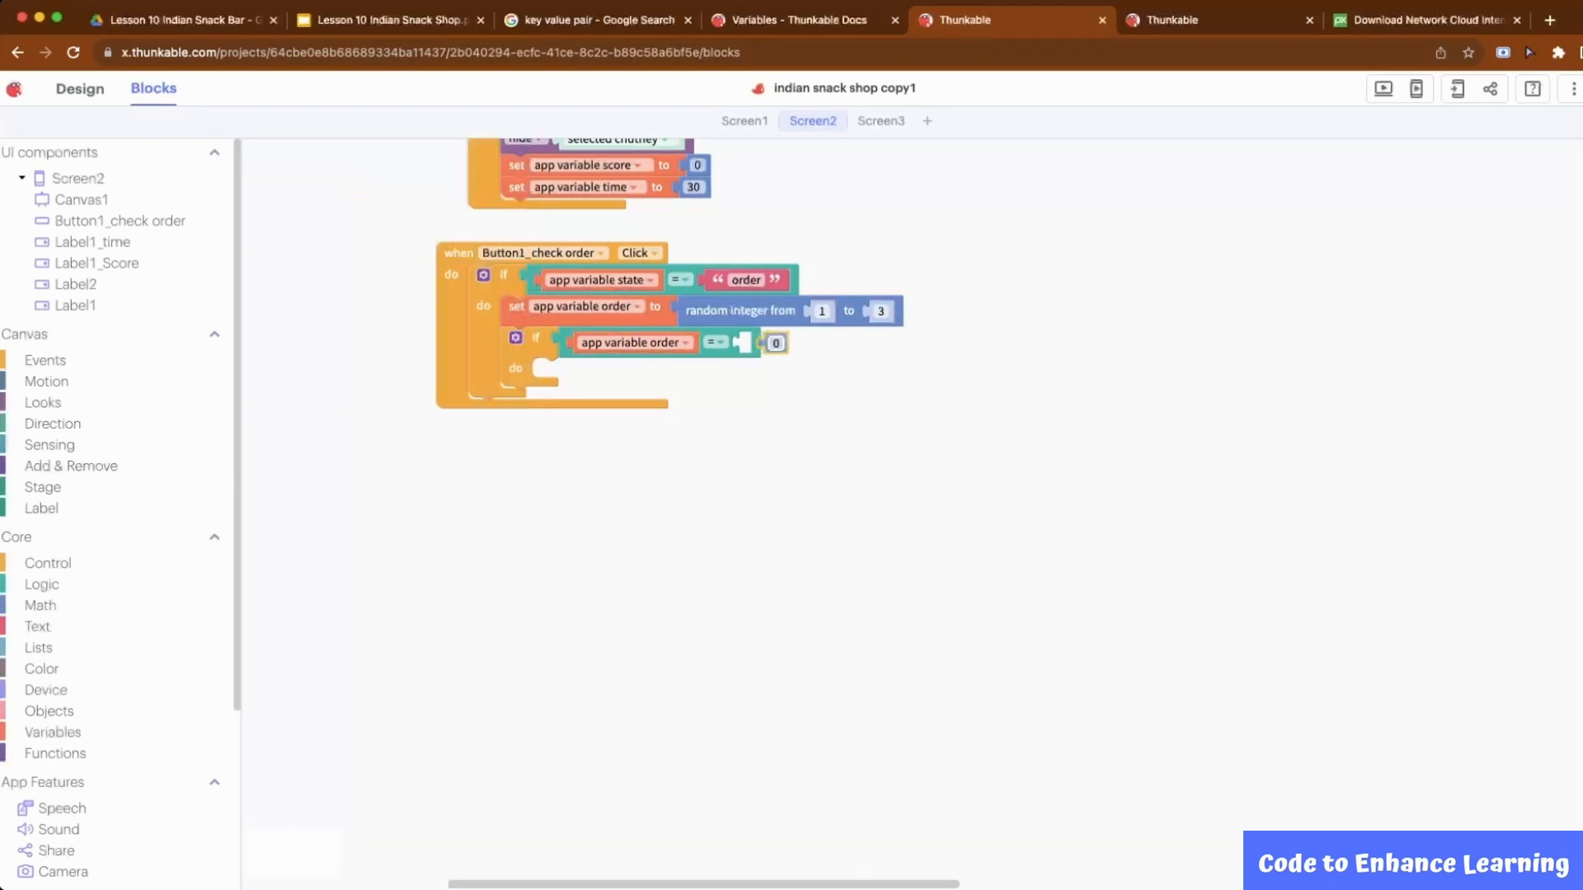
pyautogui.click(42, 403)
pyautogui.write('1')
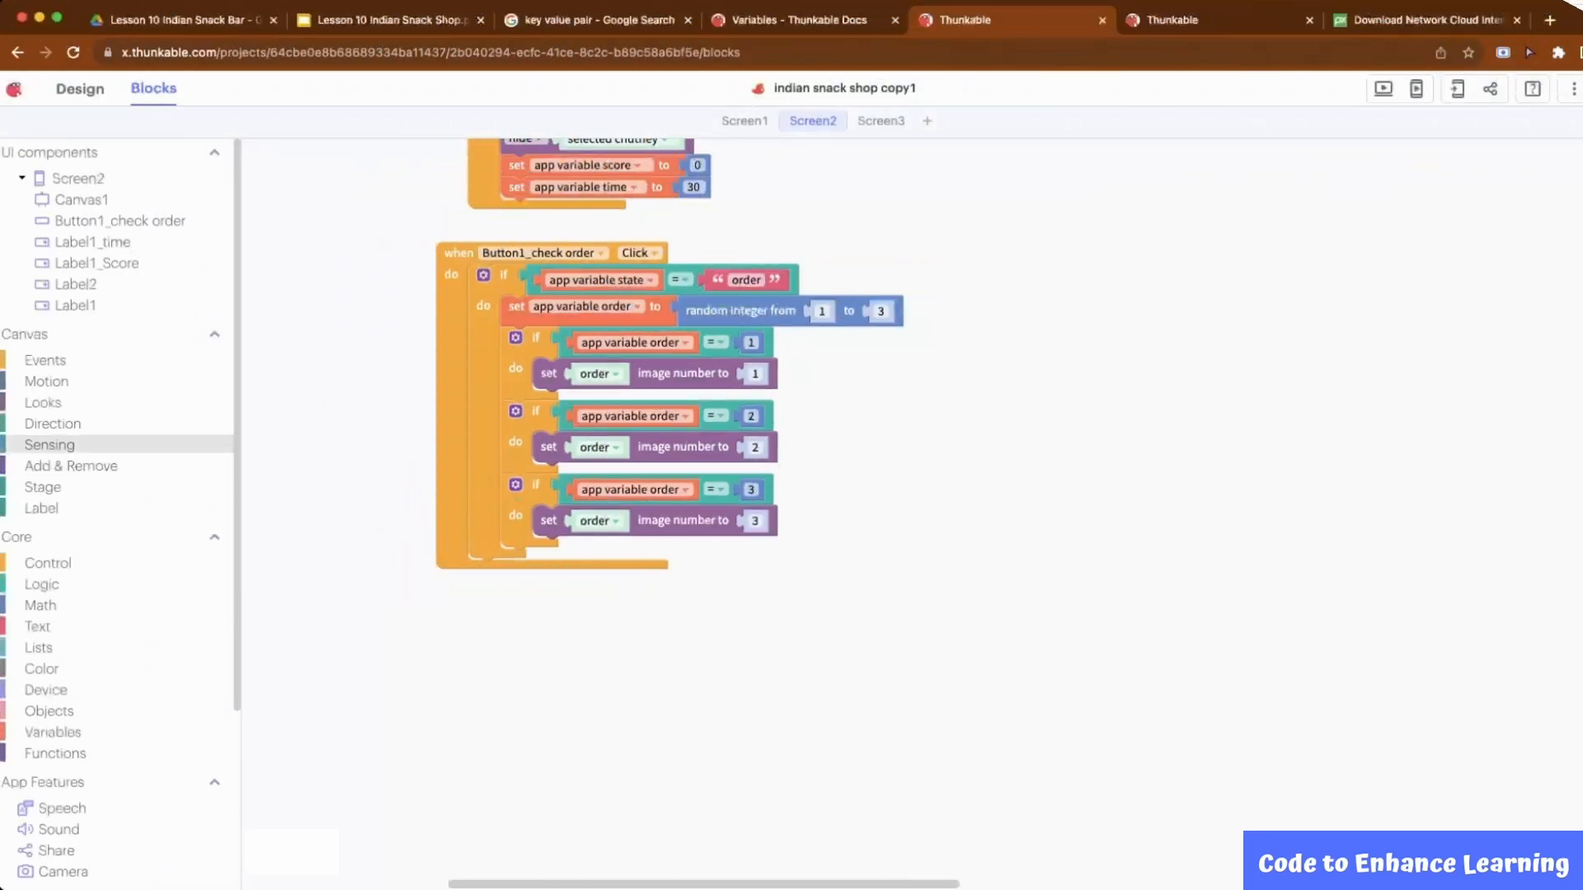
# - Show the order sprite and set the button Text to 'Dispatch order'
pyautogui.click(43, 403)
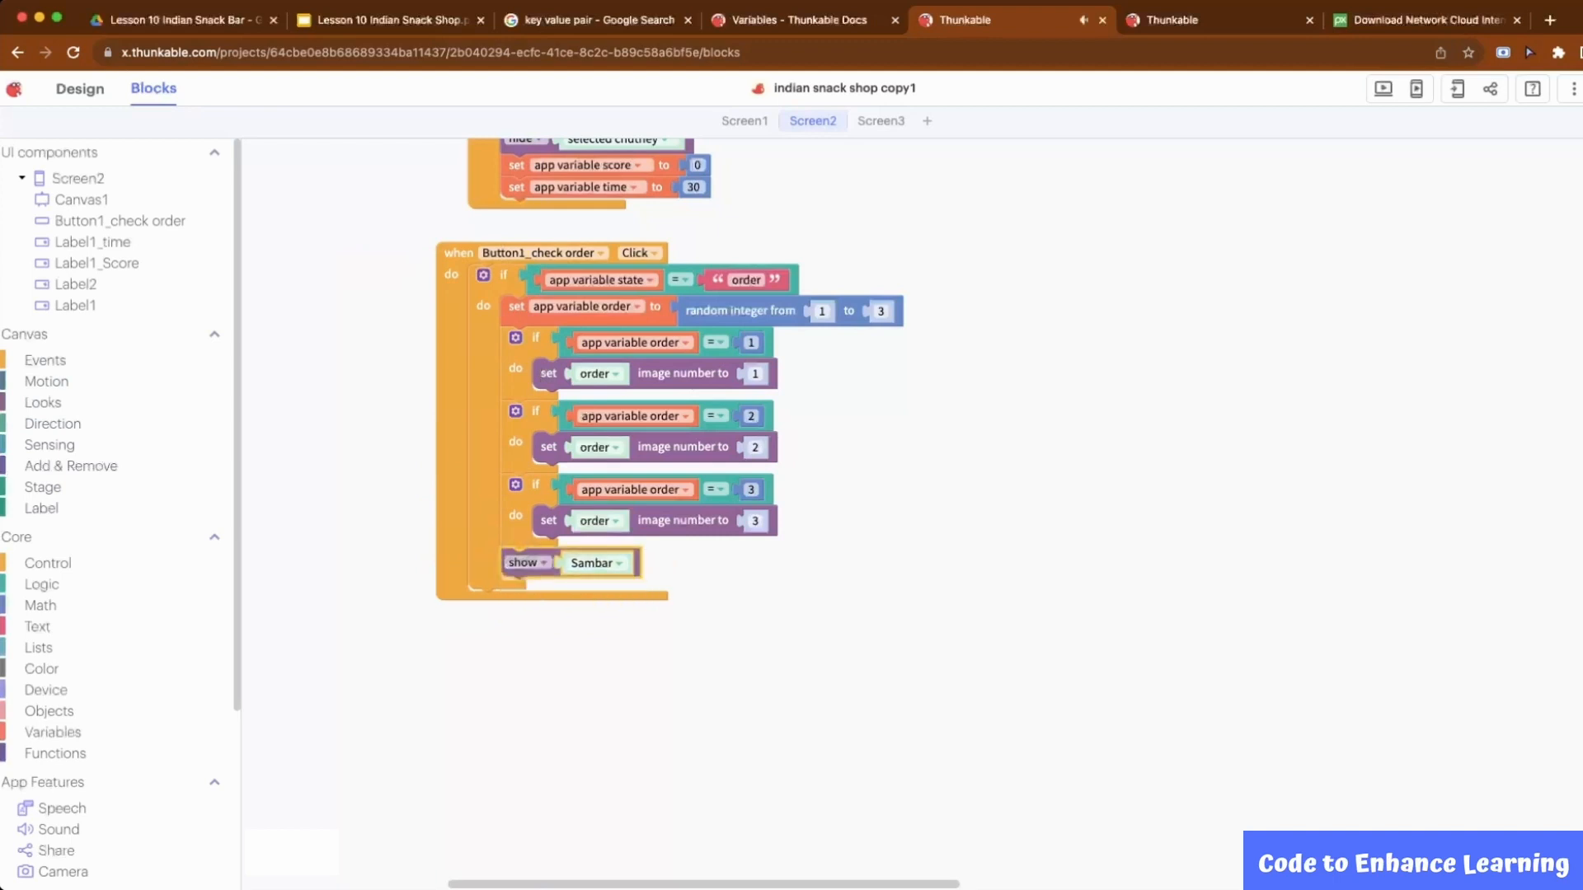
pyautogui.click(595, 562)
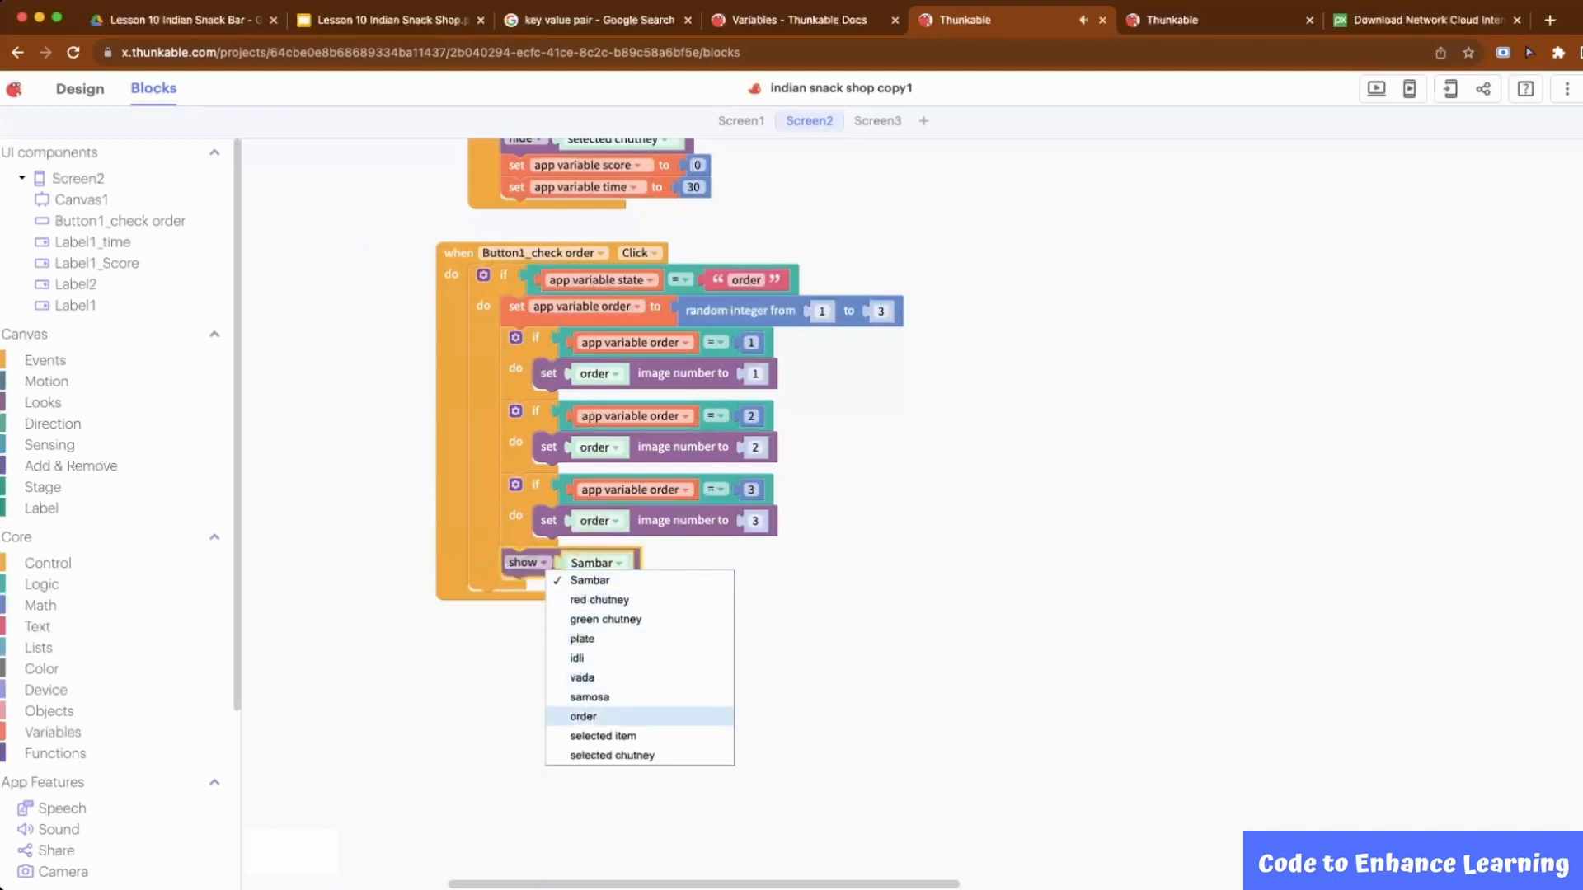
pyautogui.click(582, 716)
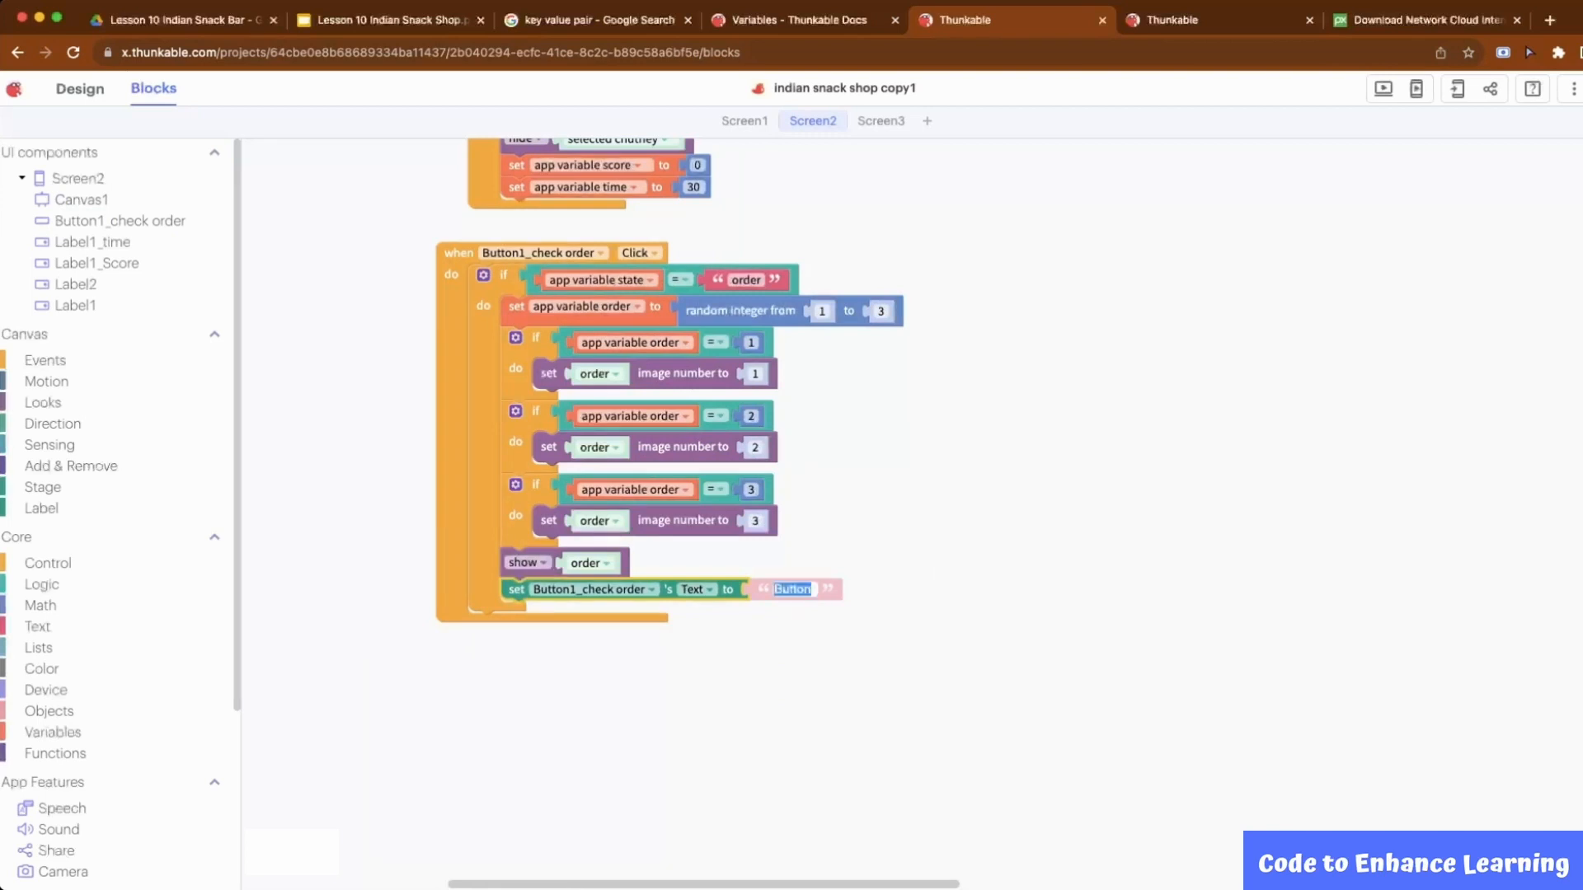
pyautogui.write('Dispatch order')
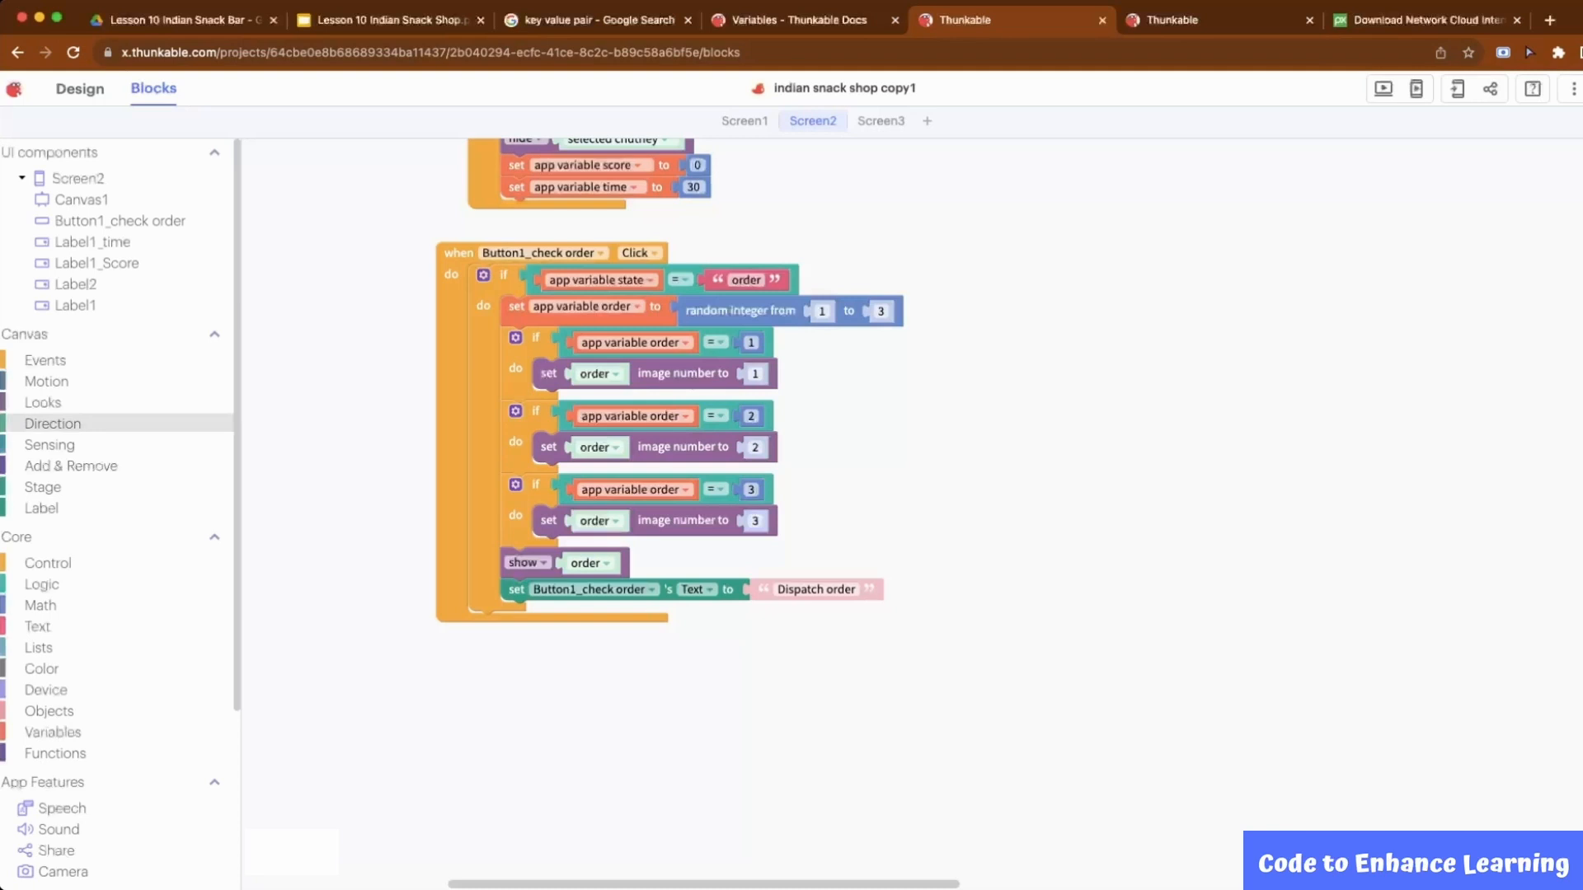
pyautogui.click(44, 361)
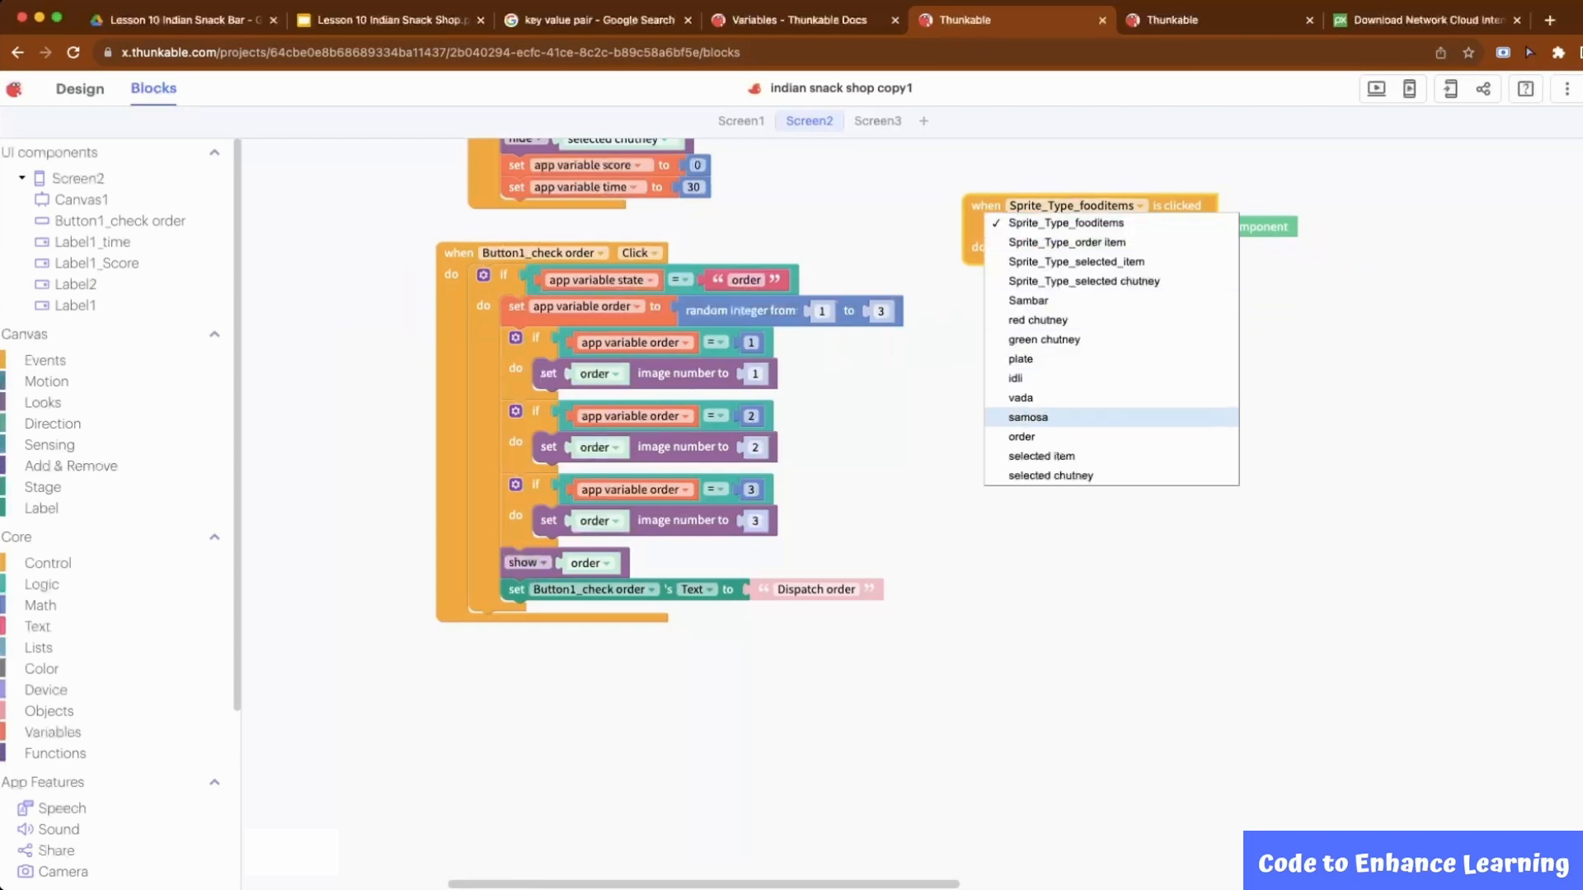
# - Make the samosa click handler set the selected item image and state 'dispatch'
pyautogui.click(1028, 417)
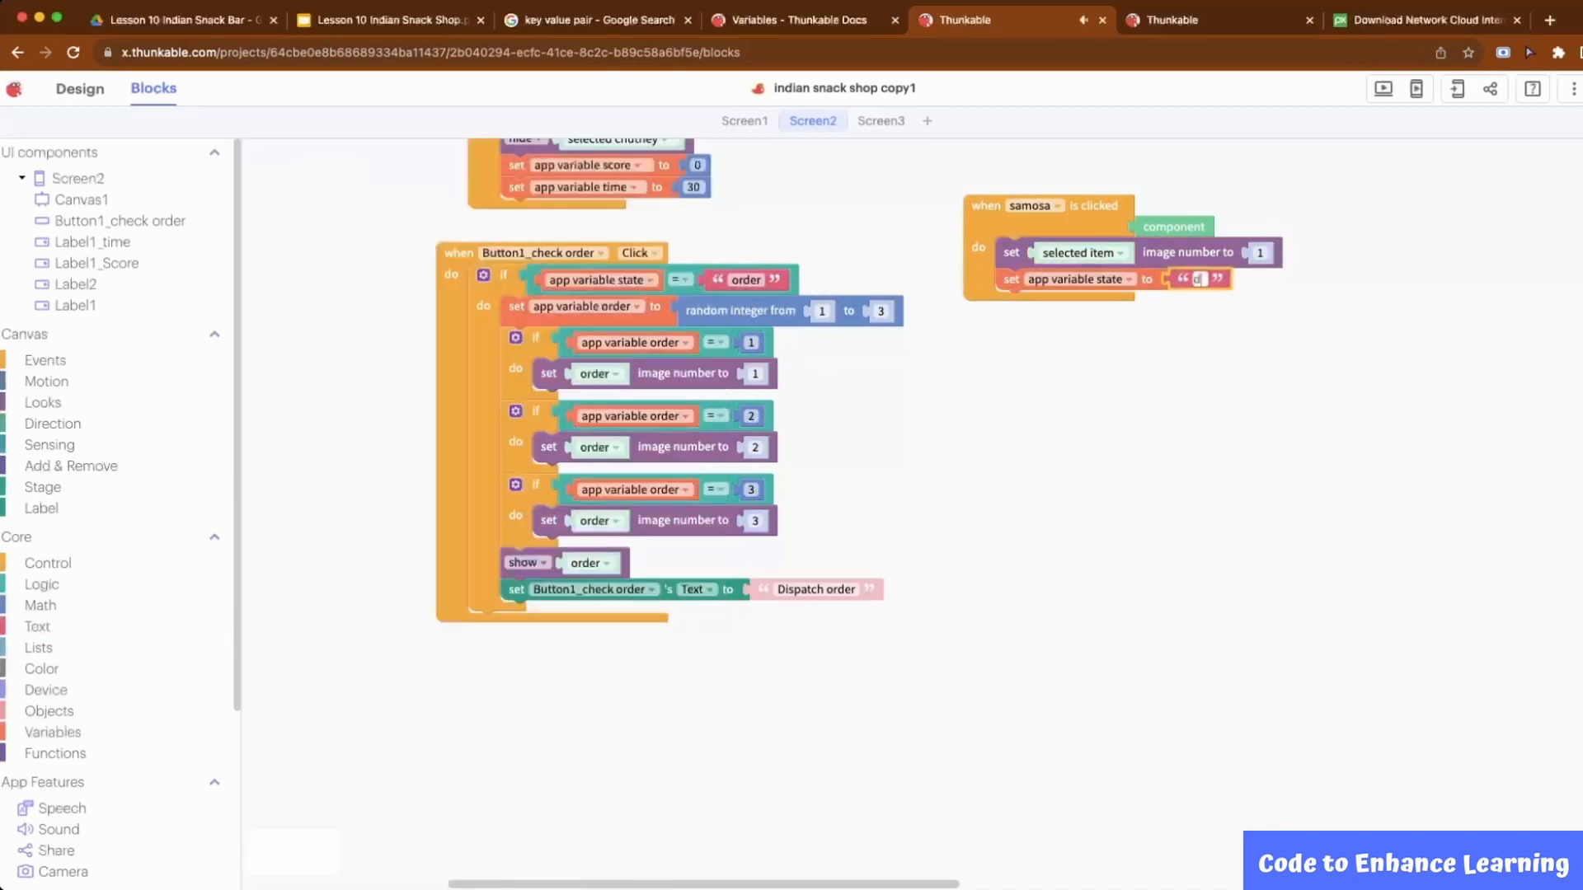
pyautogui.write('dispatch')
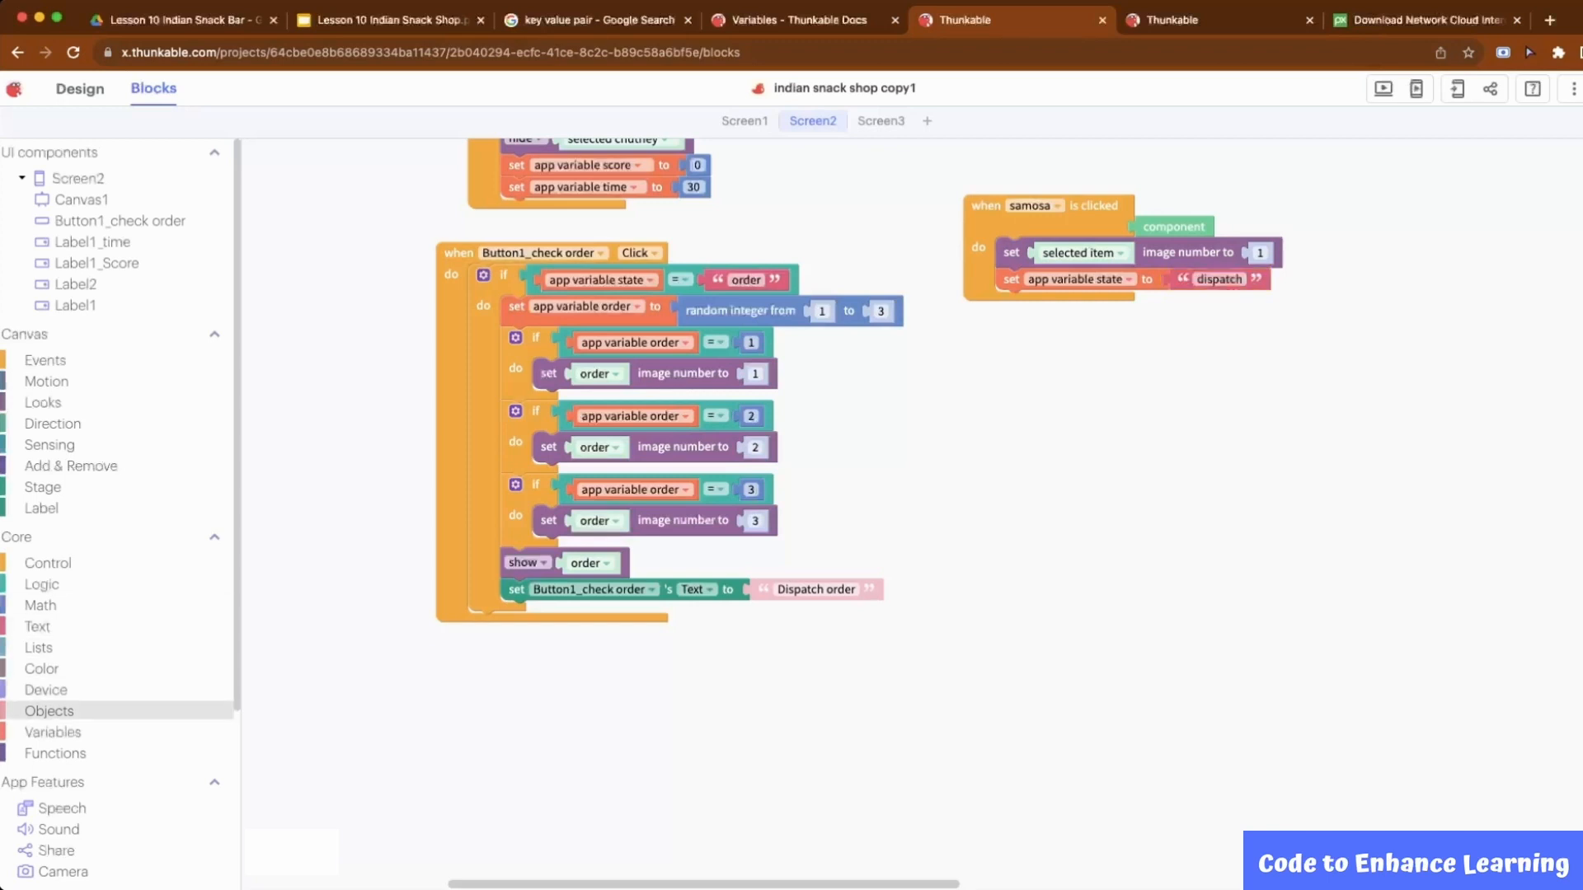
pyautogui.click(43, 402)
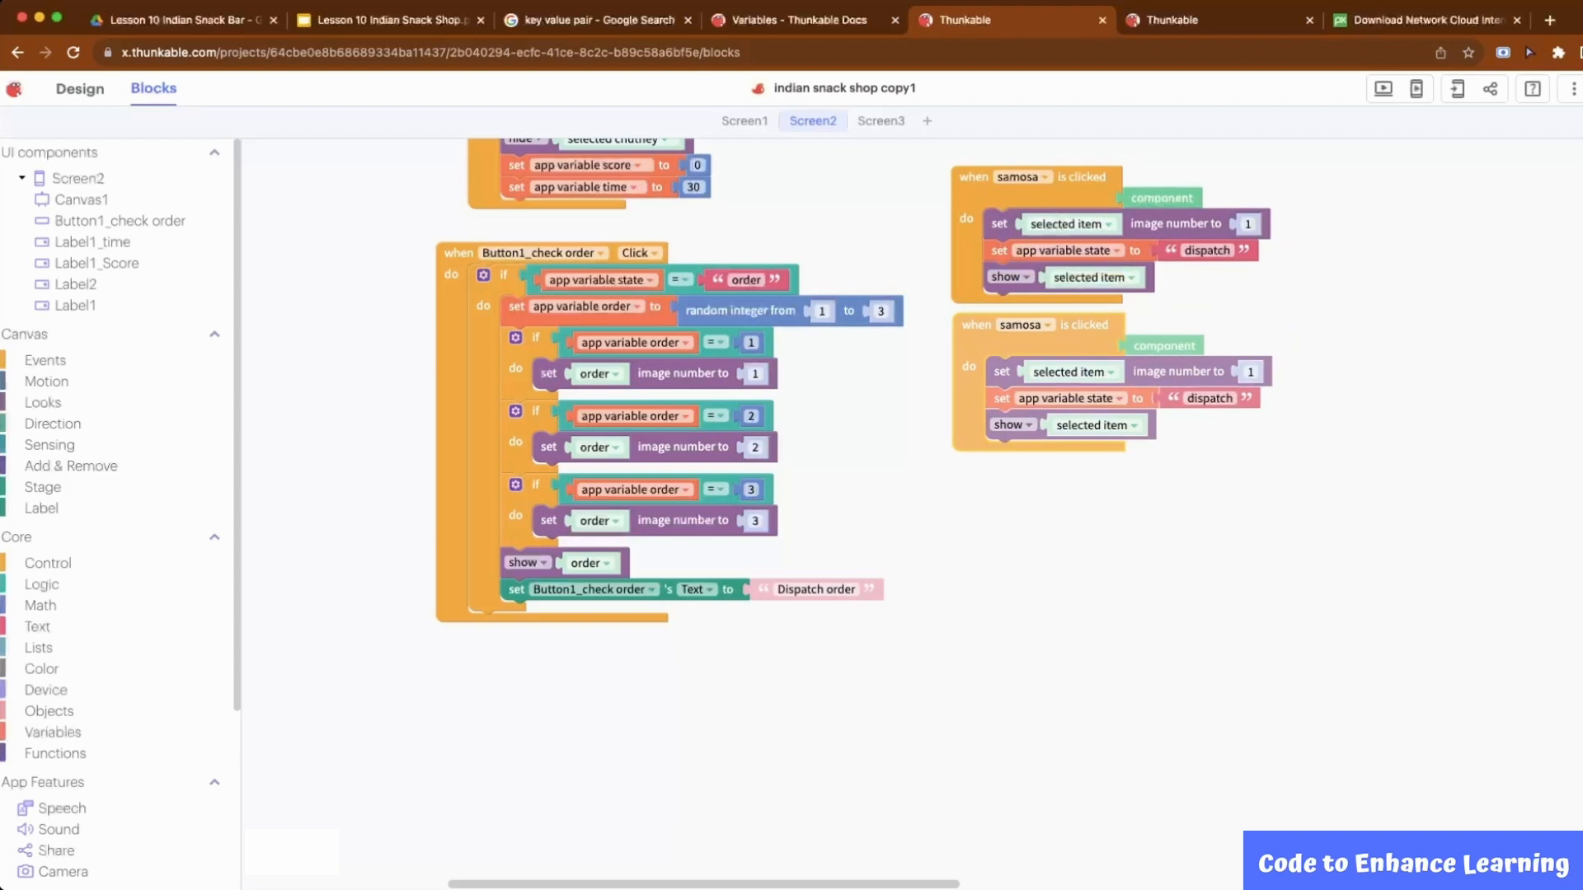
# - Retarget the duplicated handlers to vada and another food item
pyautogui.click(1024, 325)
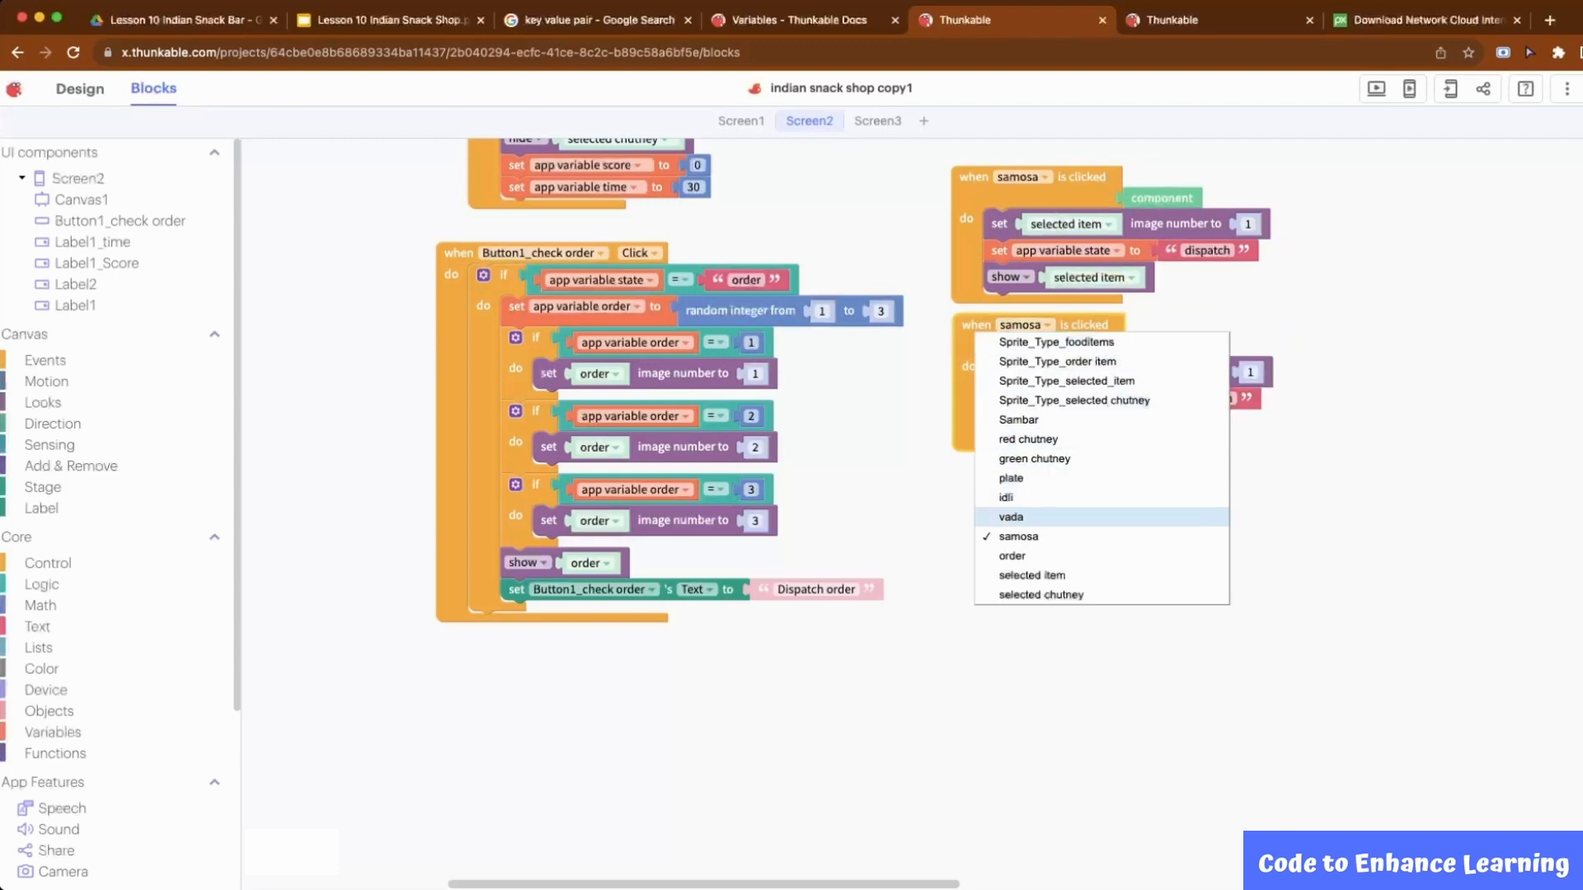
pyautogui.click(1008, 516)
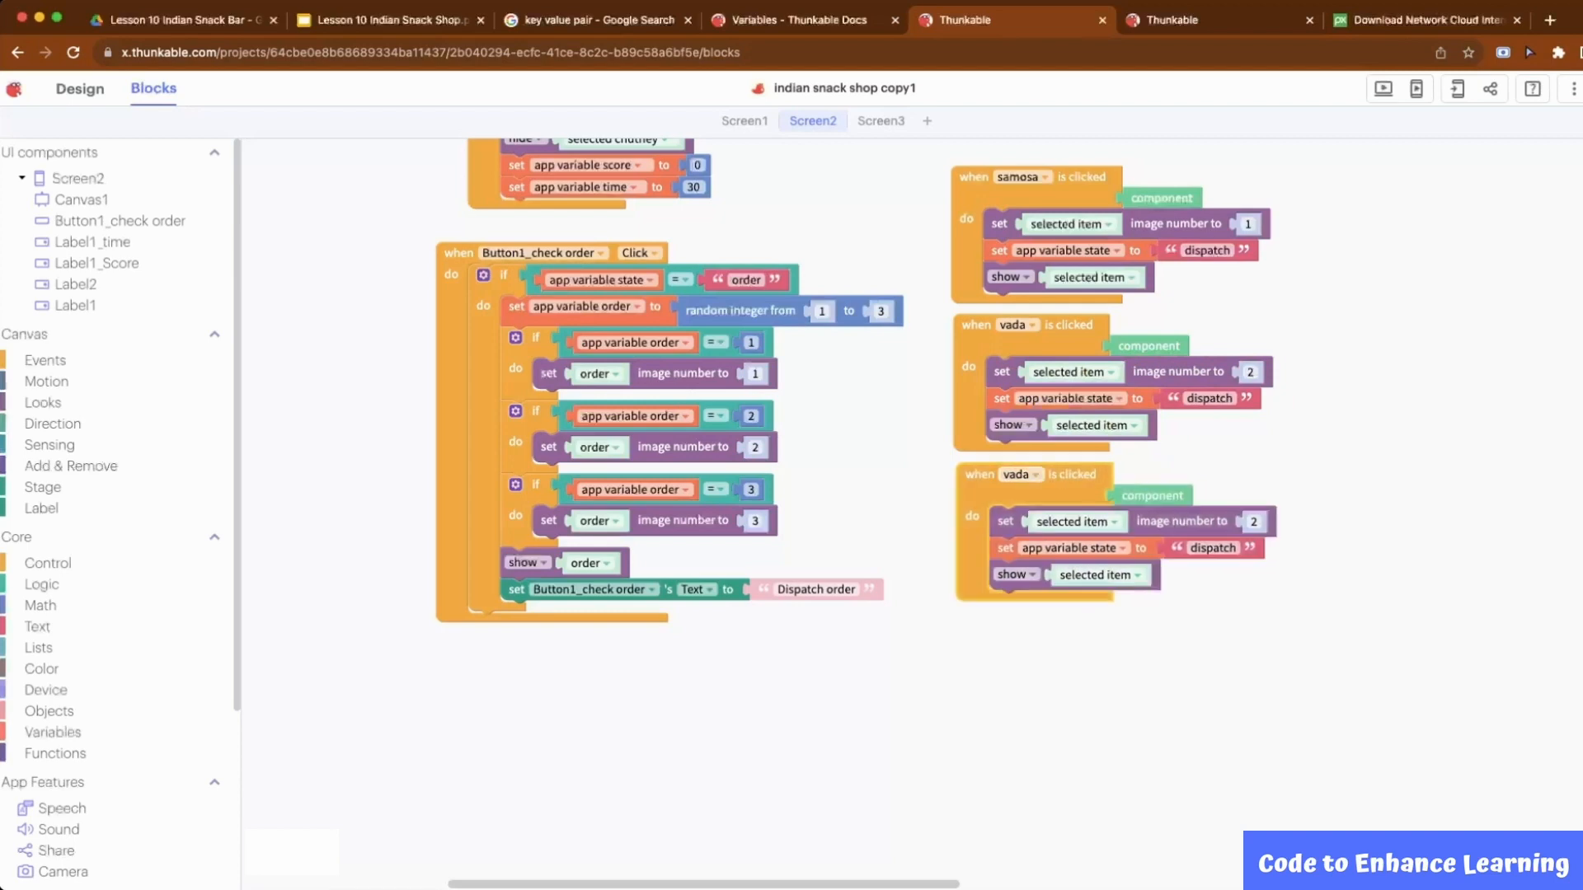
pyautogui.click(1017, 475)
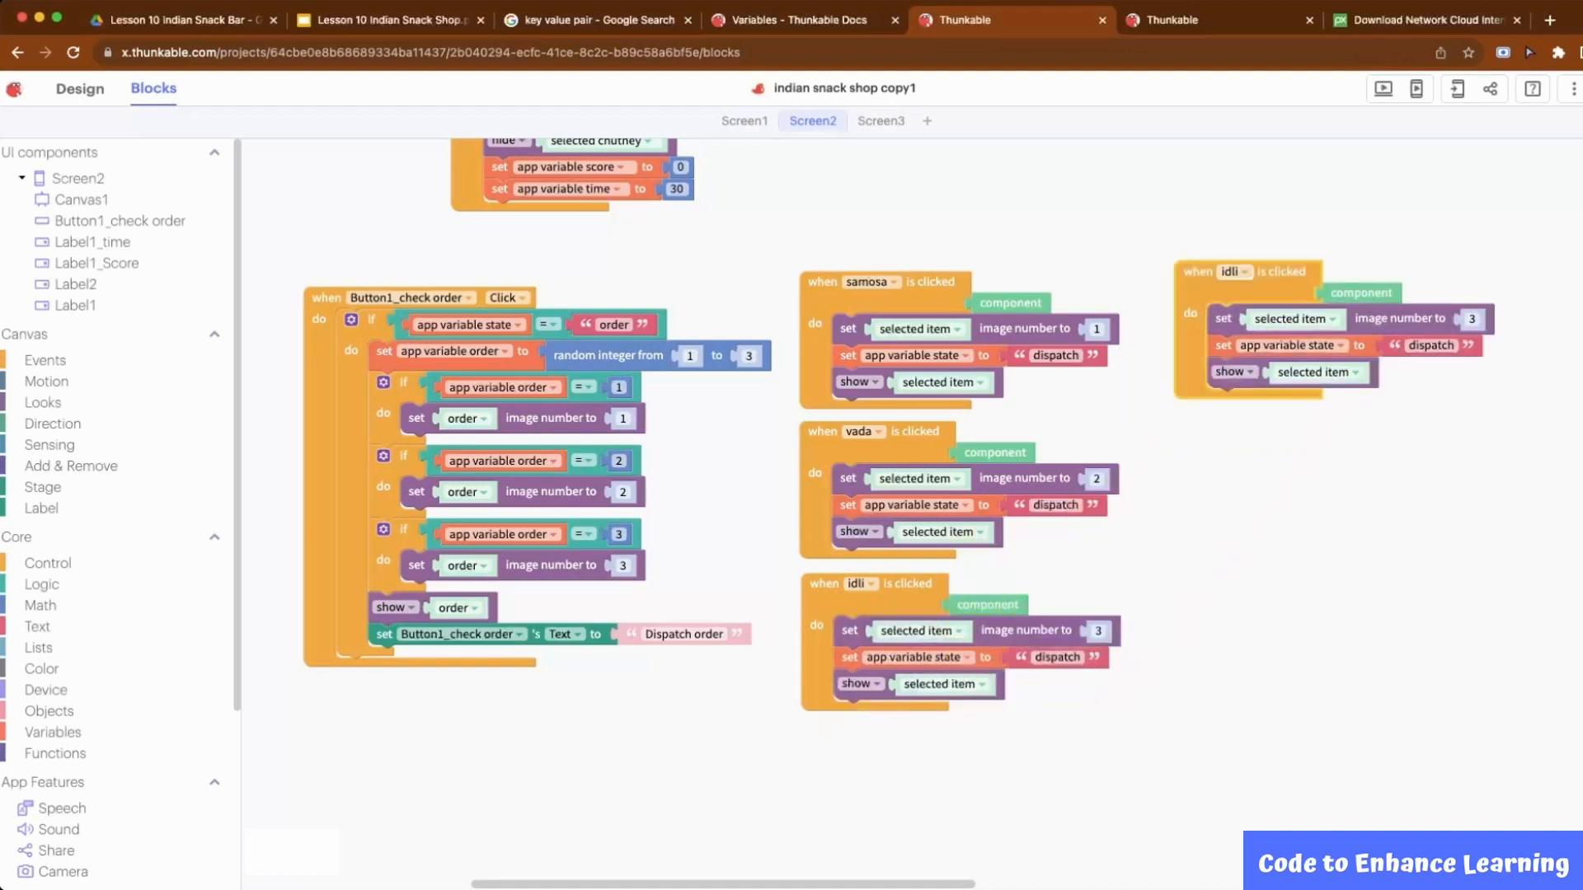
# - Create a red chutney handler for selected chutney, duplicate it and retarget the copy to Sambar
pyautogui.click(1239, 272)
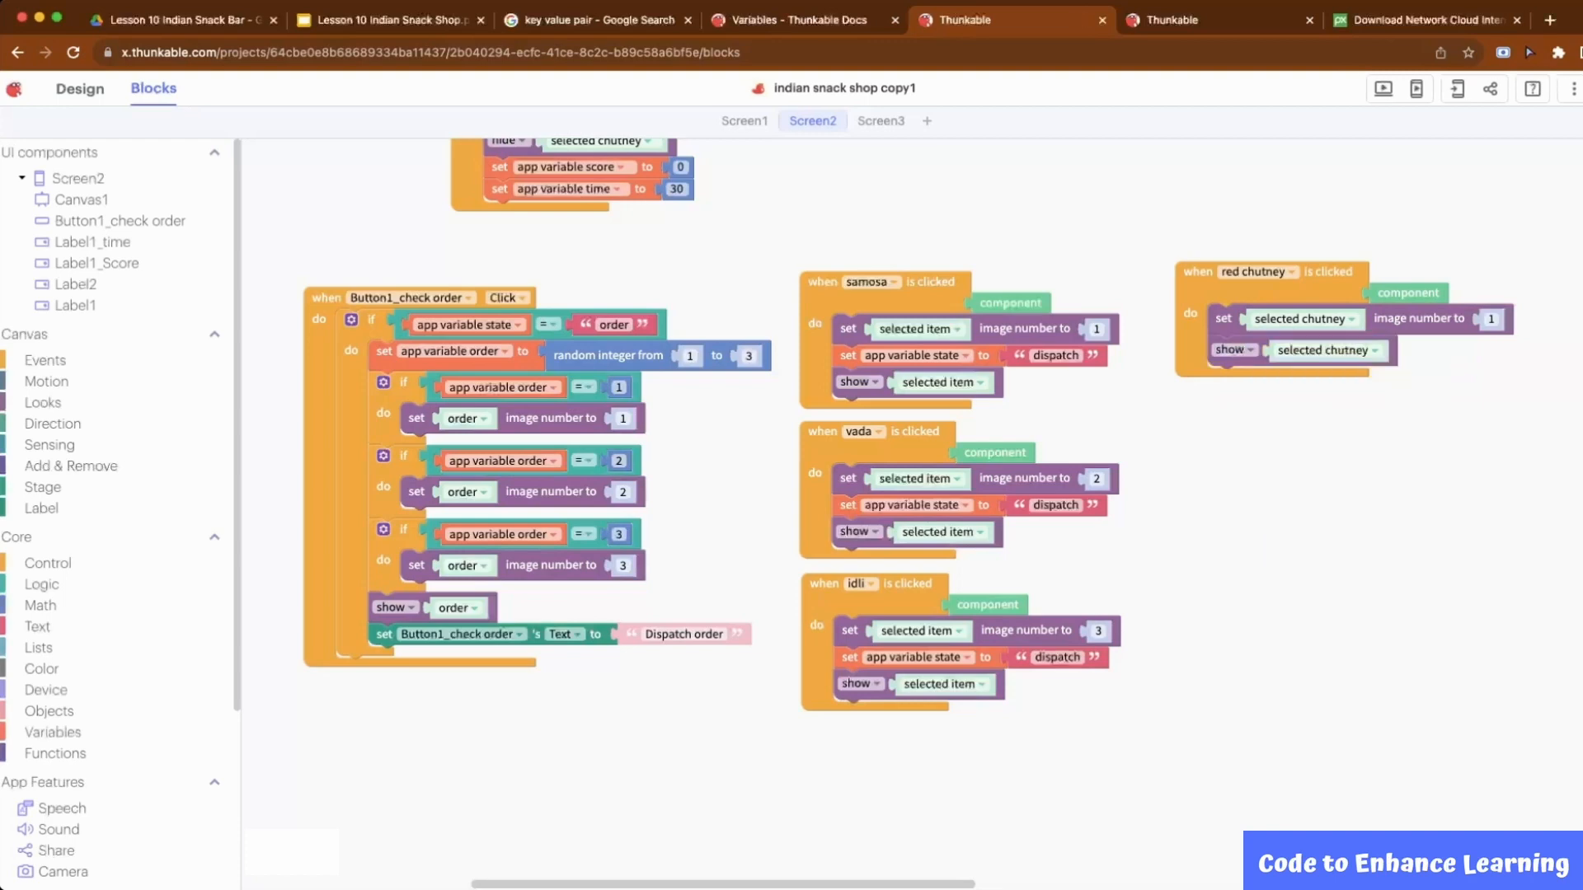
pyautogui.rightClick(1257, 271)
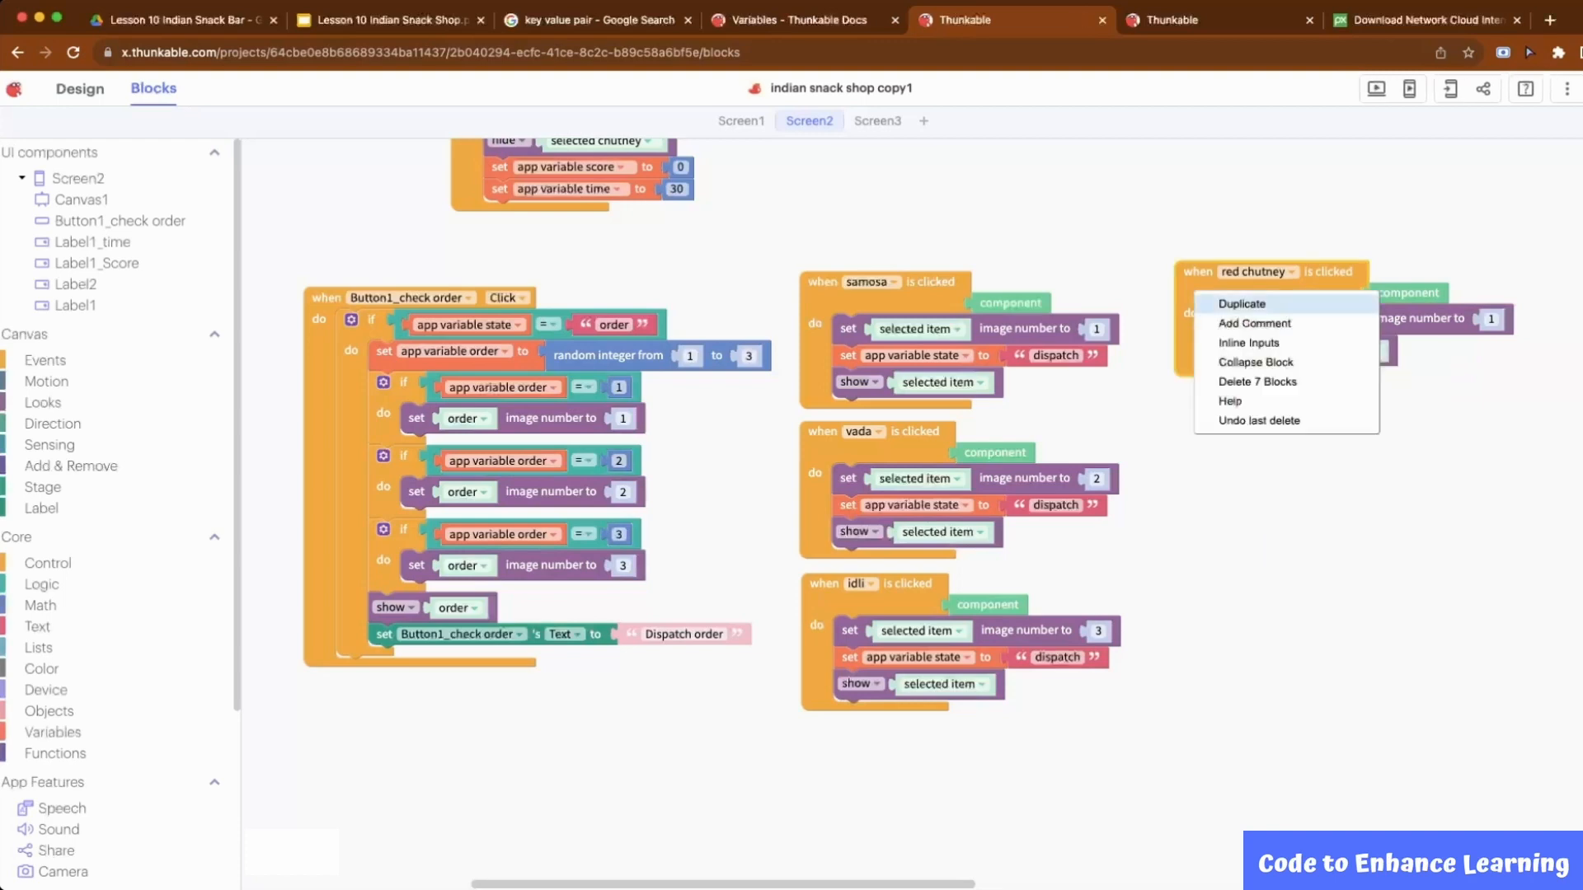
pyautogui.click(1239, 303)
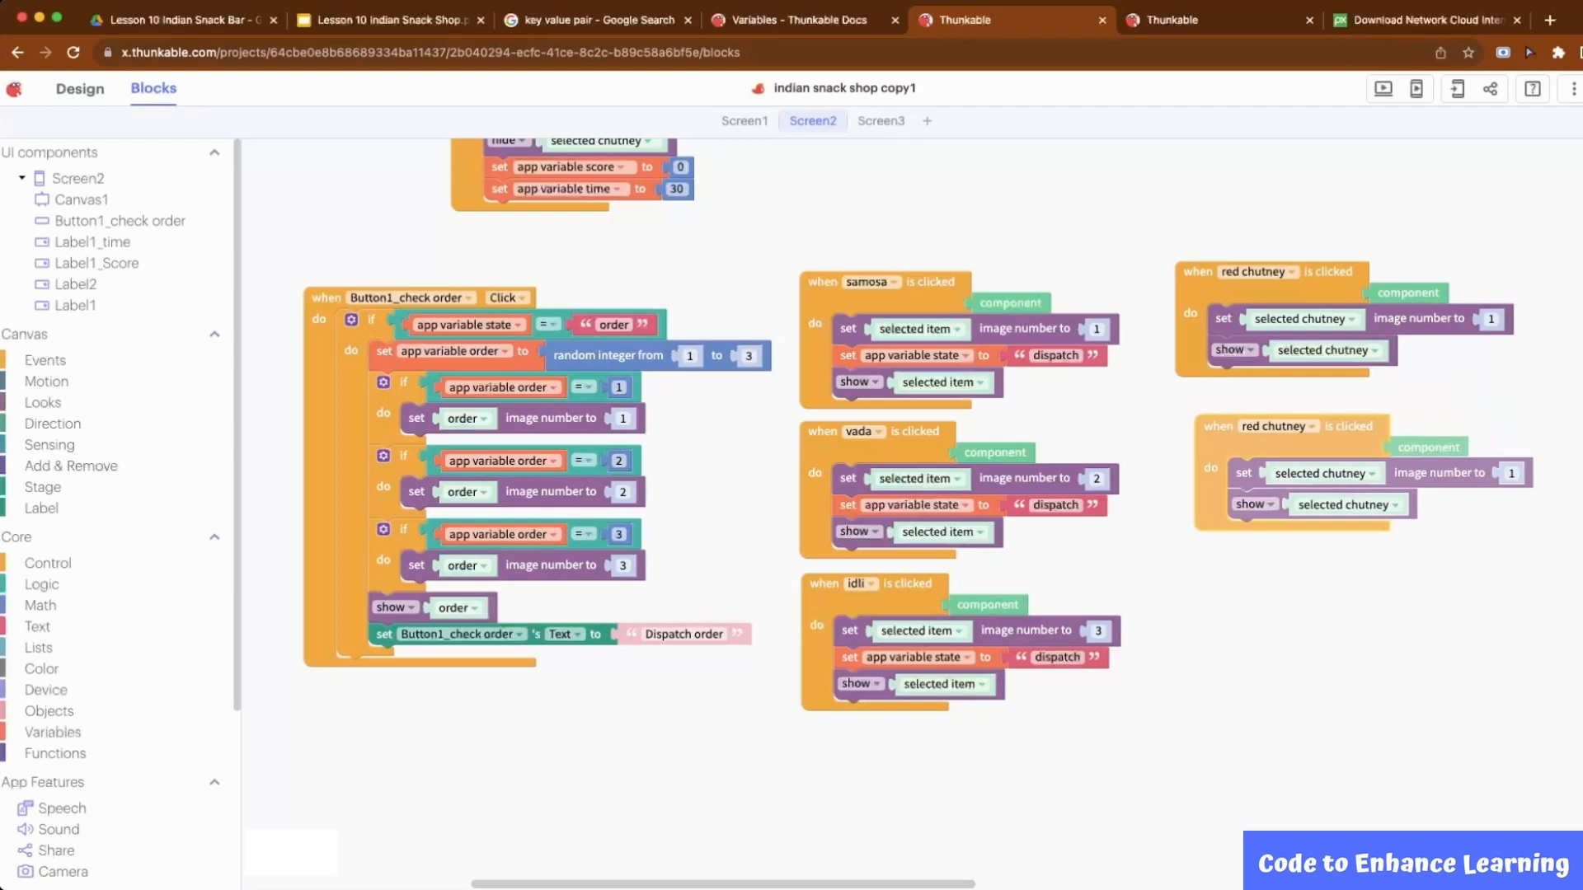
pyautogui.click(1296, 415)
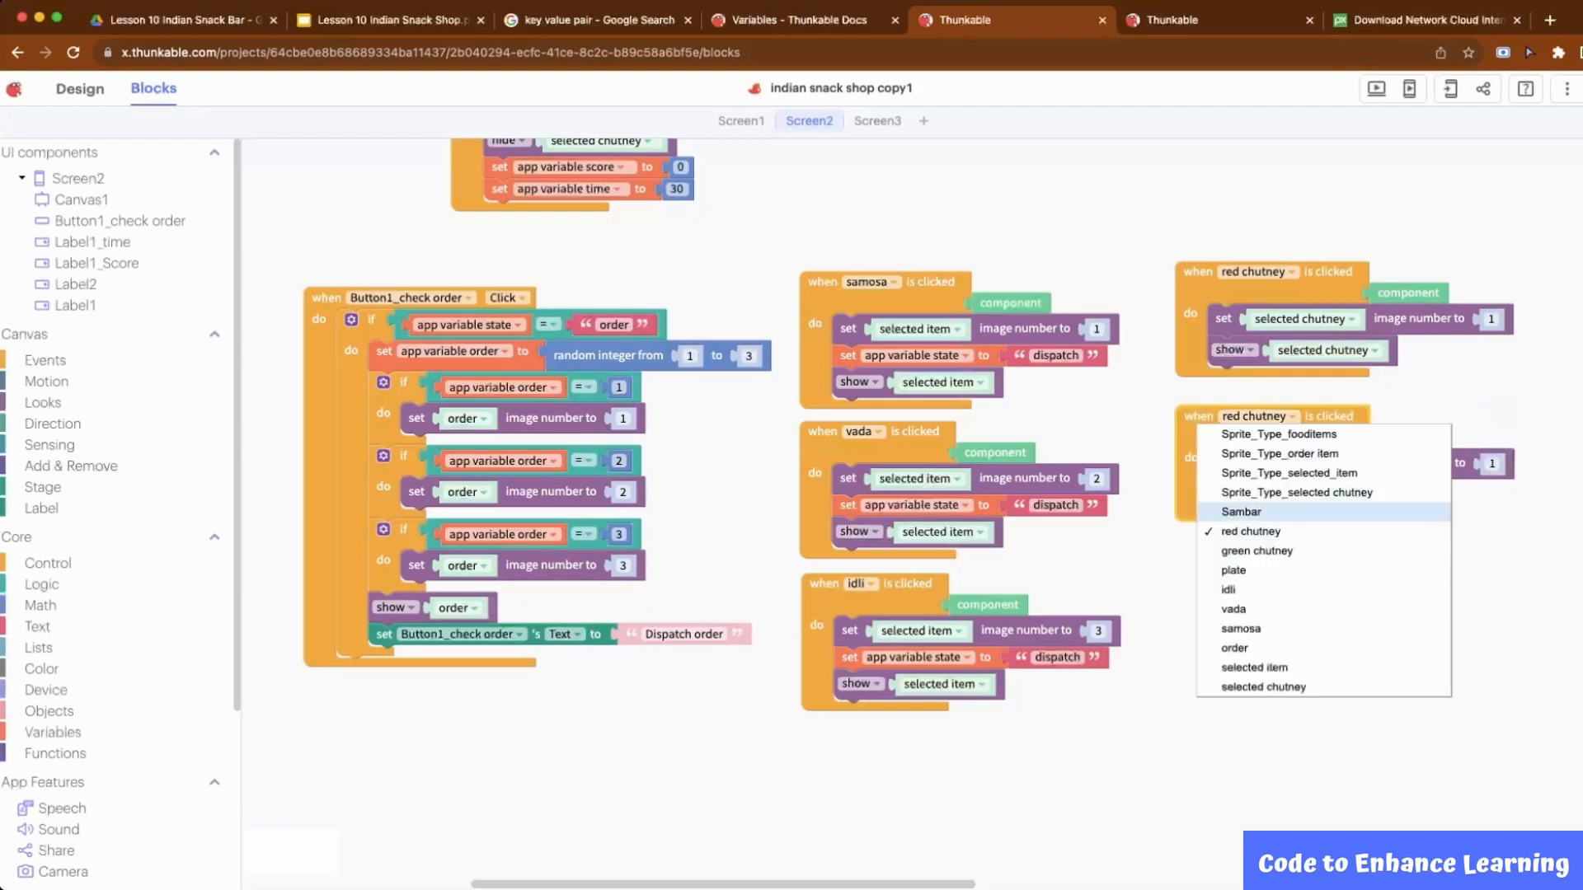
pyautogui.click(1240, 511)
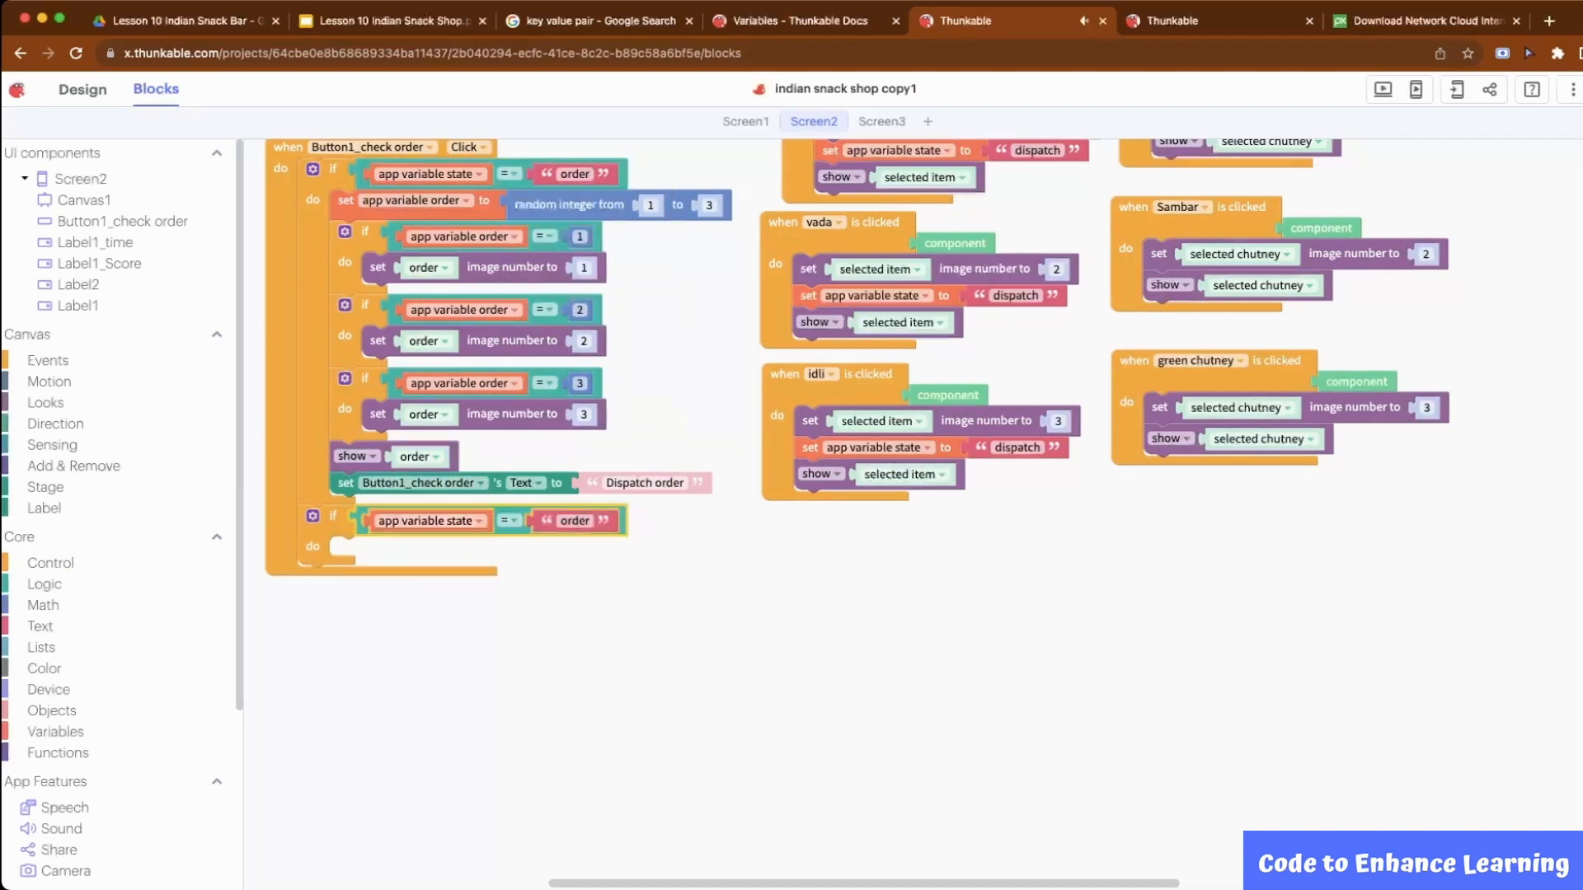
# - Add if state = 'dispatch' with an 'and' comparing order to selected item and chutney image numbers
pyautogui.write('dispatch')
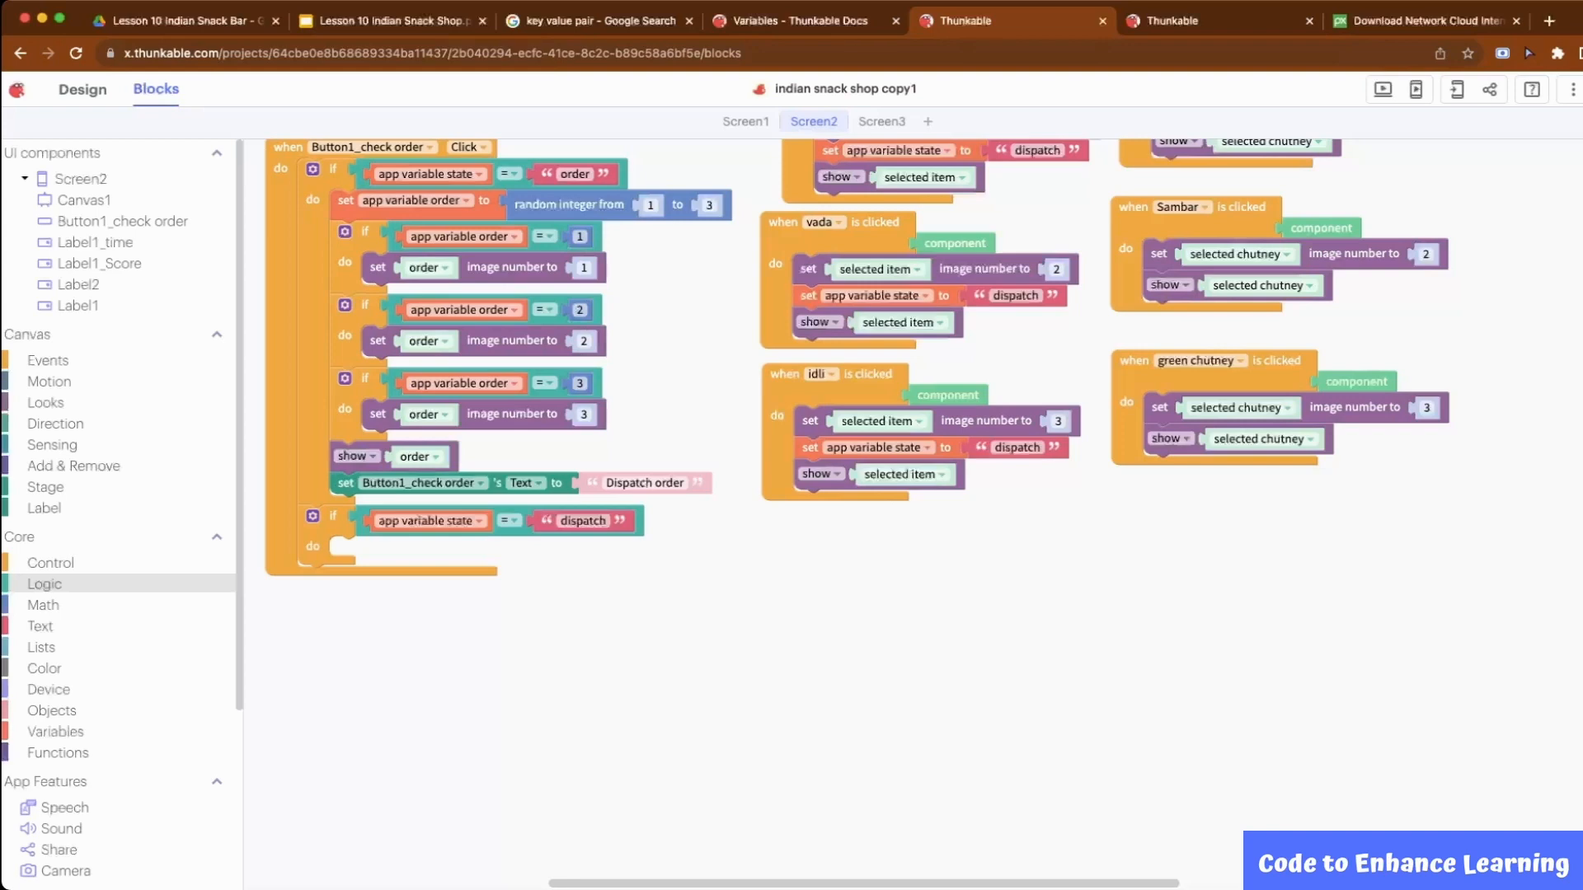
pyautogui.click(50, 562)
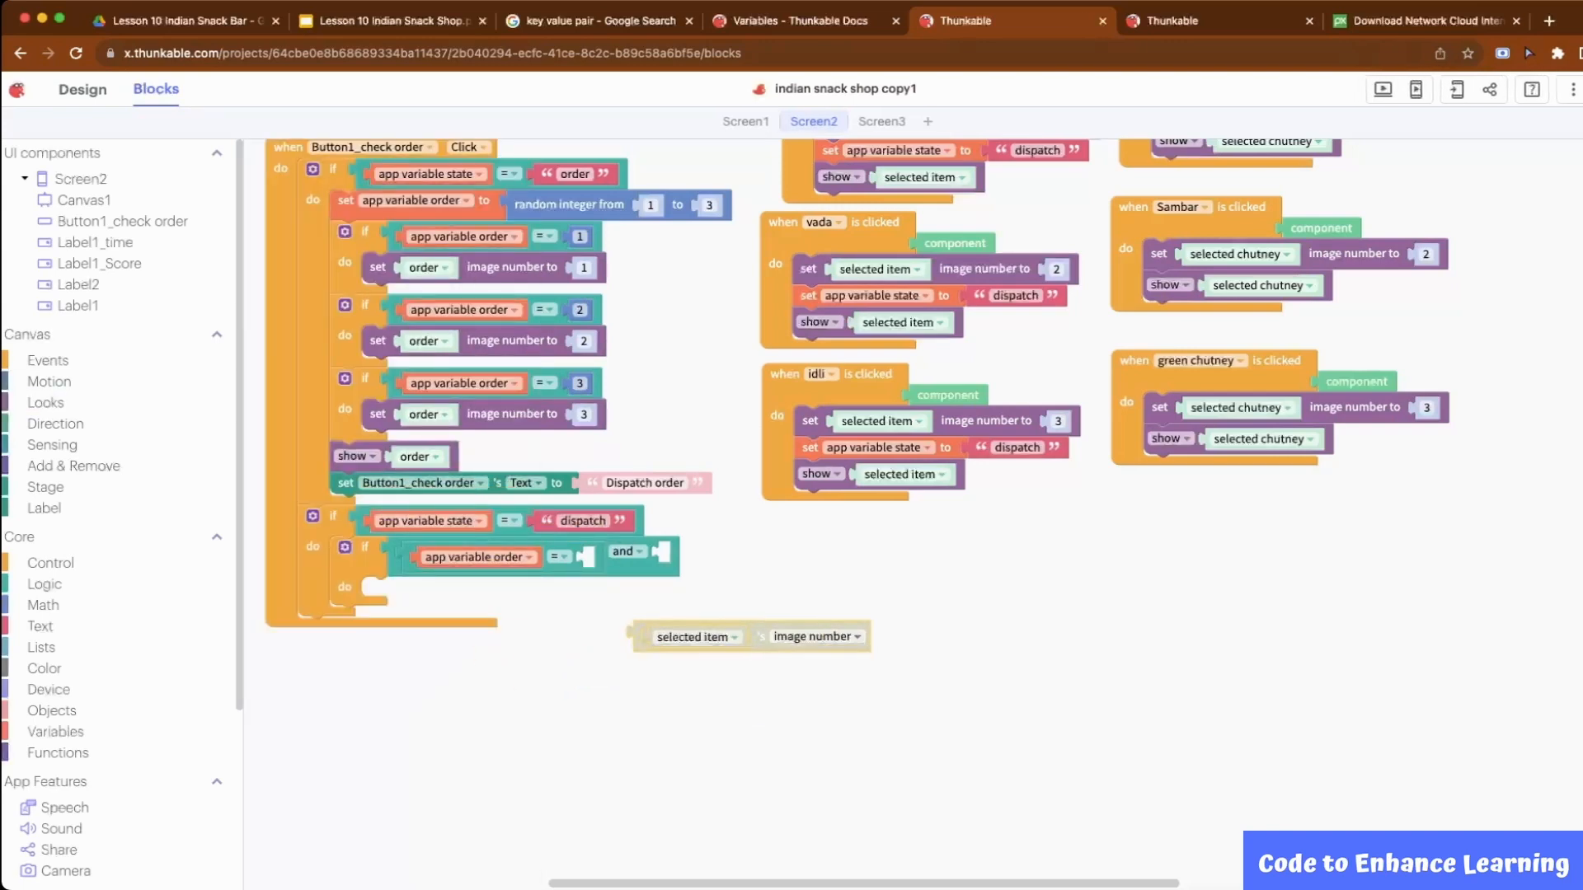
pyautogui.moveTo(695, 636); pyautogui.dragTo(641, 560)
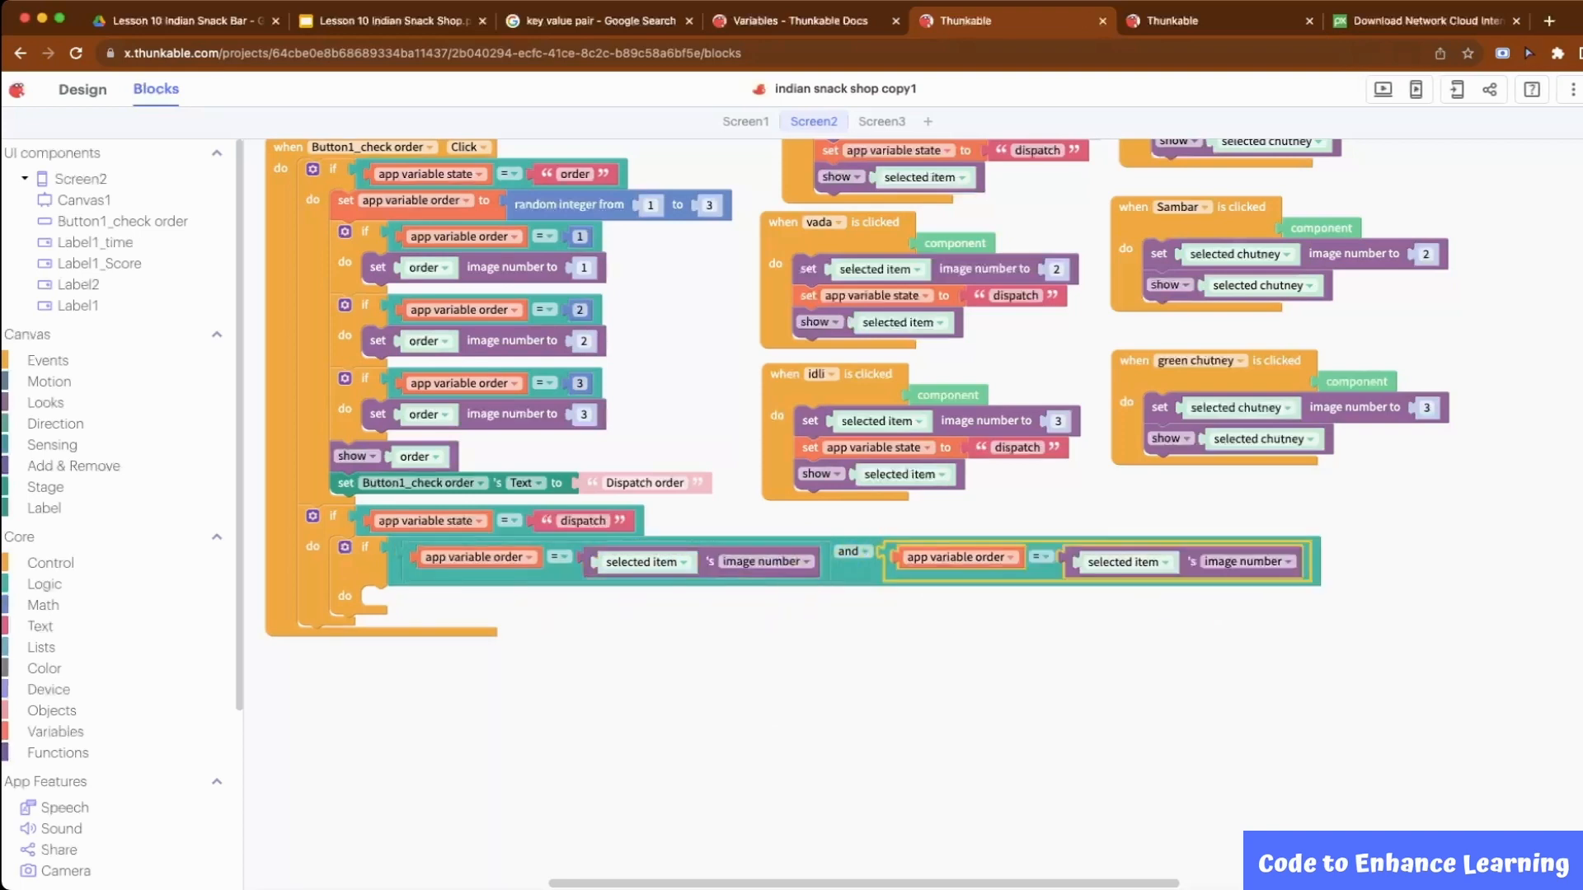
pyautogui.click(1121, 562)
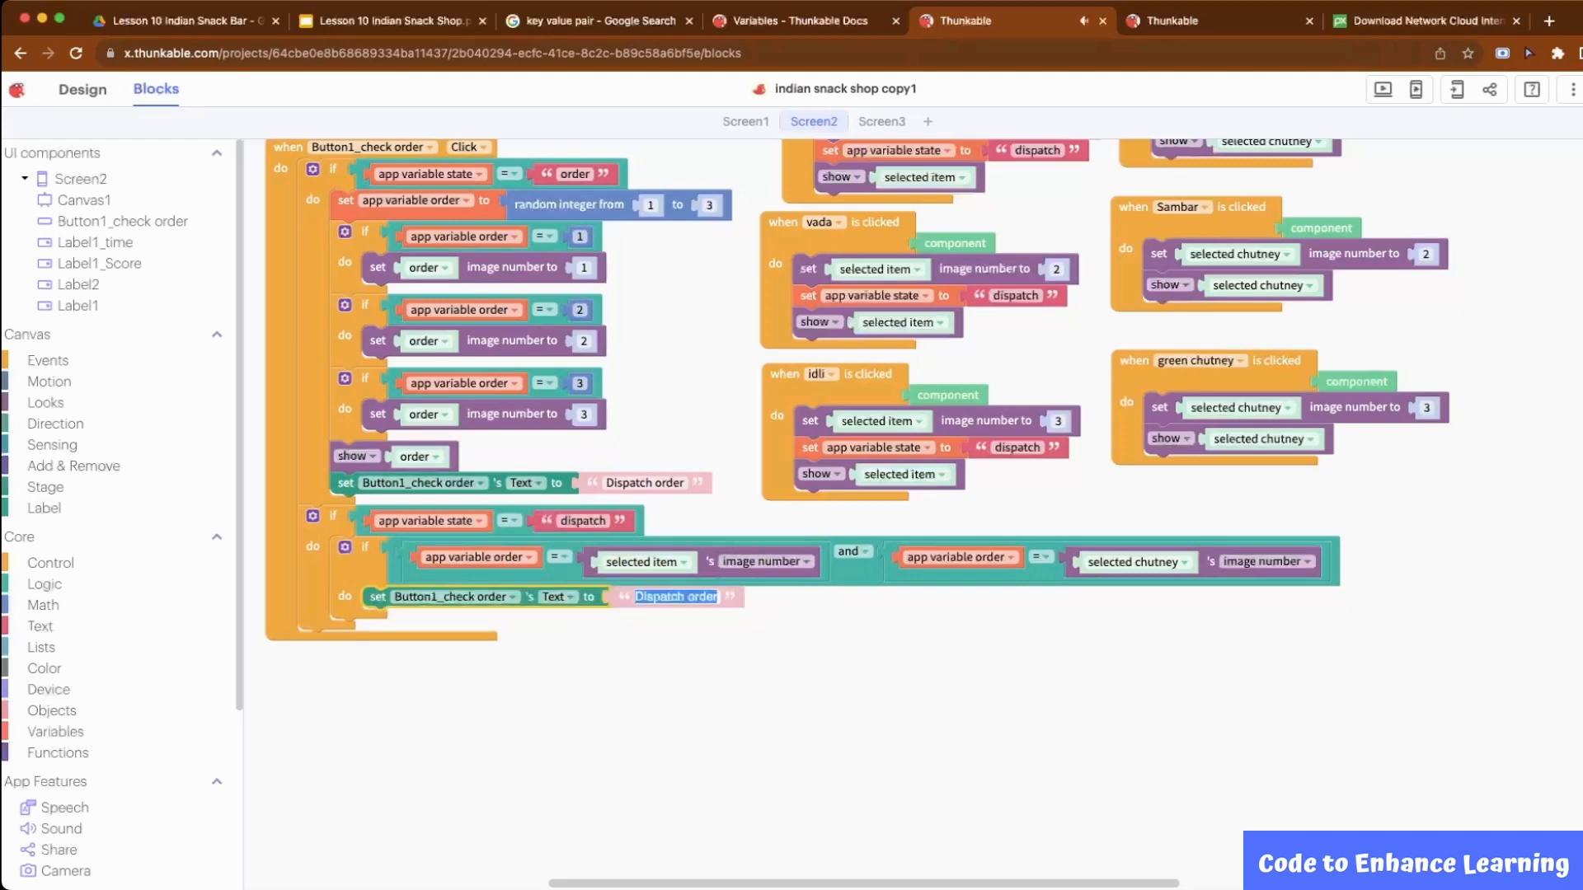
# - Set button Text 'Order successful', change score by 1 and update Label1_Score
pyautogui.write('Order successful')
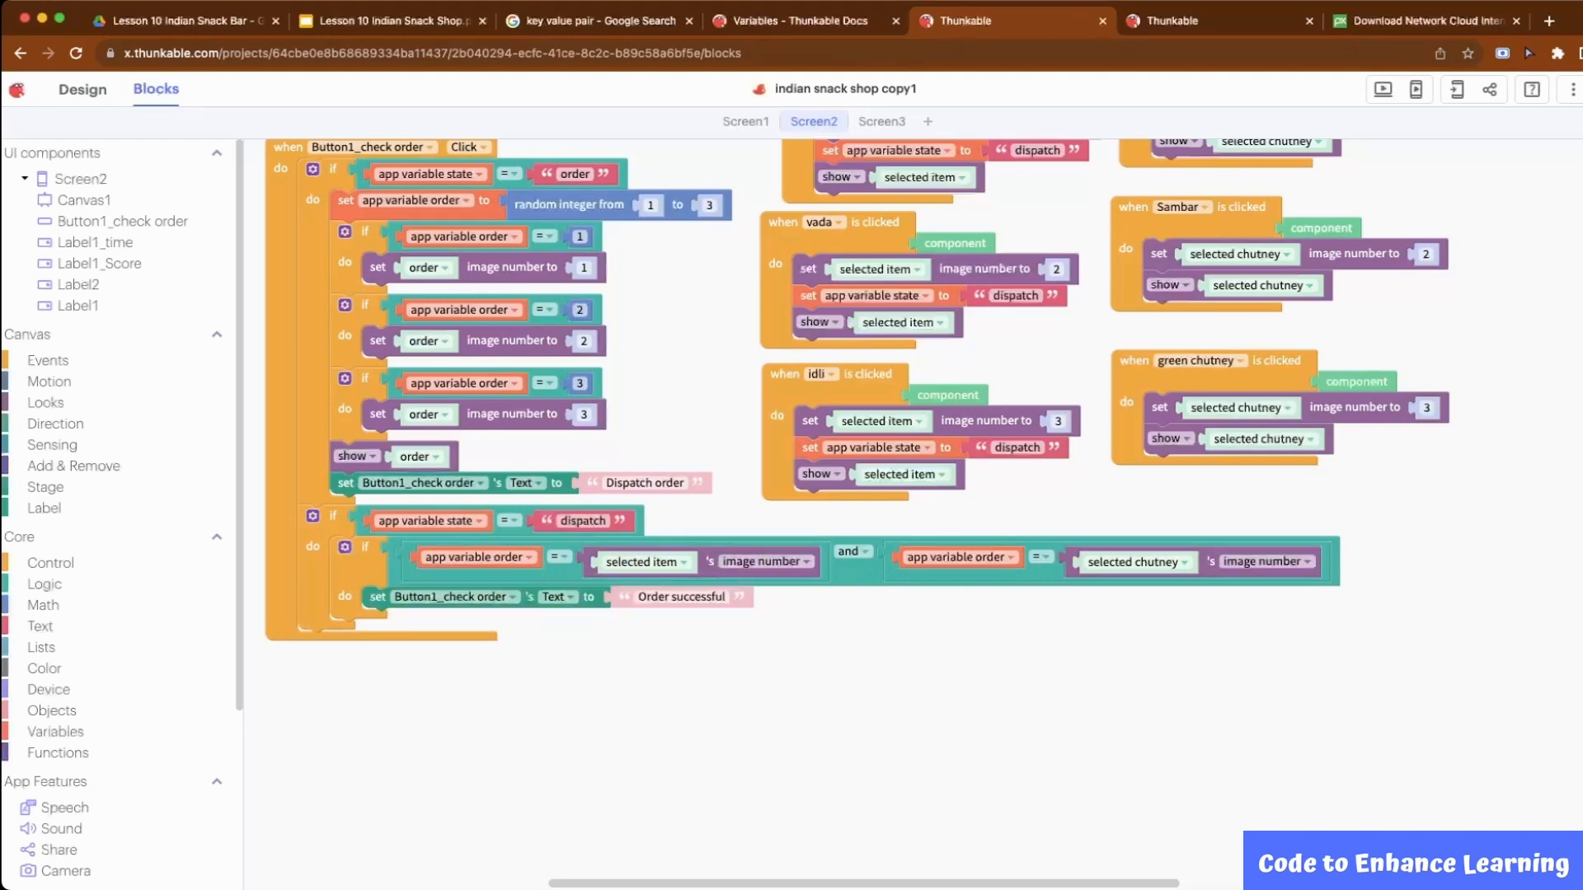
pyautogui.click(54, 731)
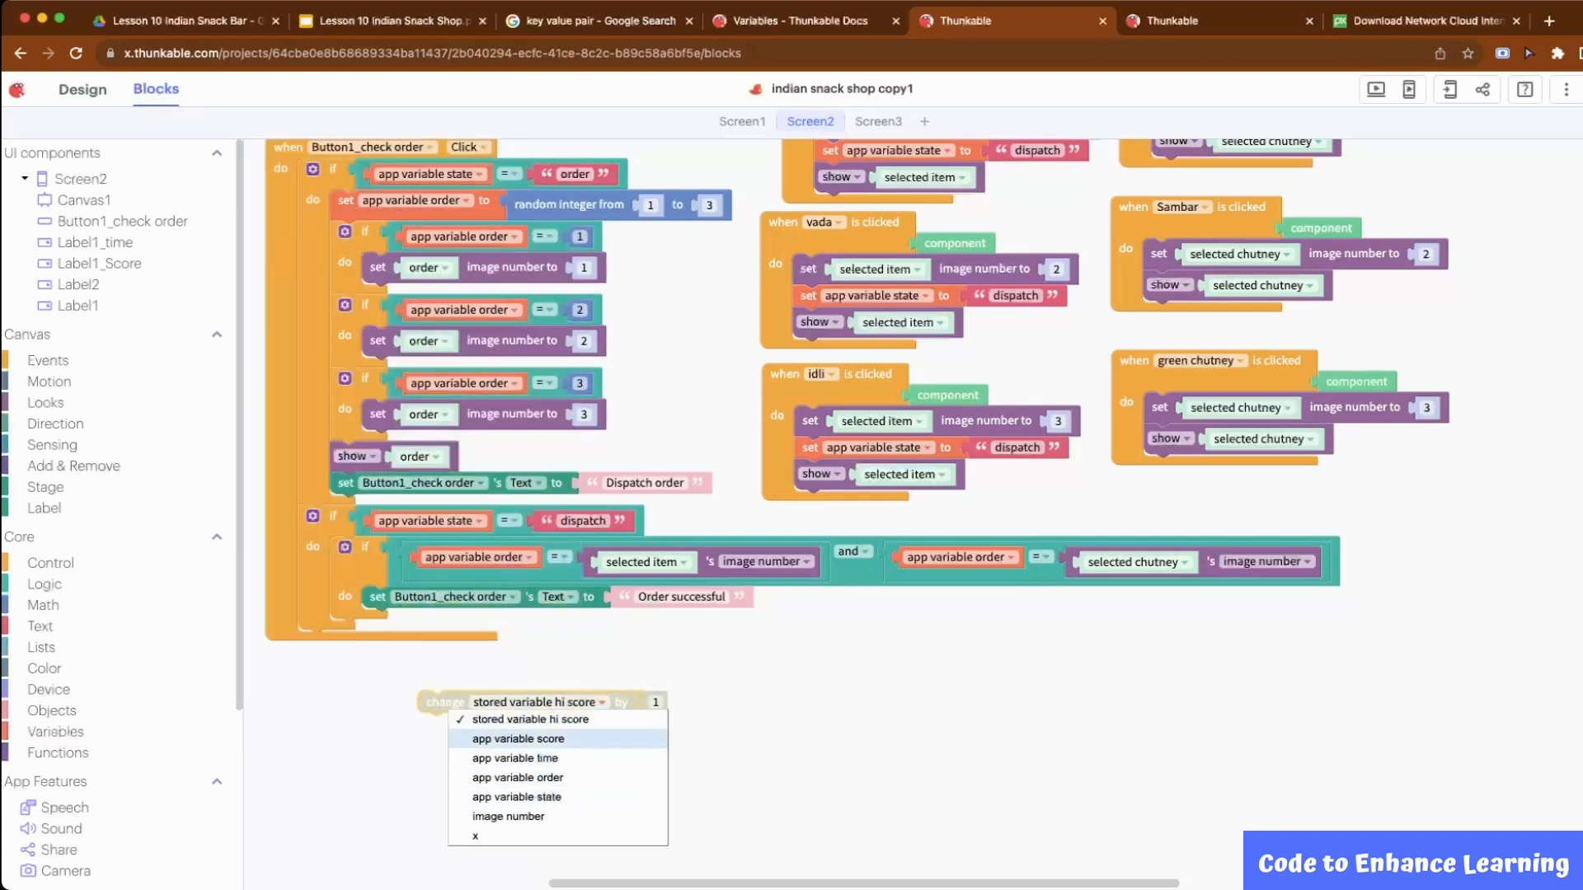
pyautogui.click(518, 739)
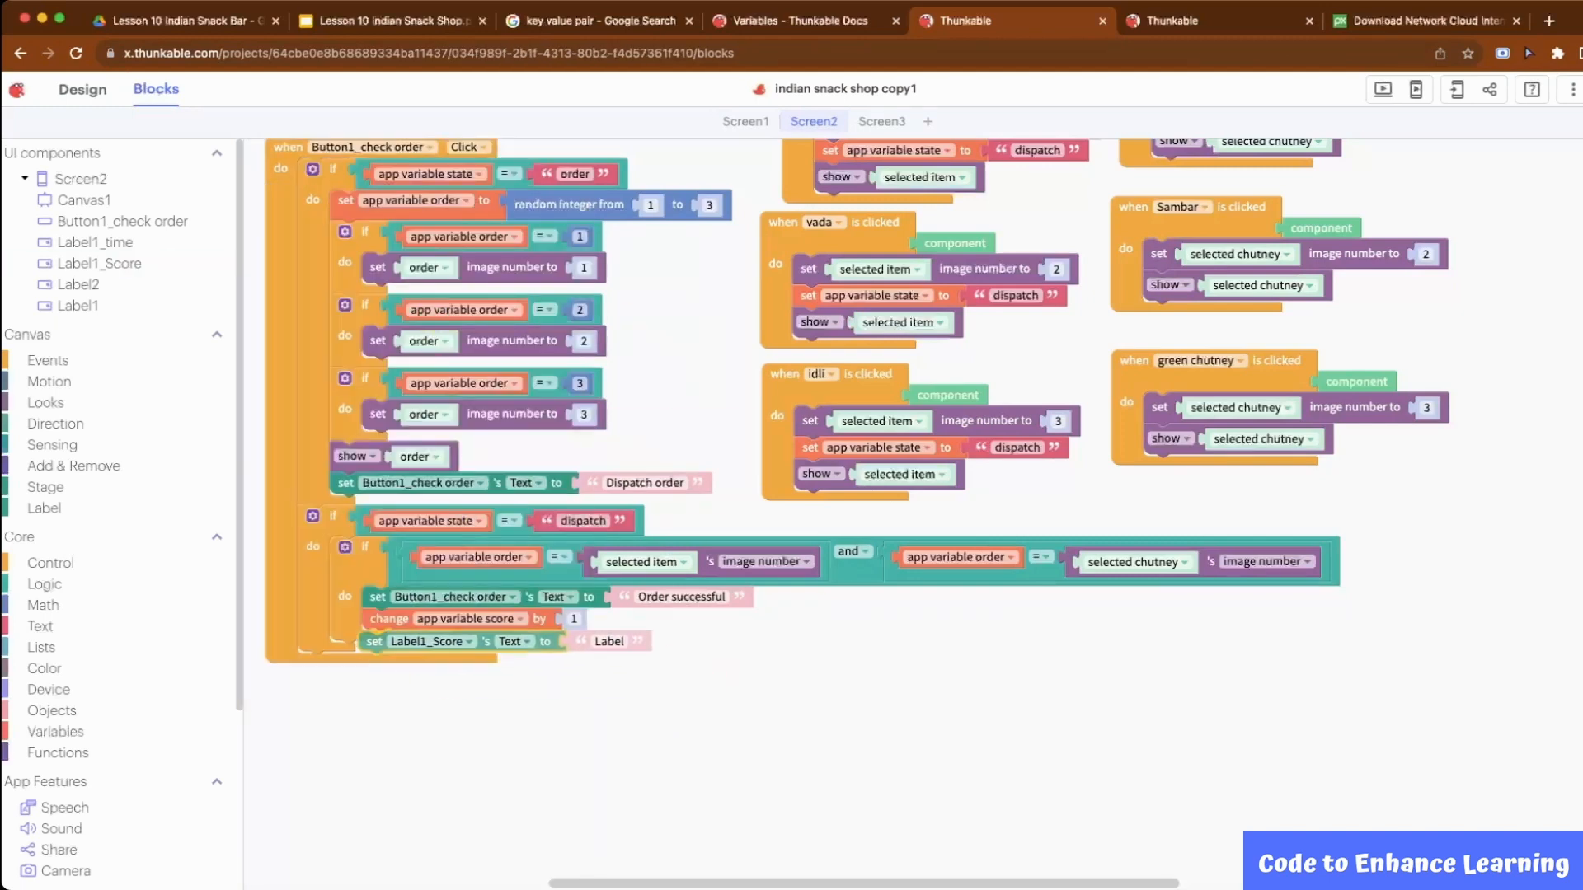
pyautogui.click(622, 640)
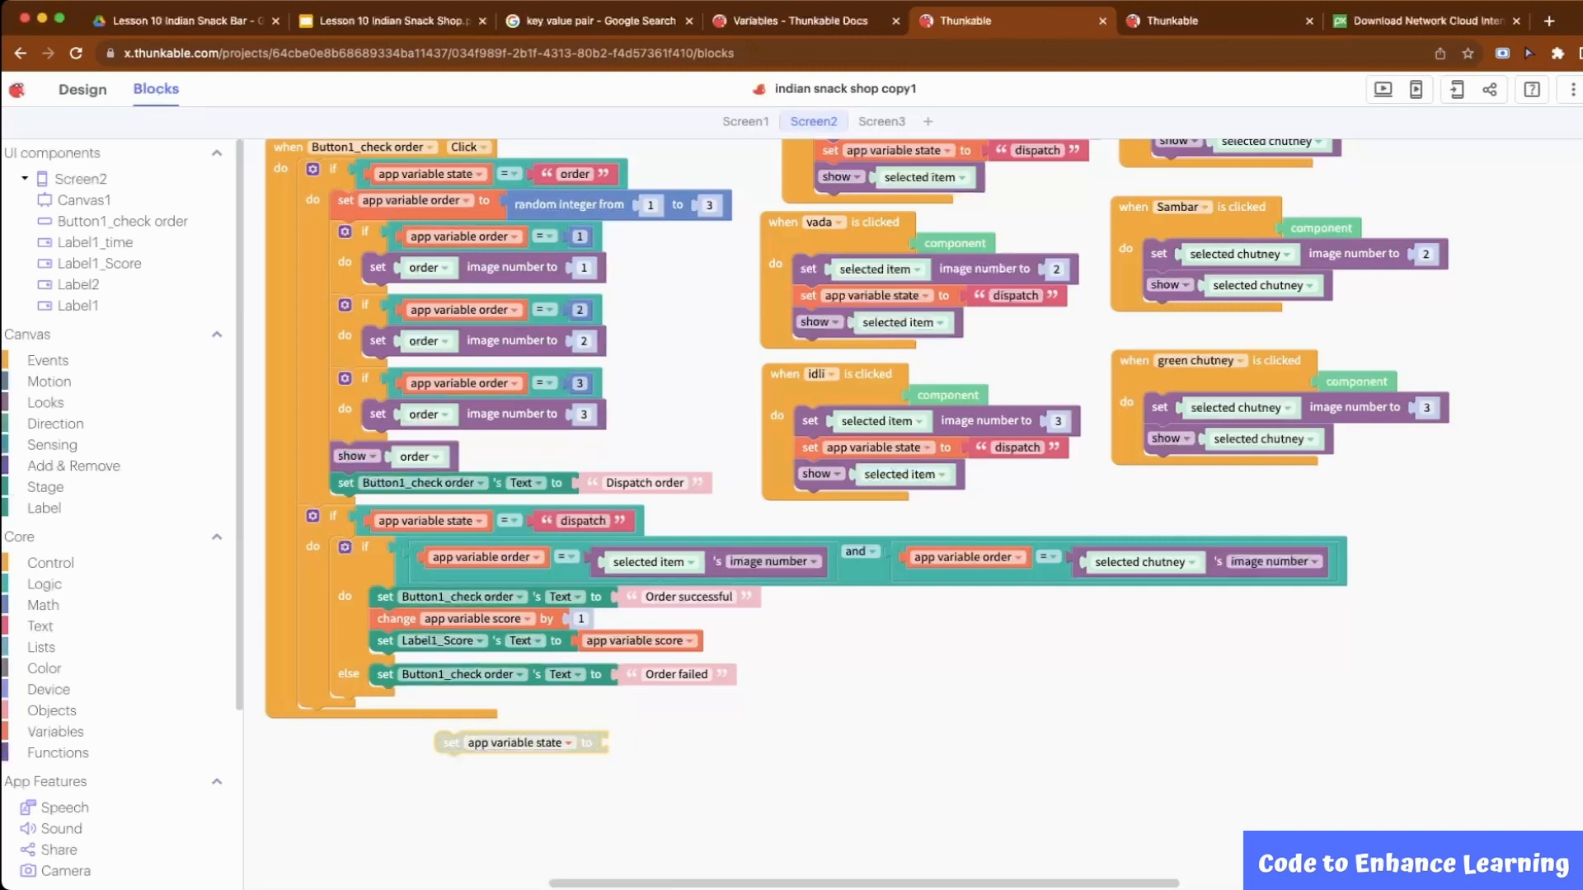
# - Add a reset of the game state and a 0.5 s wait to the dispatch branch
pyautogui.moveTo(519, 742); pyautogui.dragTo(414, 712)
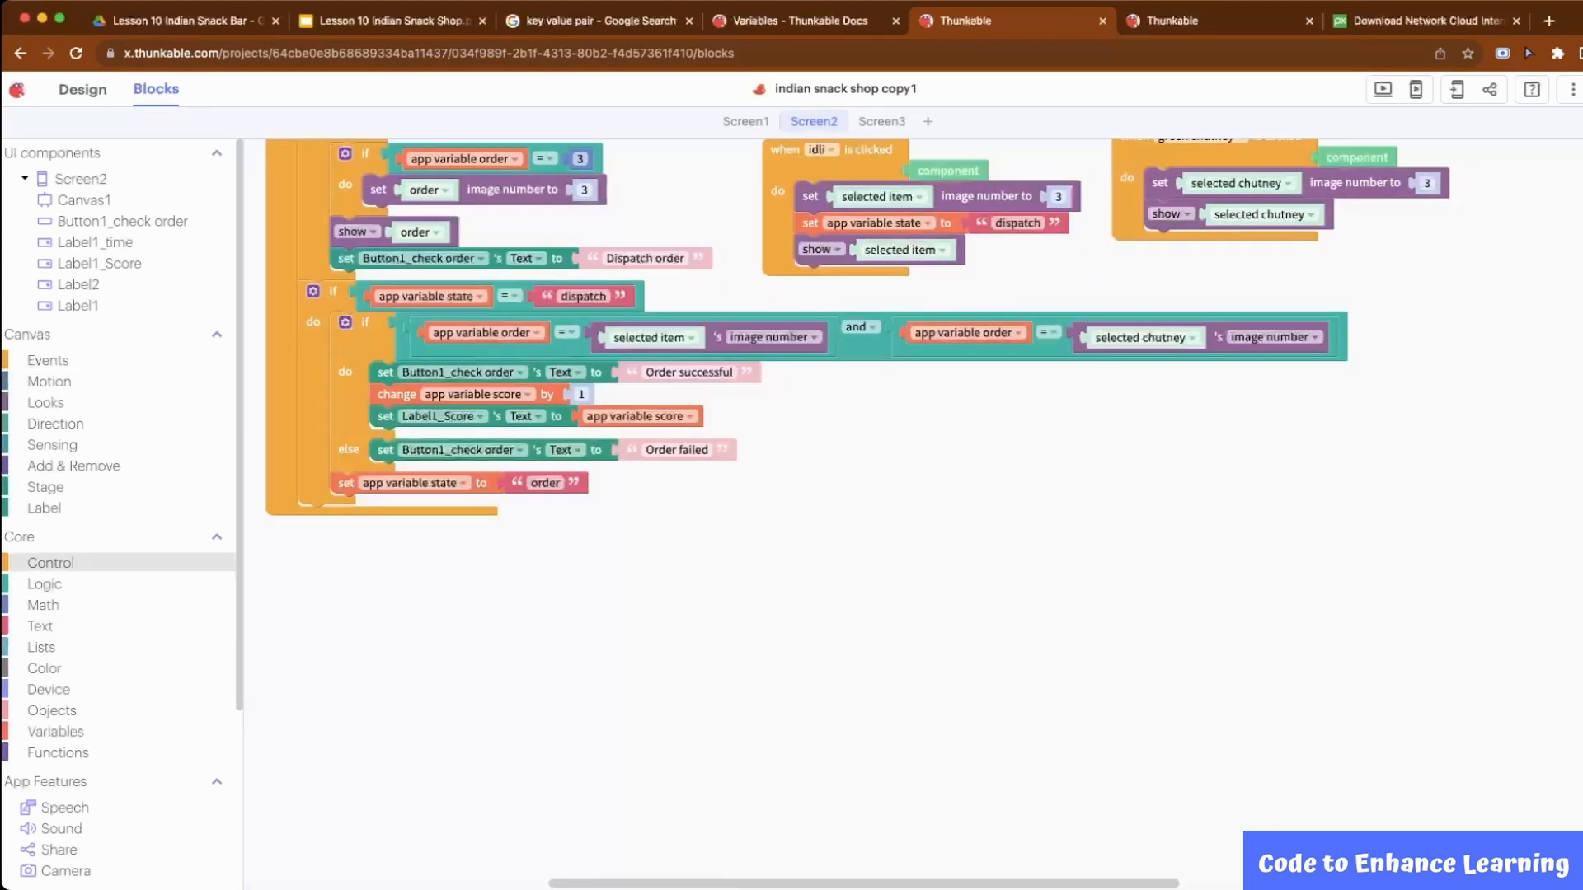
pyautogui.click(52, 562)
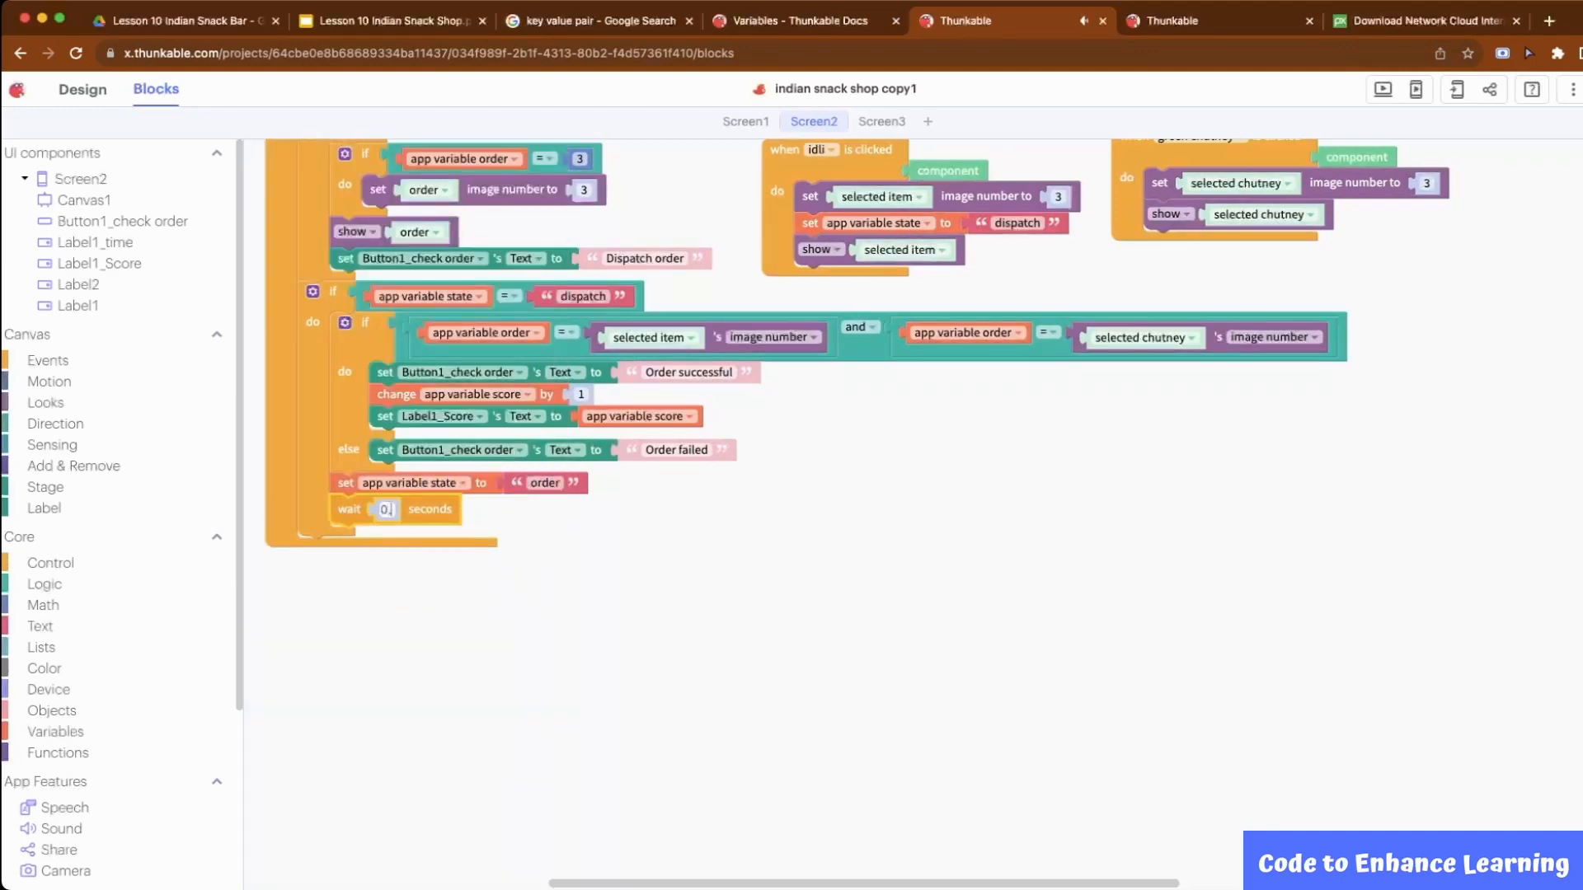
pyautogui.write('0.5')
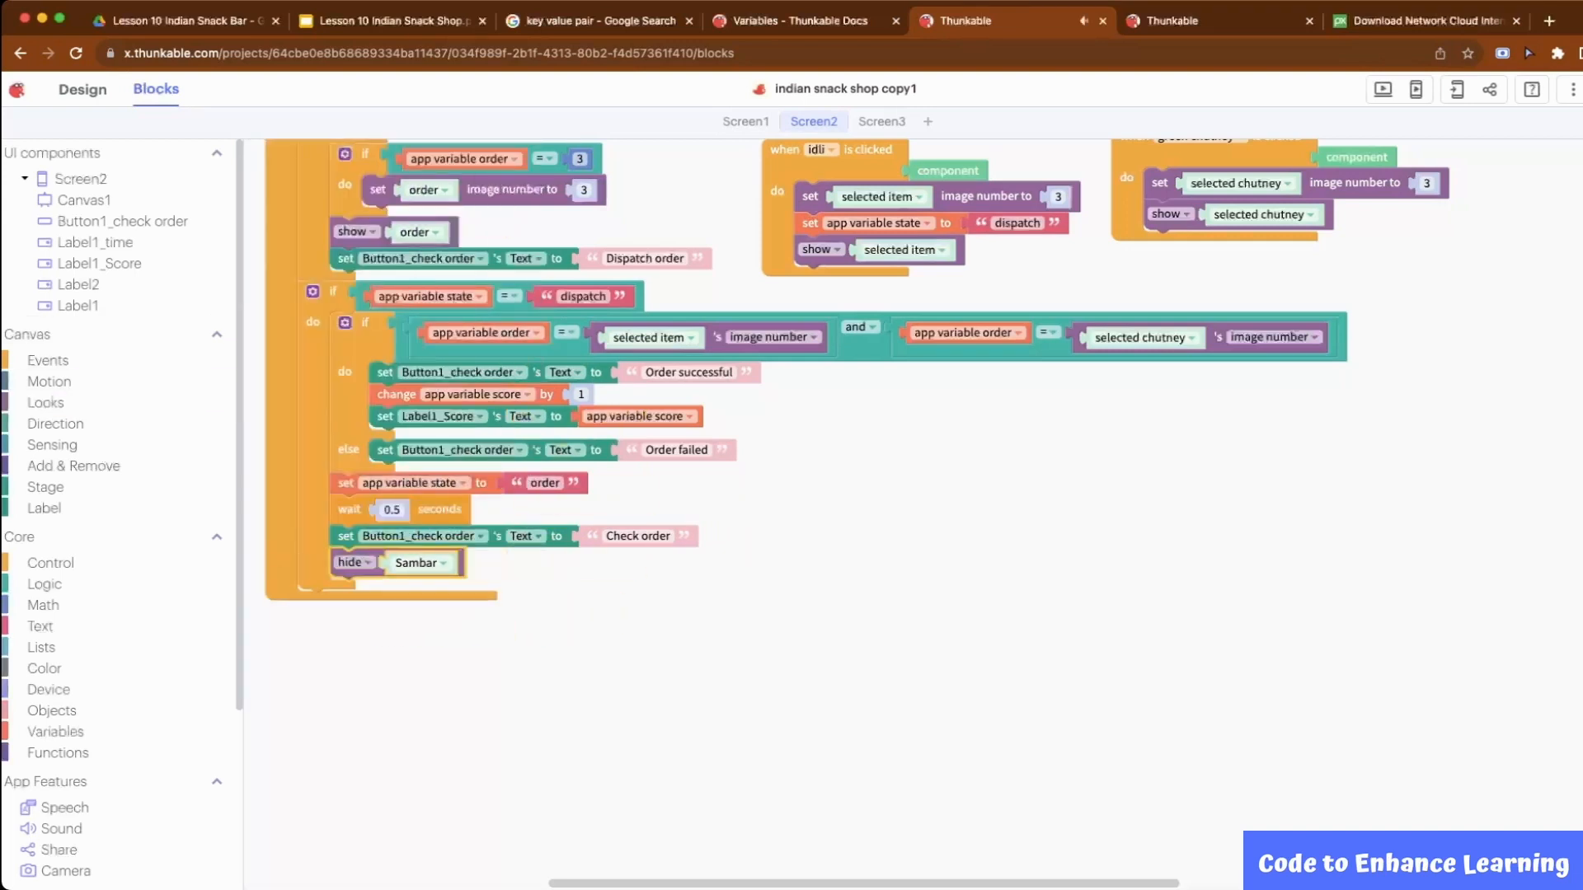
# - Make the hide blocks target order, selected item and selected chutney, then fetch a Timer1 Fires block
pyautogui.click(419, 562)
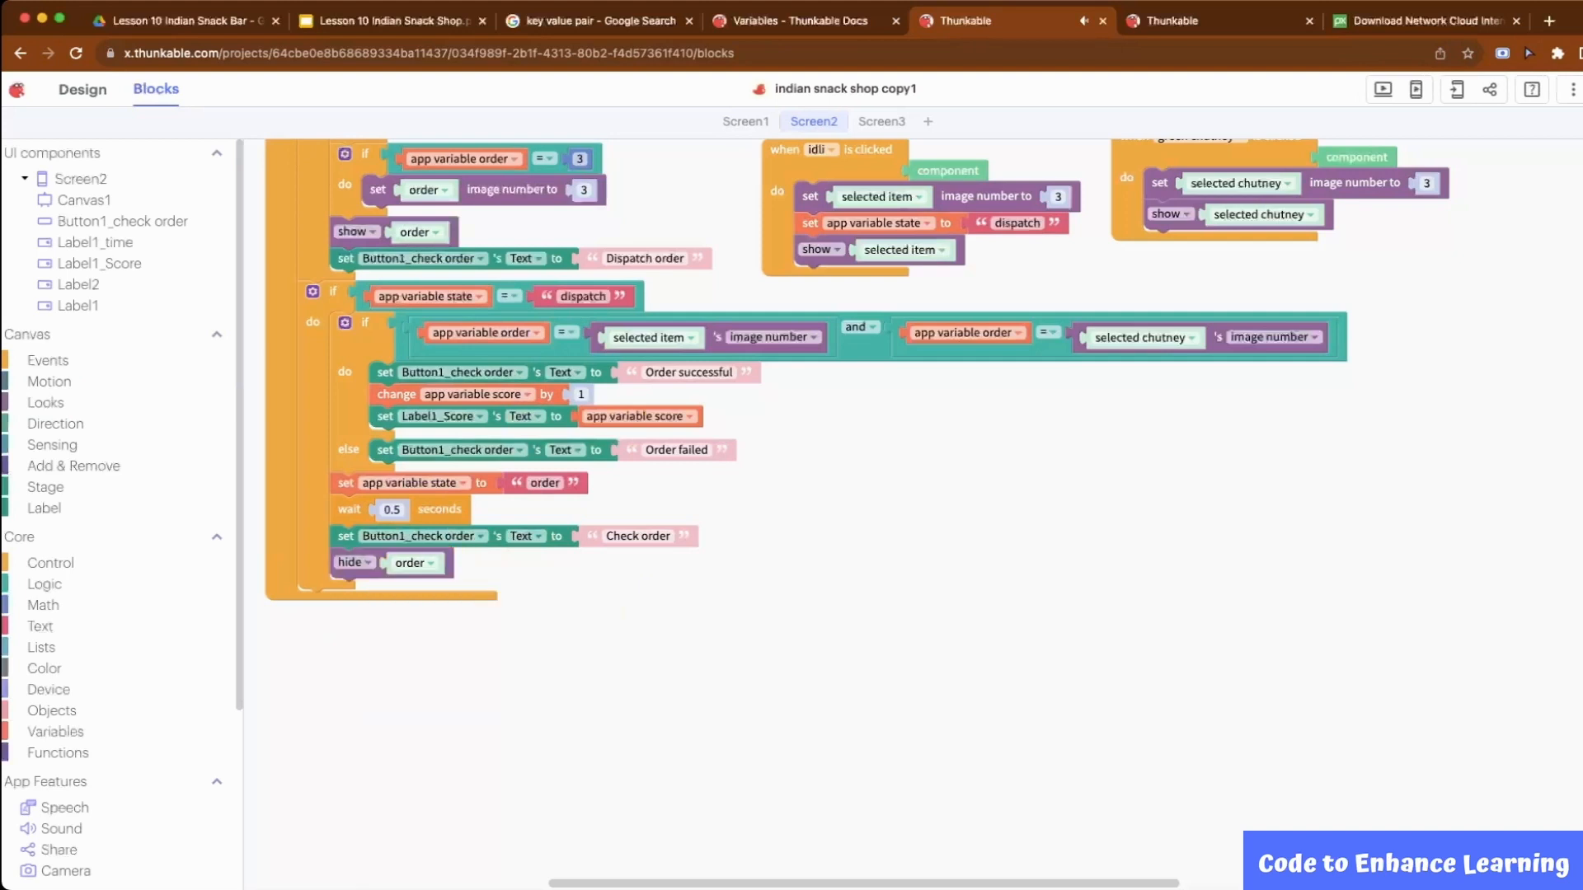
pyautogui.click(412, 592)
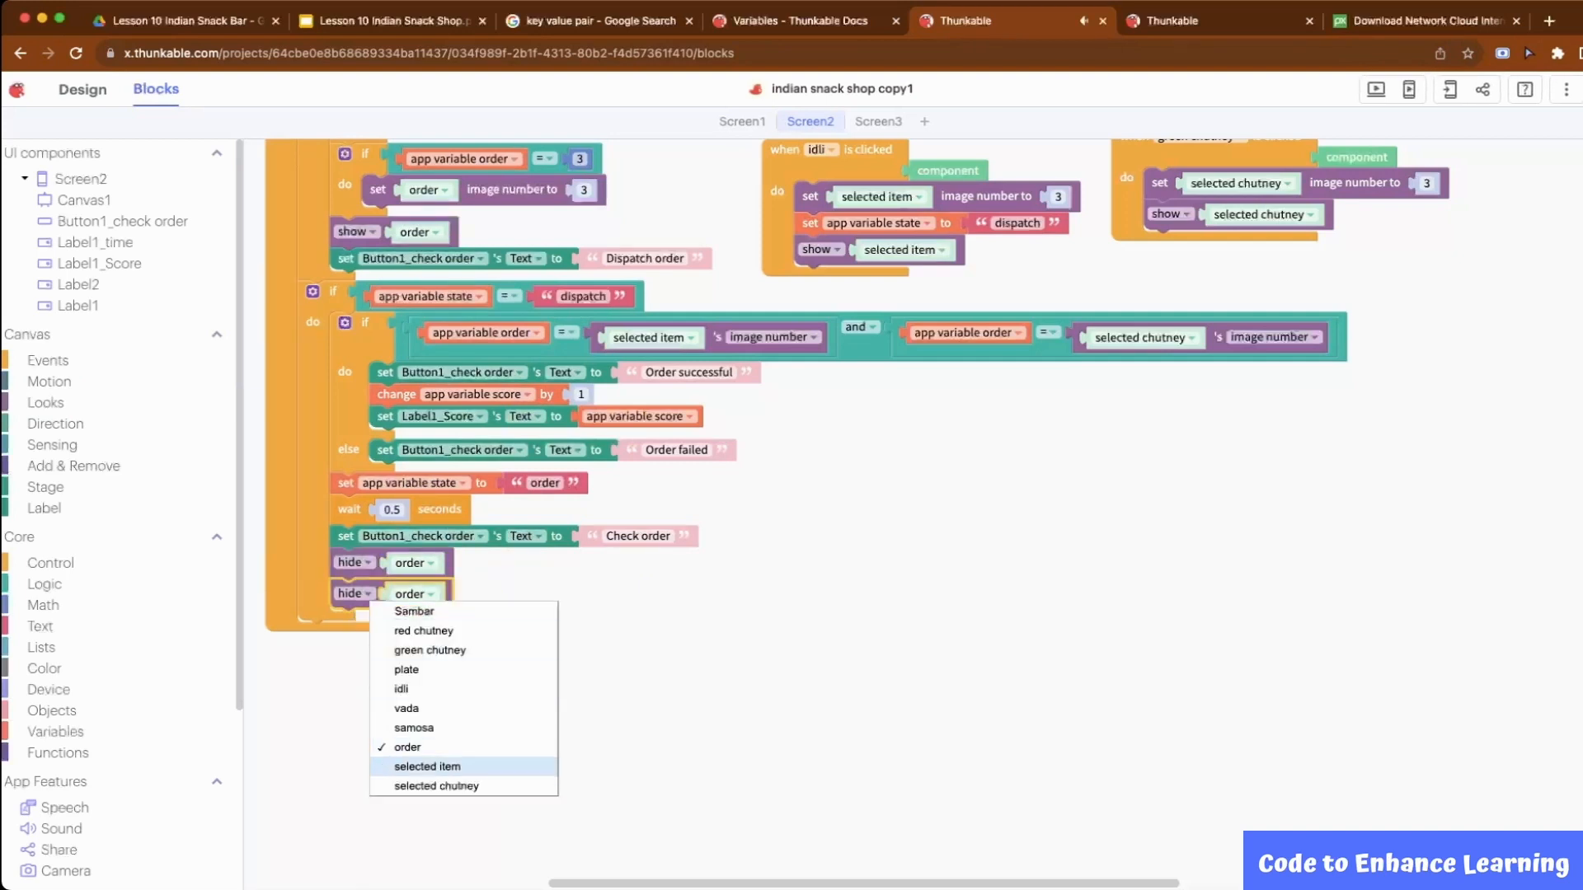
pyautogui.click(427, 767)
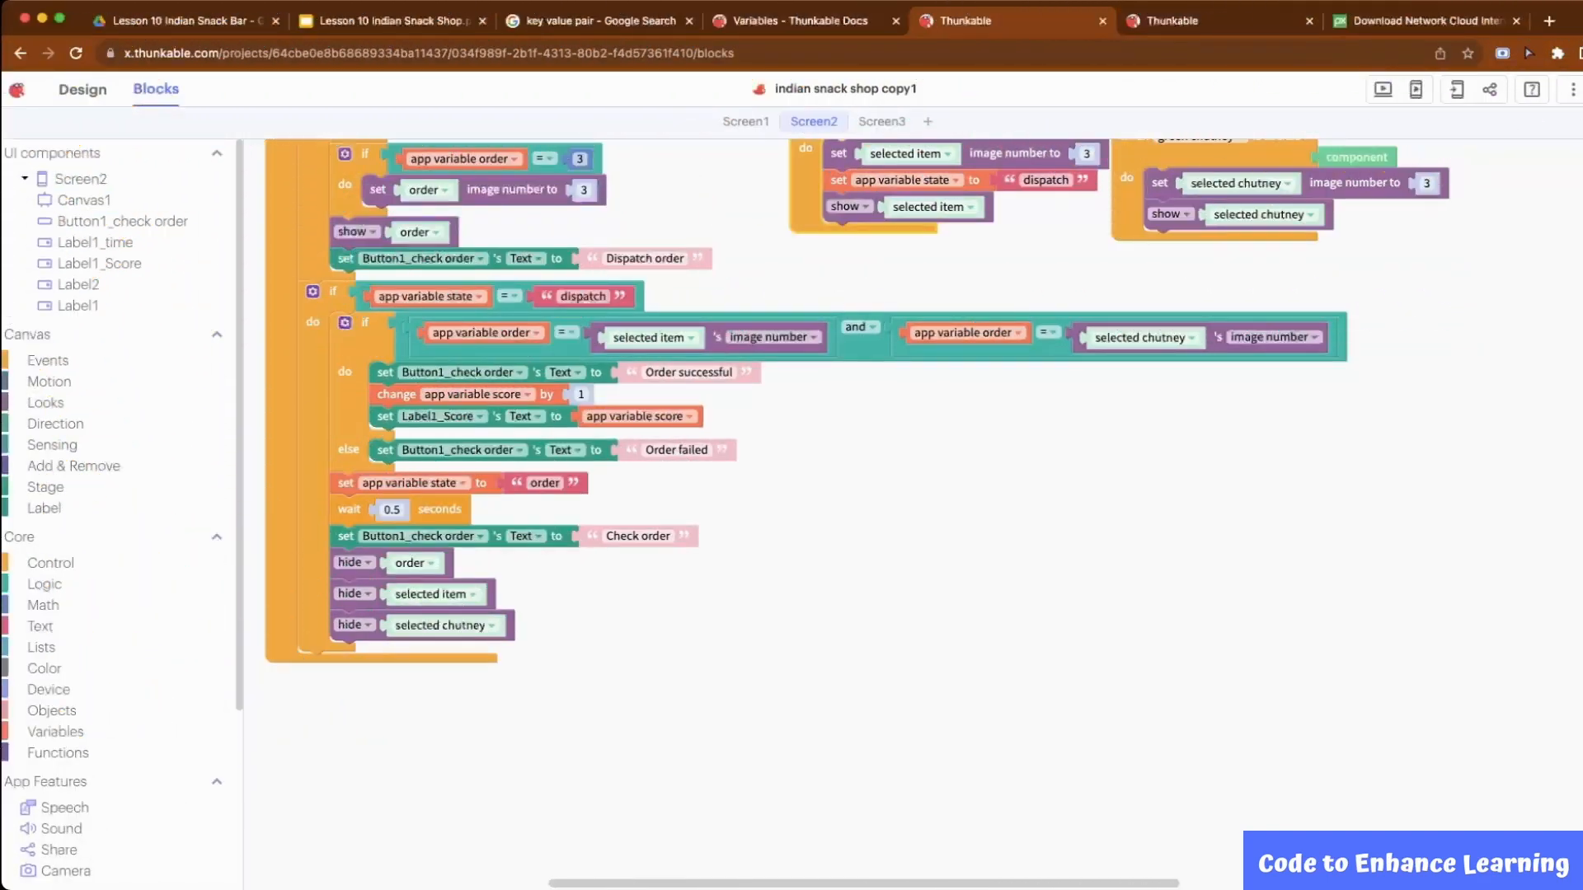
pyautogui.scroll(-3)
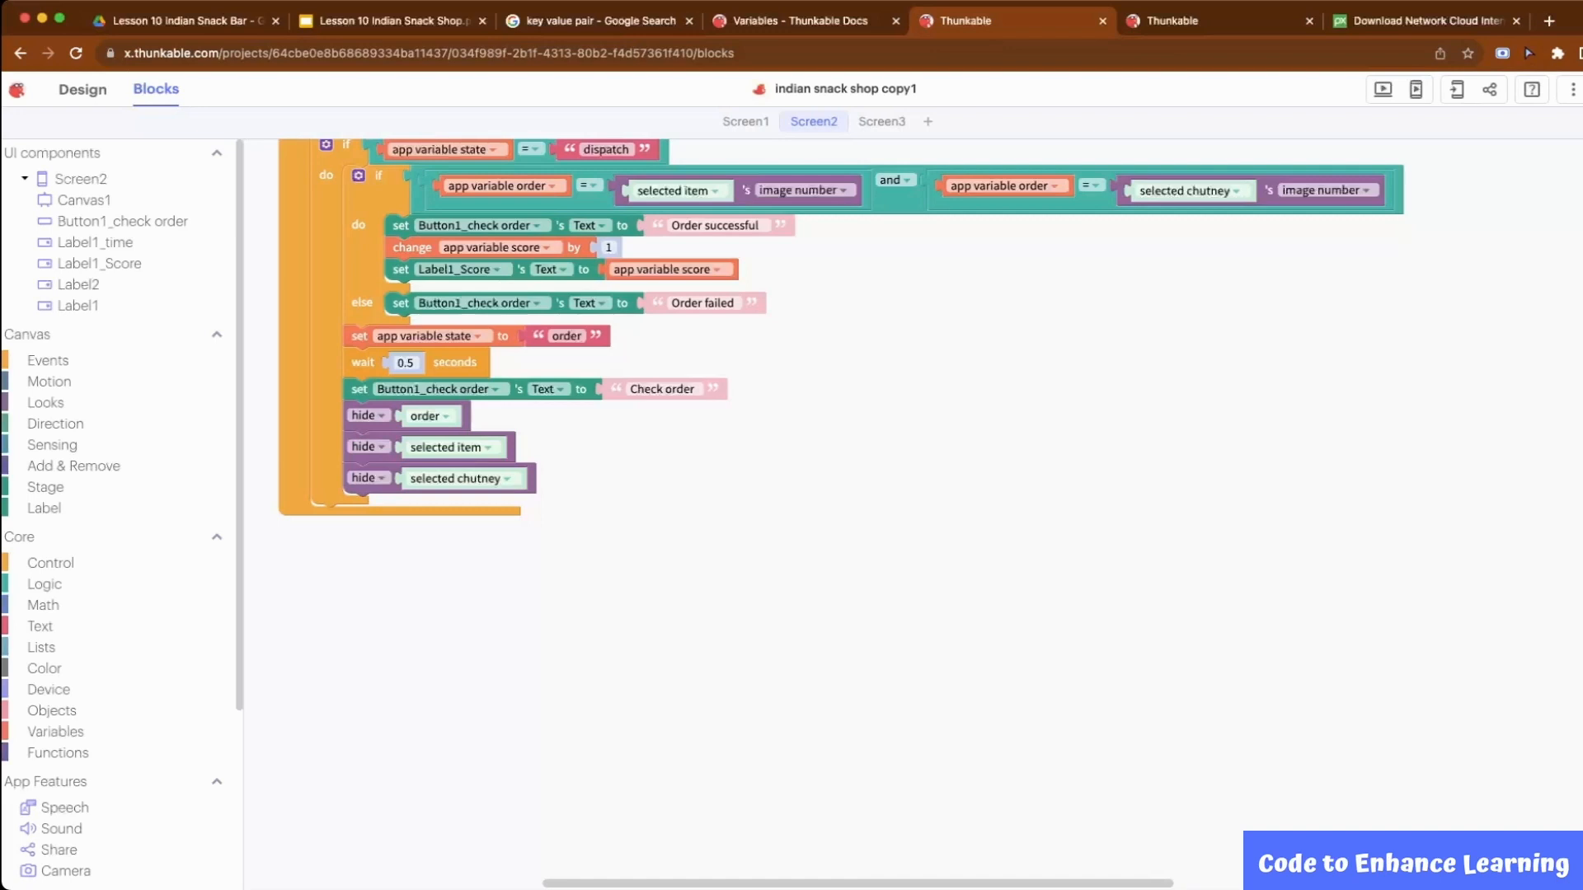
pyautogui.scroll(-3)
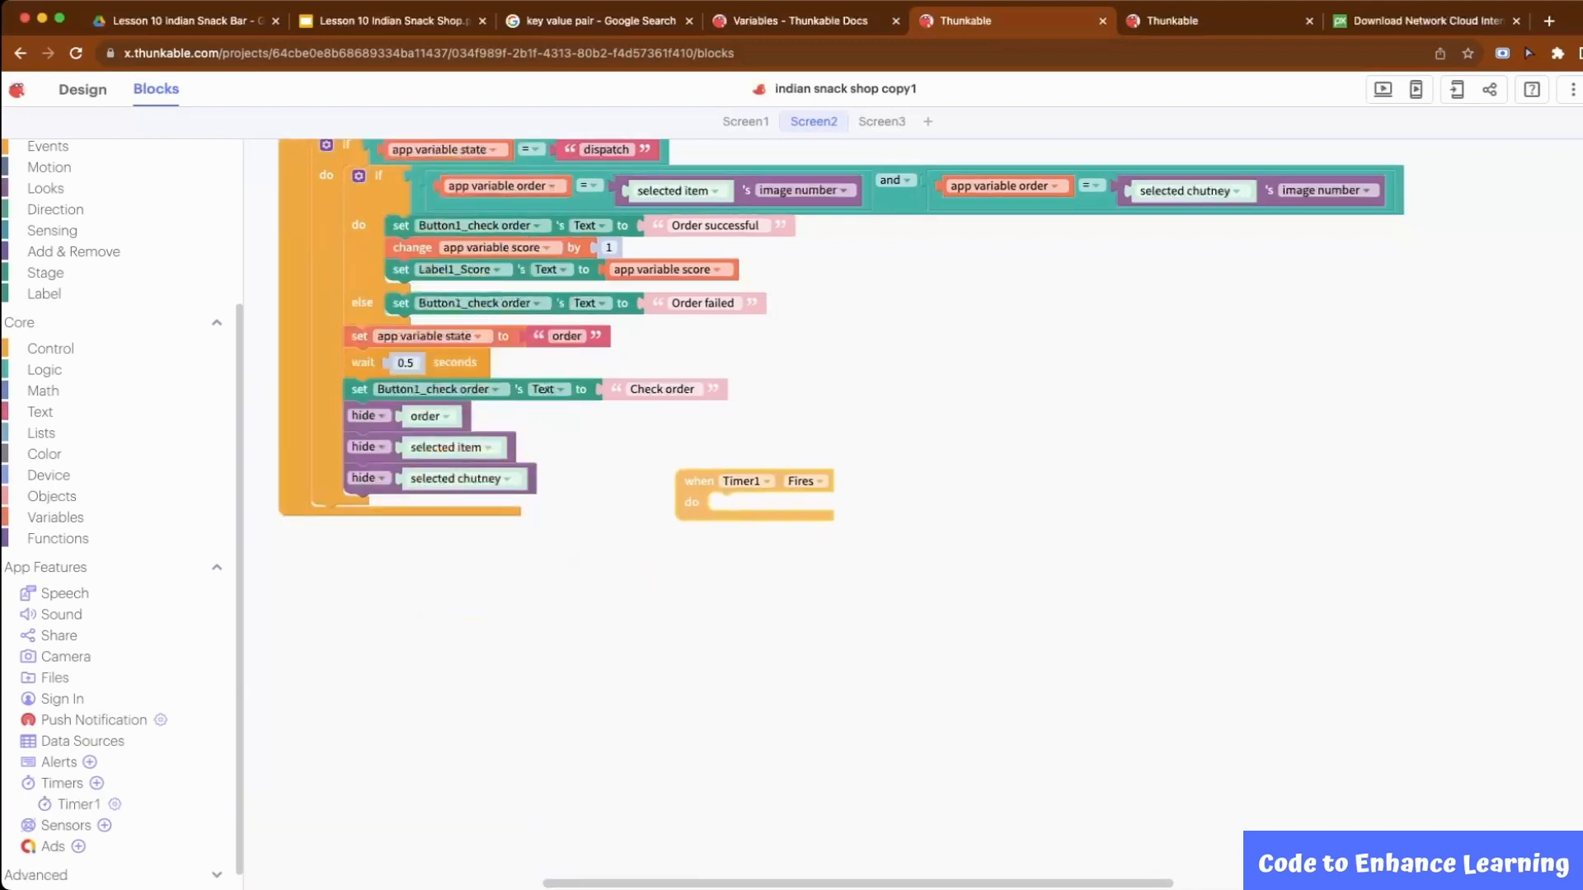
# - Fill Timer1 Fires: time −1, shown in Label1_time; at ≤0 go to Screen3 and stop Timer1
pyautogui.moveTo(752, 479); pyautogui.dragTo(1012, 363)
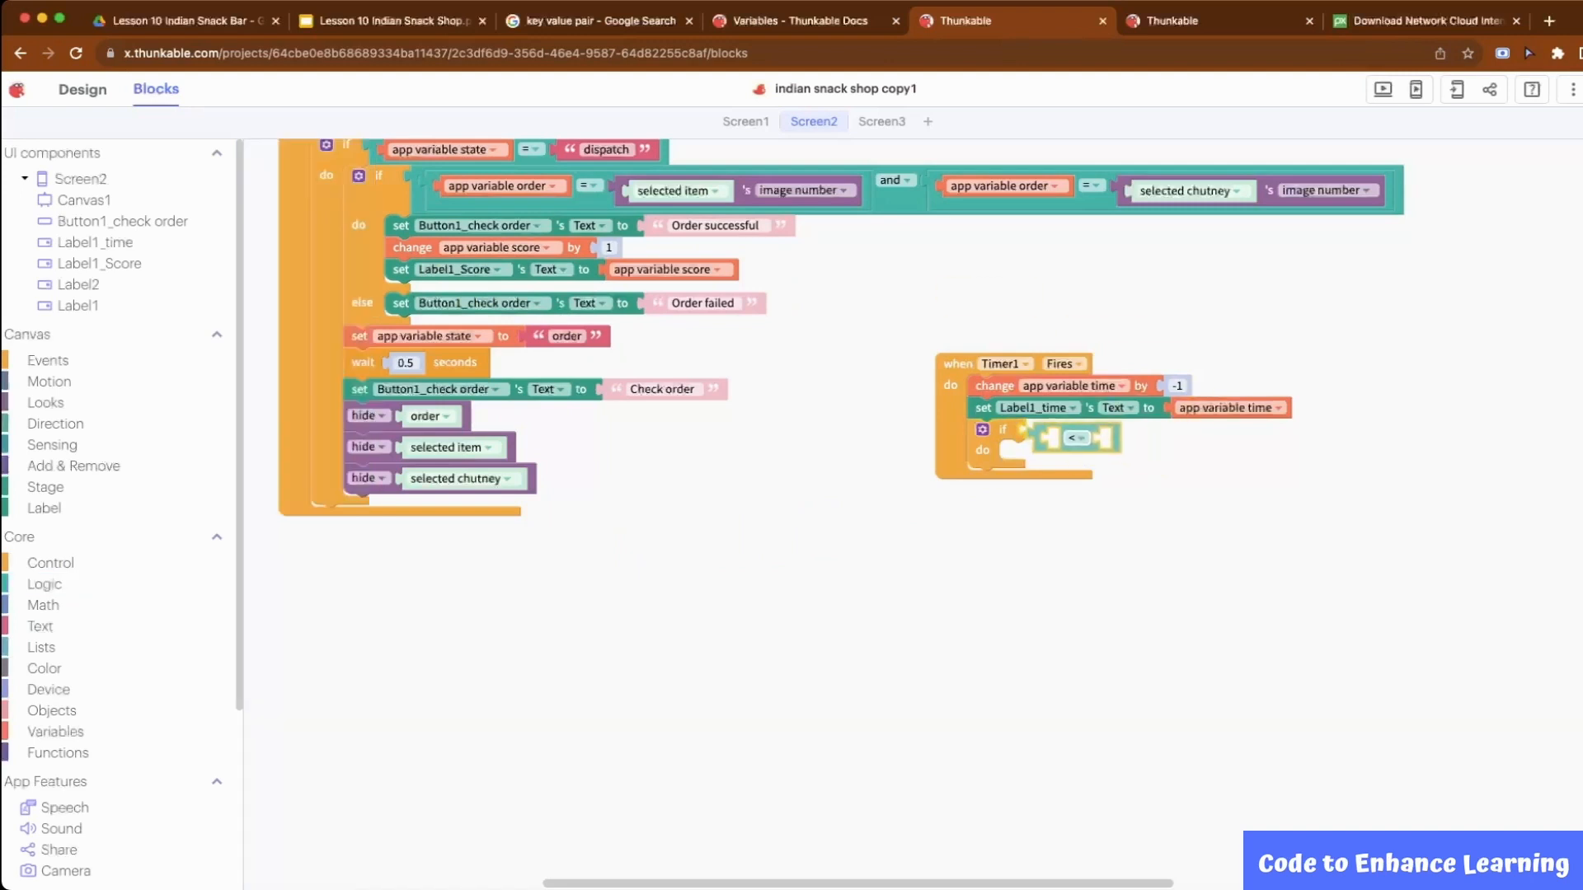
pyautogui.rightClick(1224, 407)
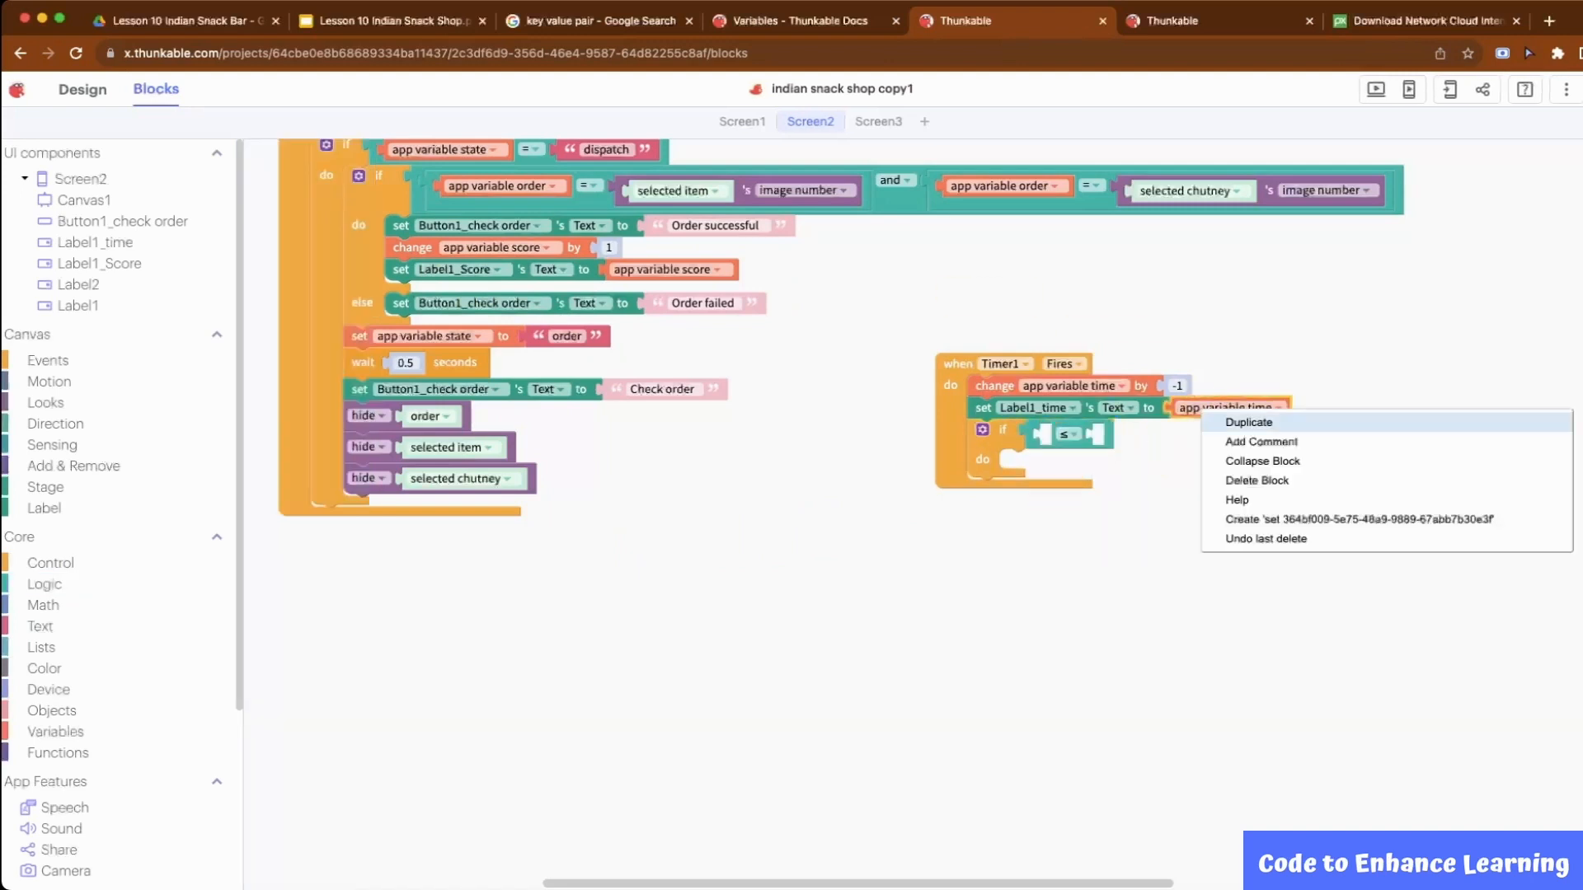
pyautogui.click(43, 605)
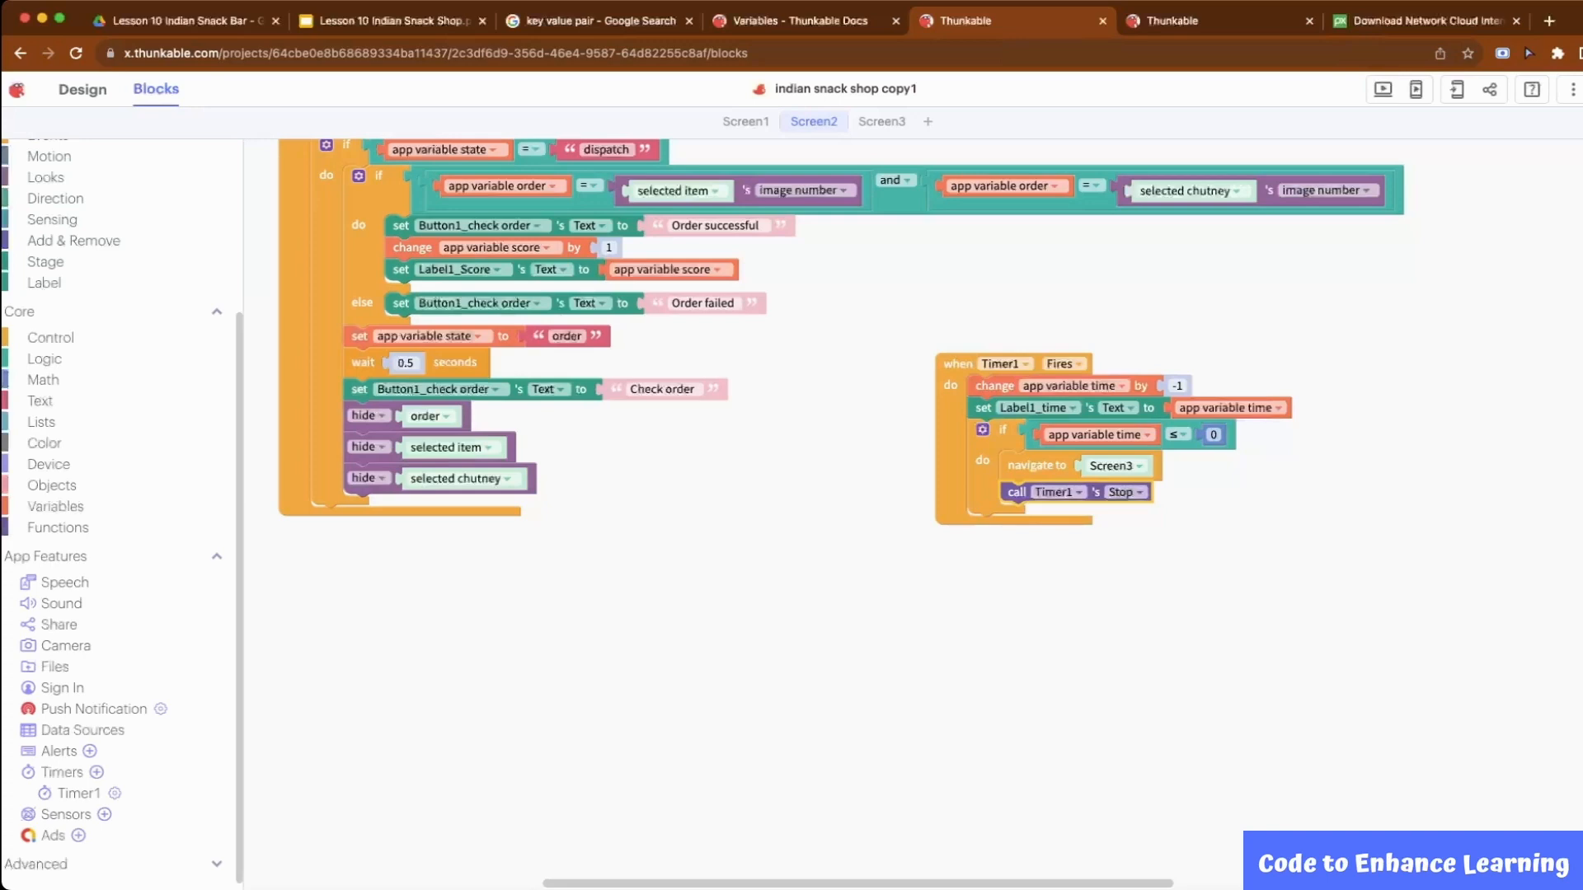
pyautogui.click(879, 121)
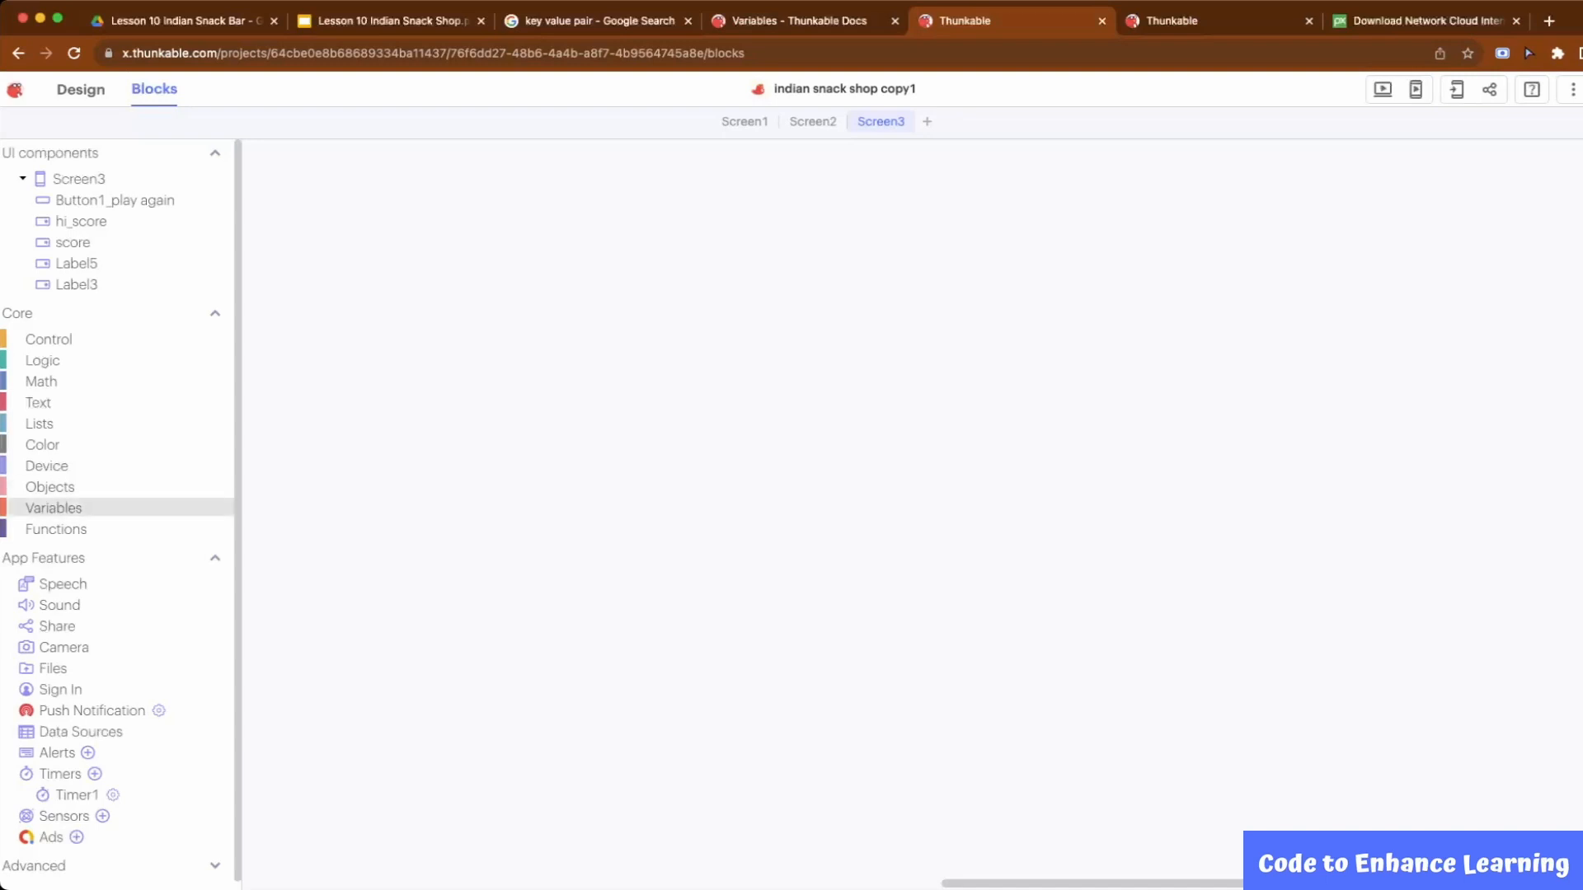
# - Initialize a stored variable named high score and add a when Screen3 Opens event
pyautogui.click(52, 508)
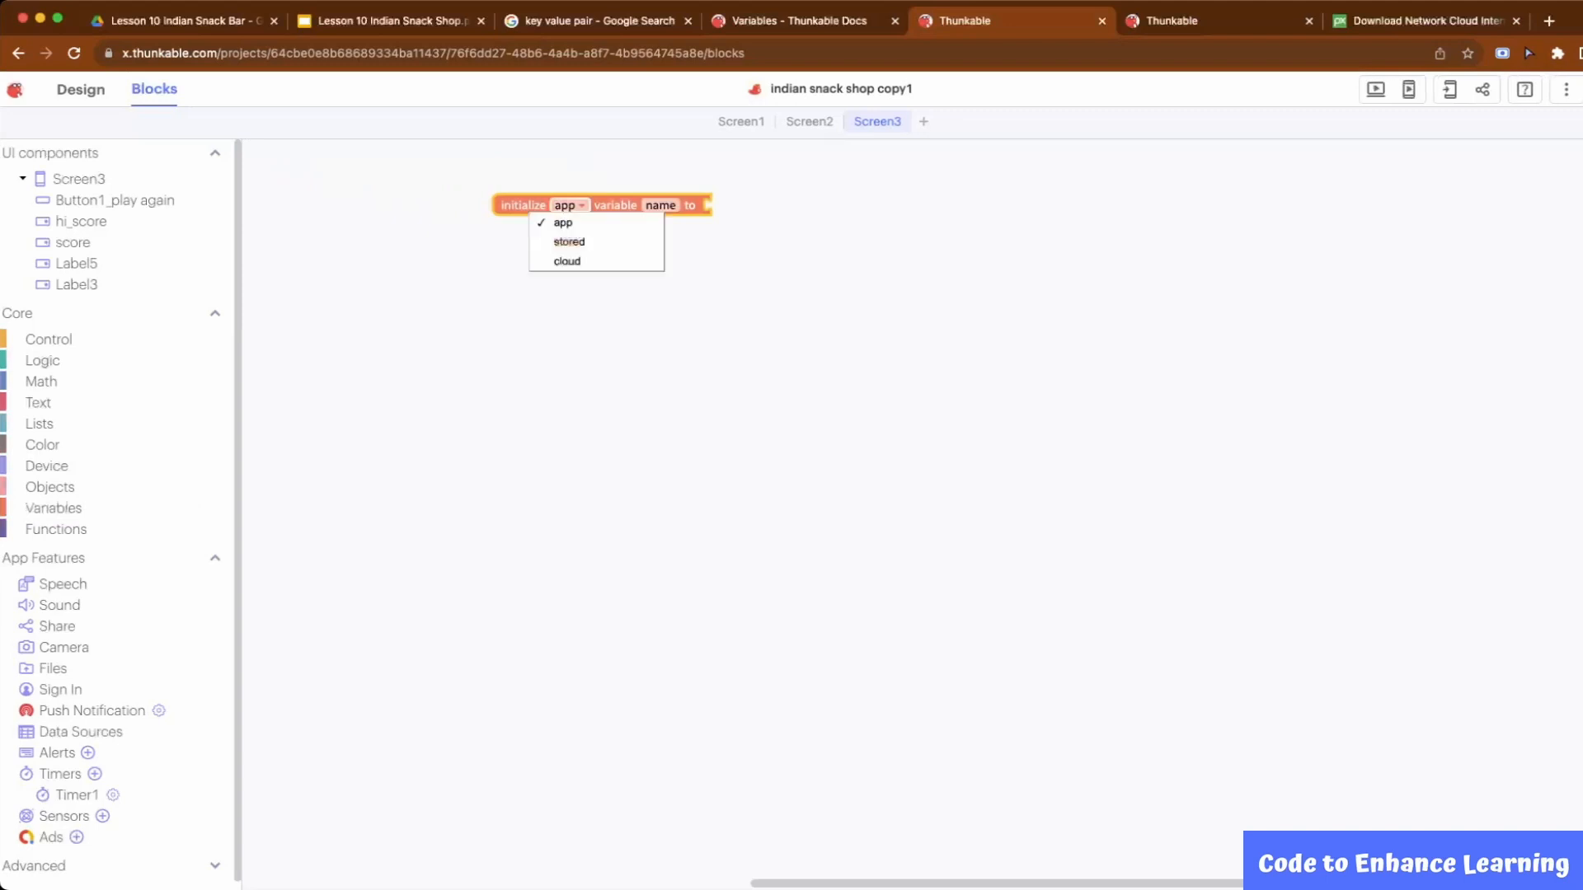
pyautogui.click(569, 240)
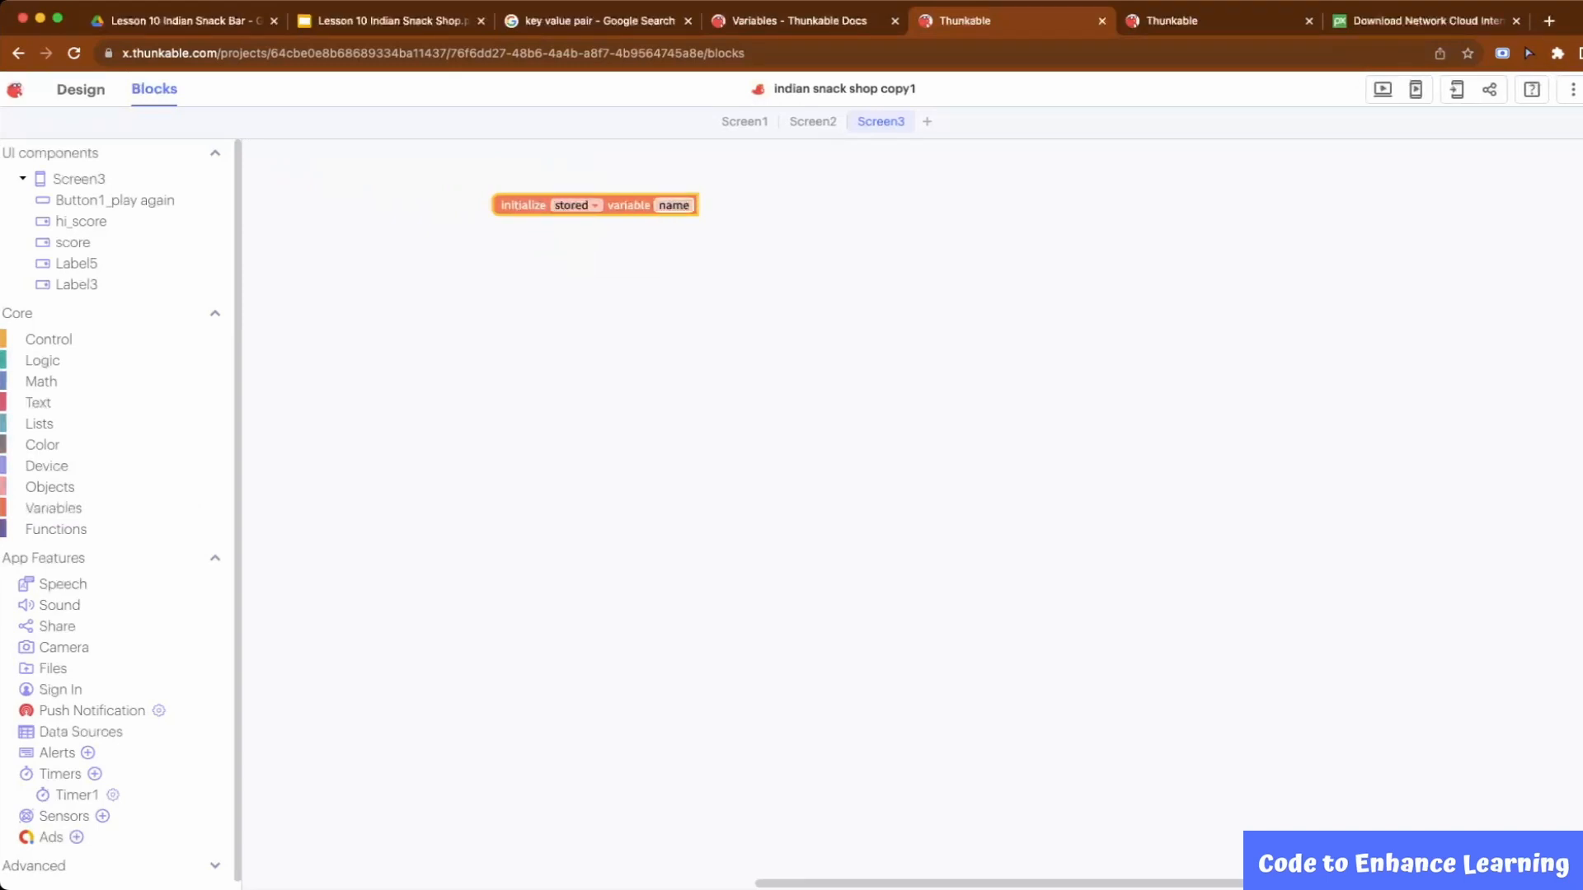
pyautogui.click(672, 205)
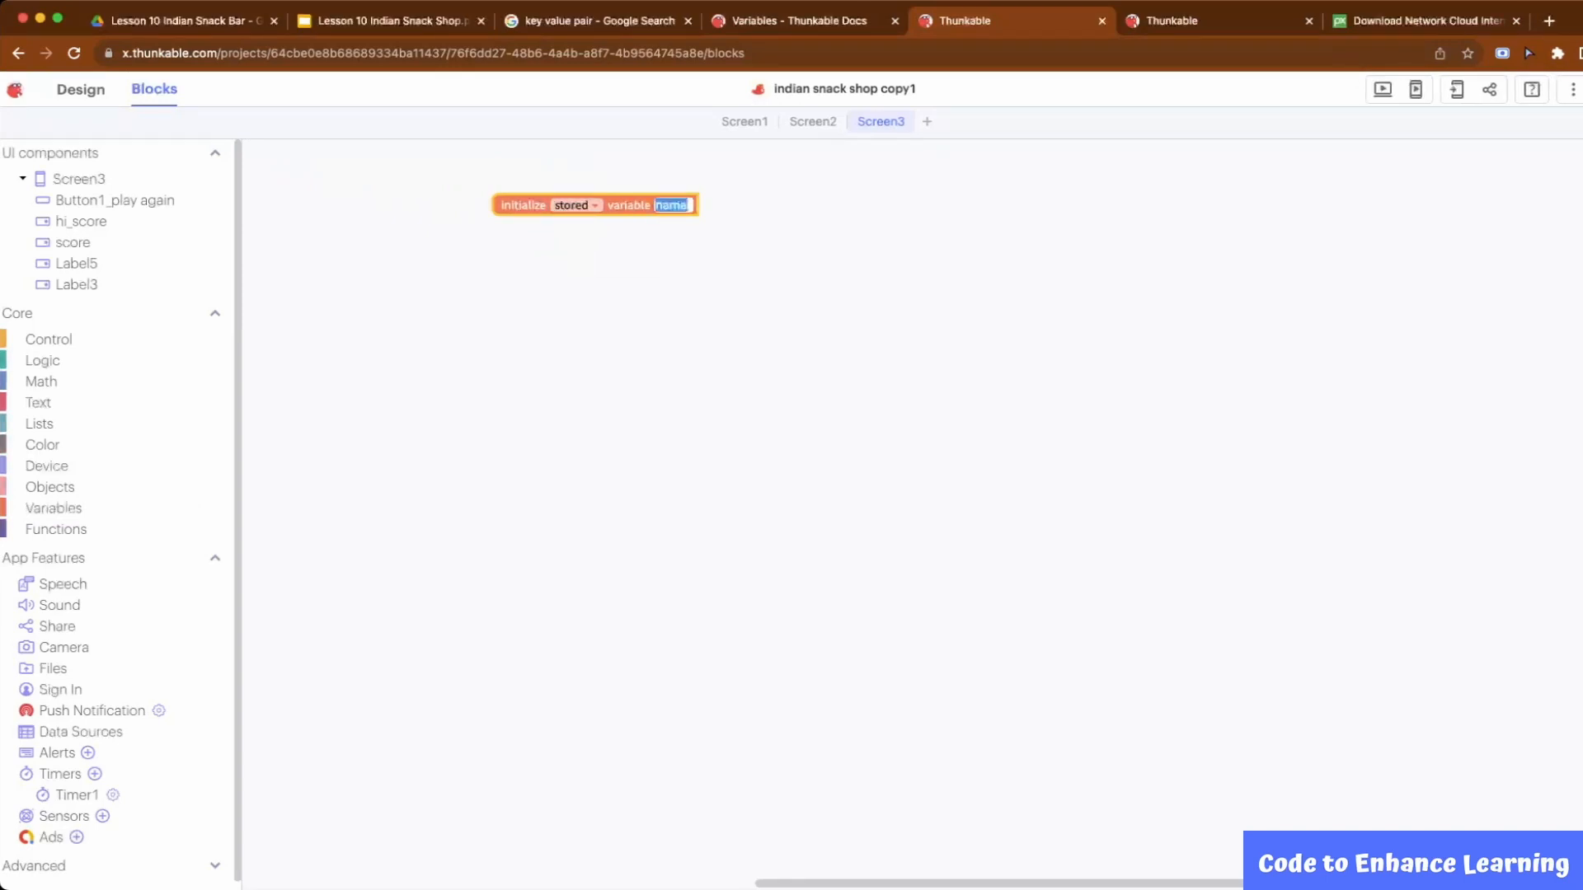
pyautogui.write('high score')
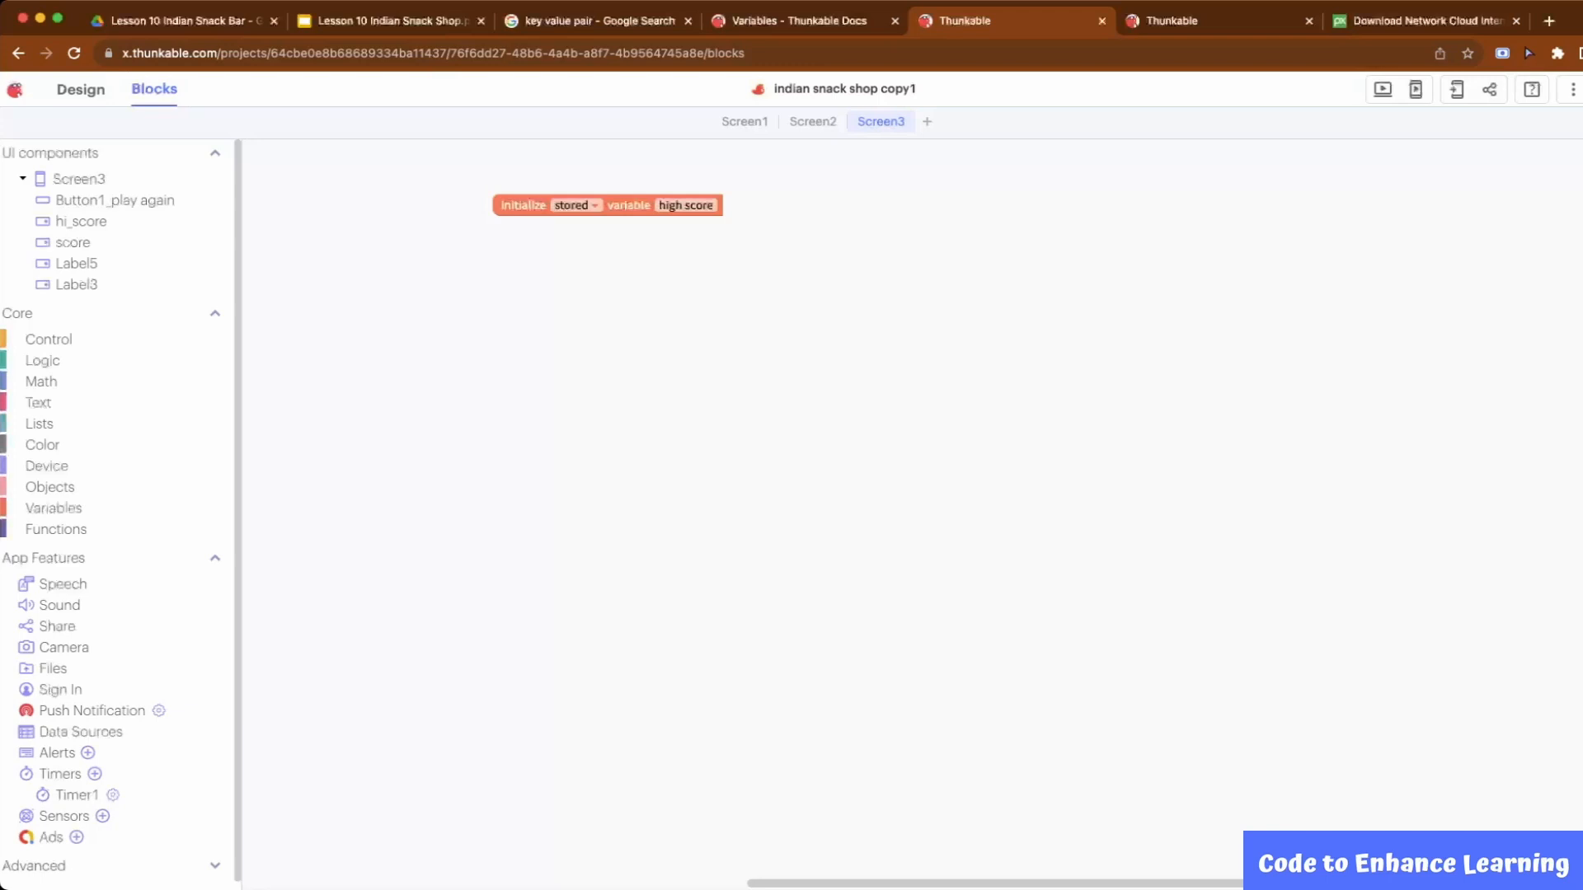
pyautogui.click(79, 178)
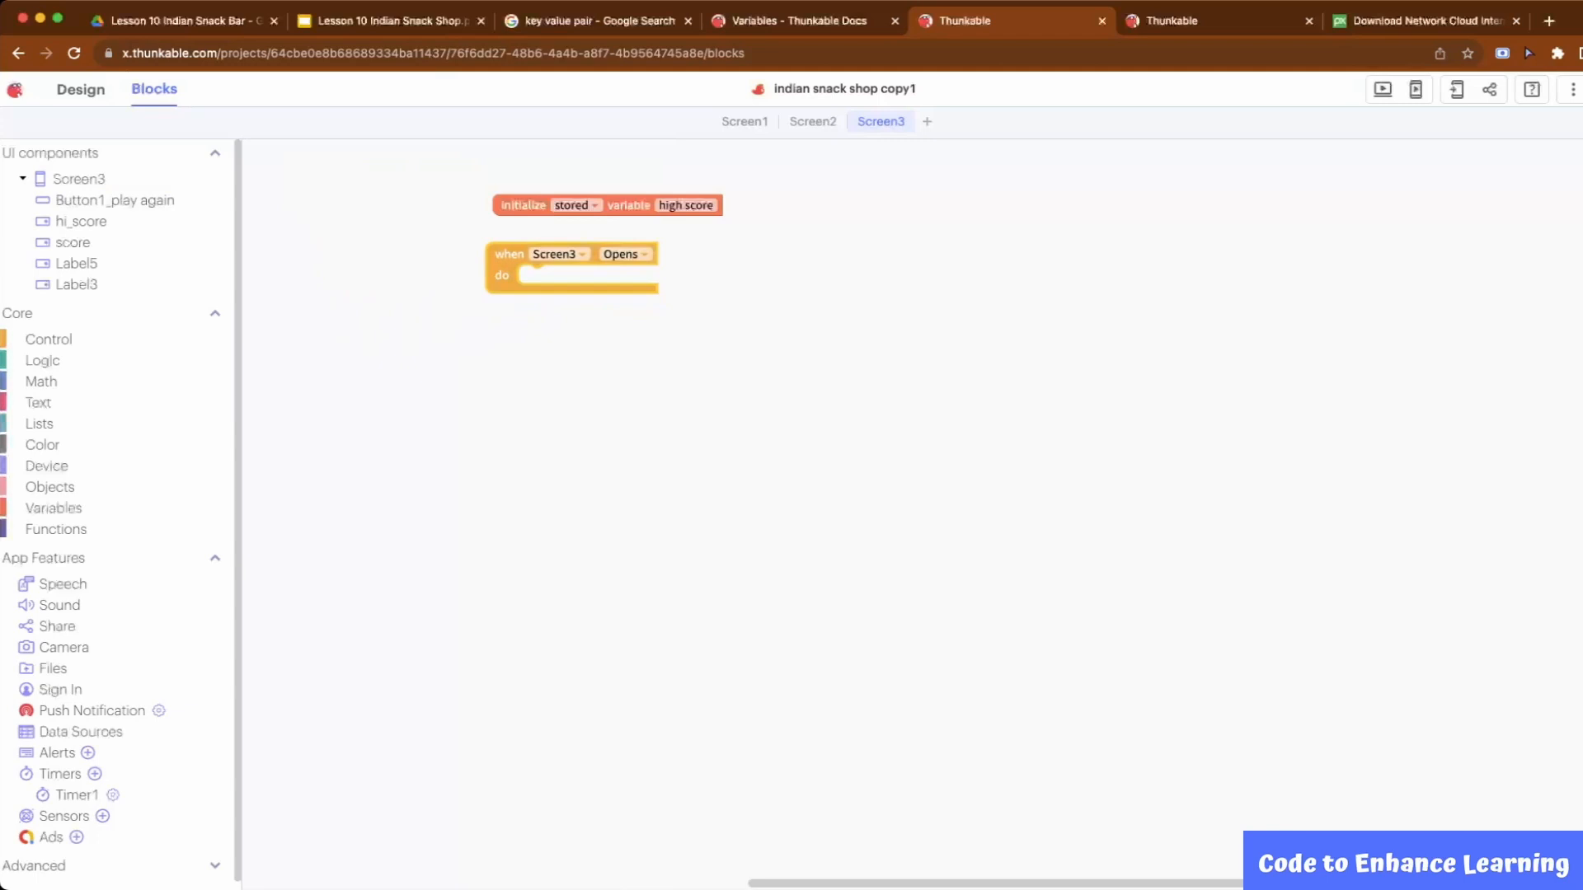
# - On Screen3 Opens show app variable score in the score label and test score > stored high score
pyautogui.click(71, 243)
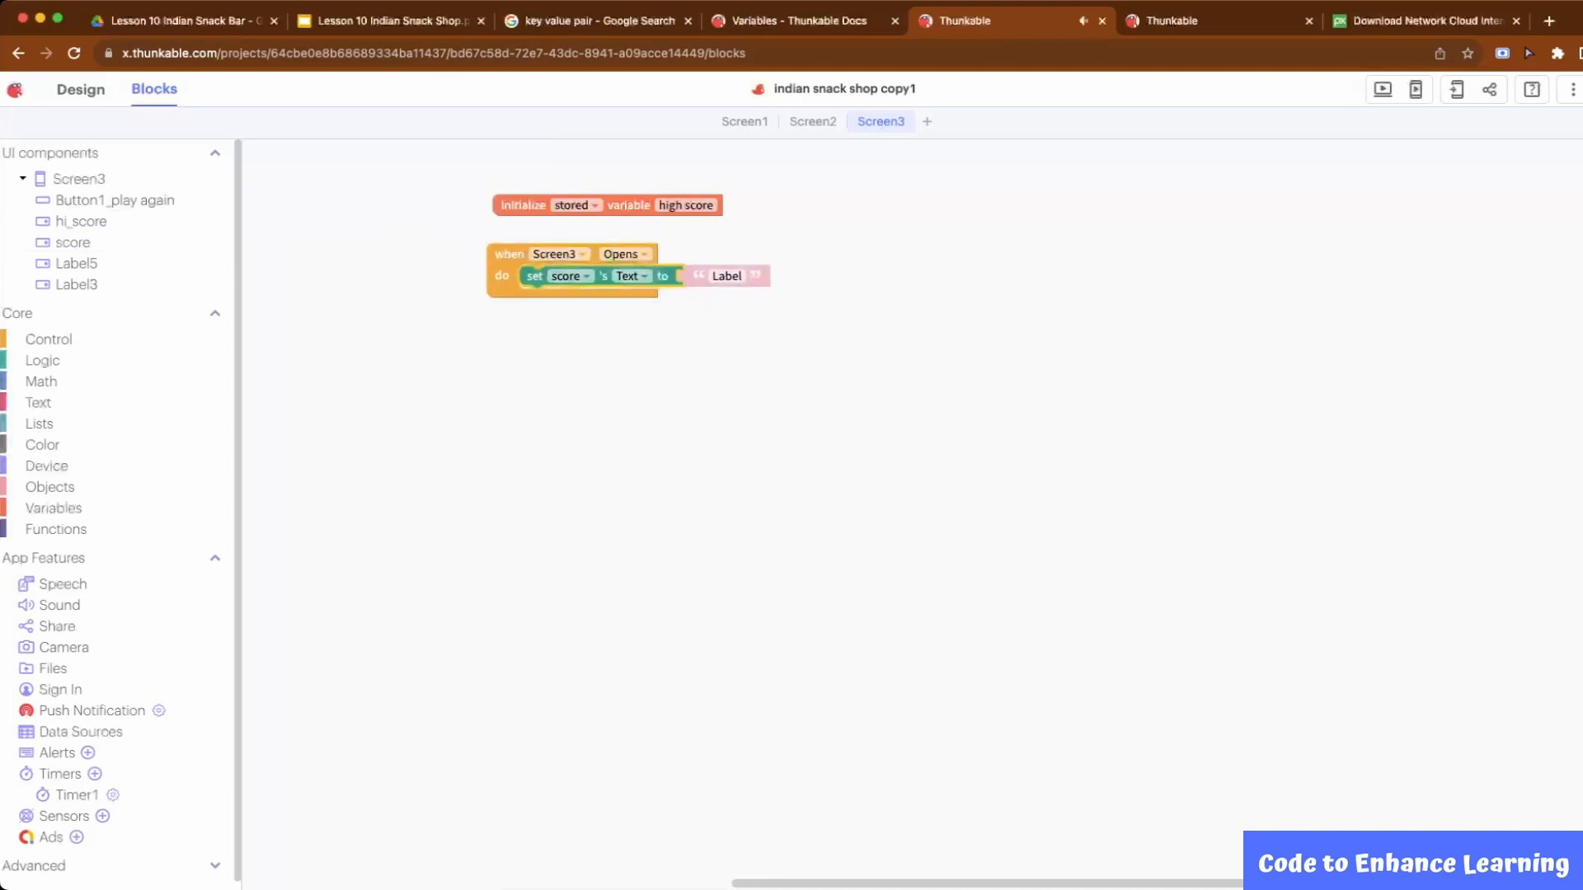
pyautogui.click(52, 508)
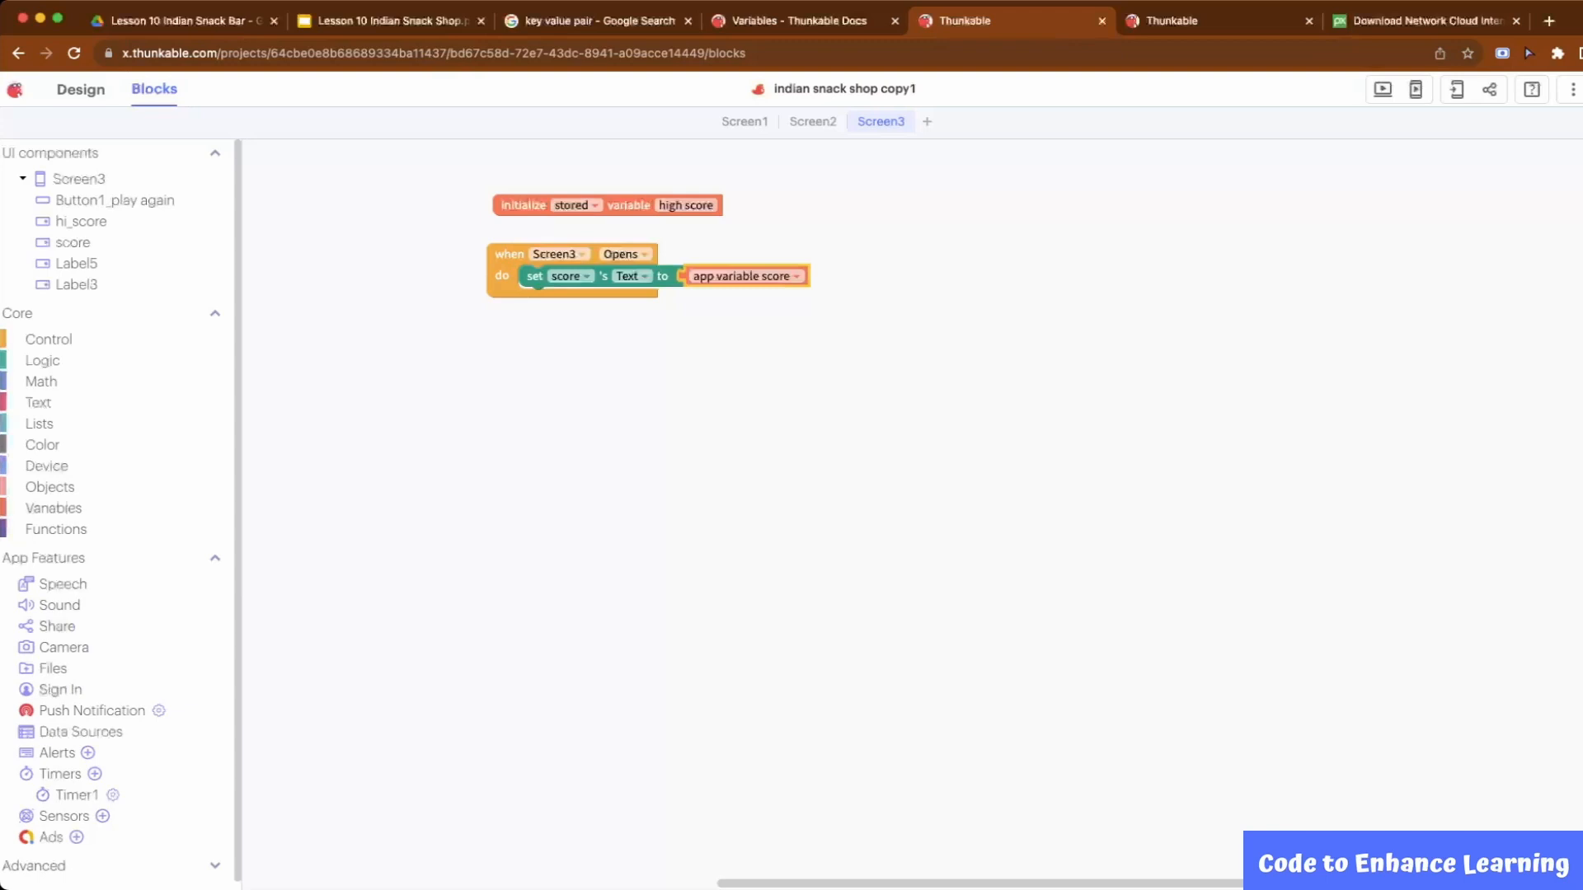
pyautogui.click(43, 361)
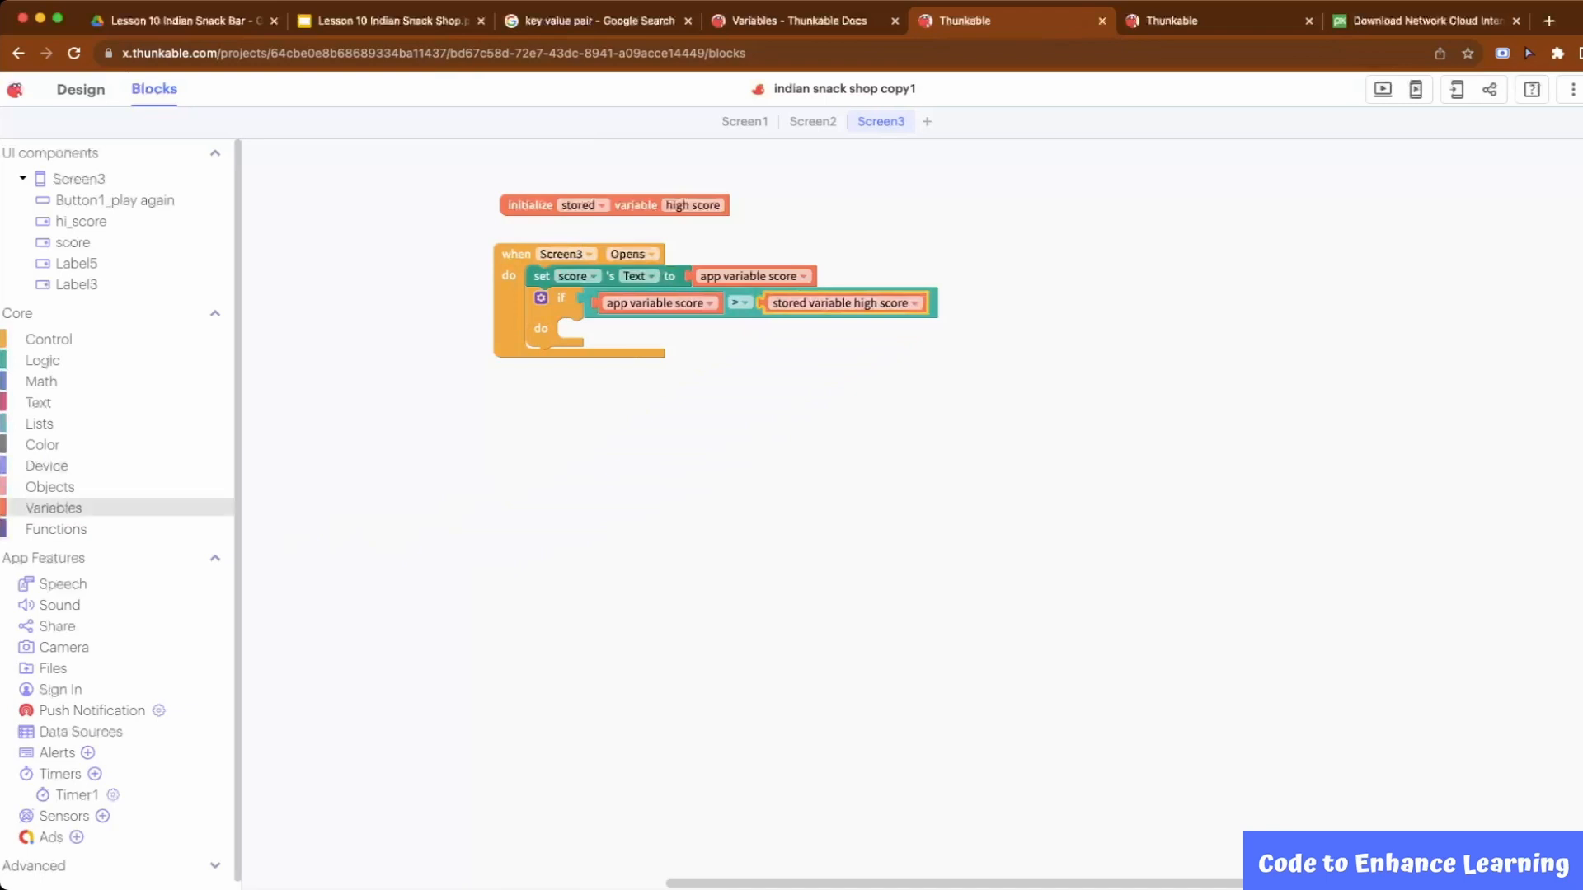
# - Save a beaten score as stored high score and display it in hi_score
pyautogui.click(53, 508)
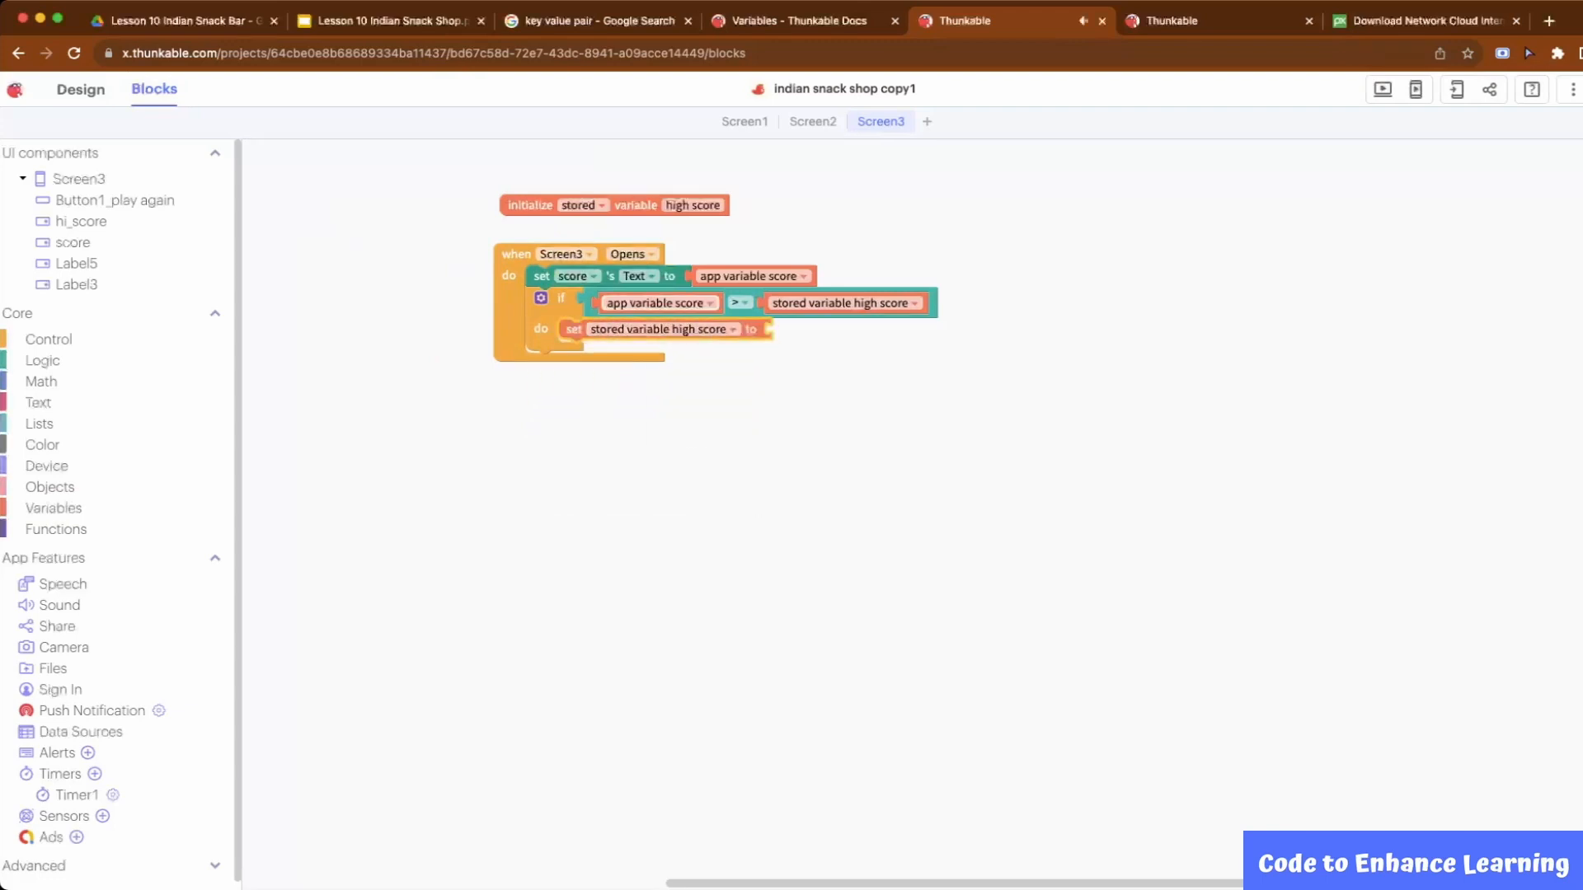
pyautogui.click(81, 221)
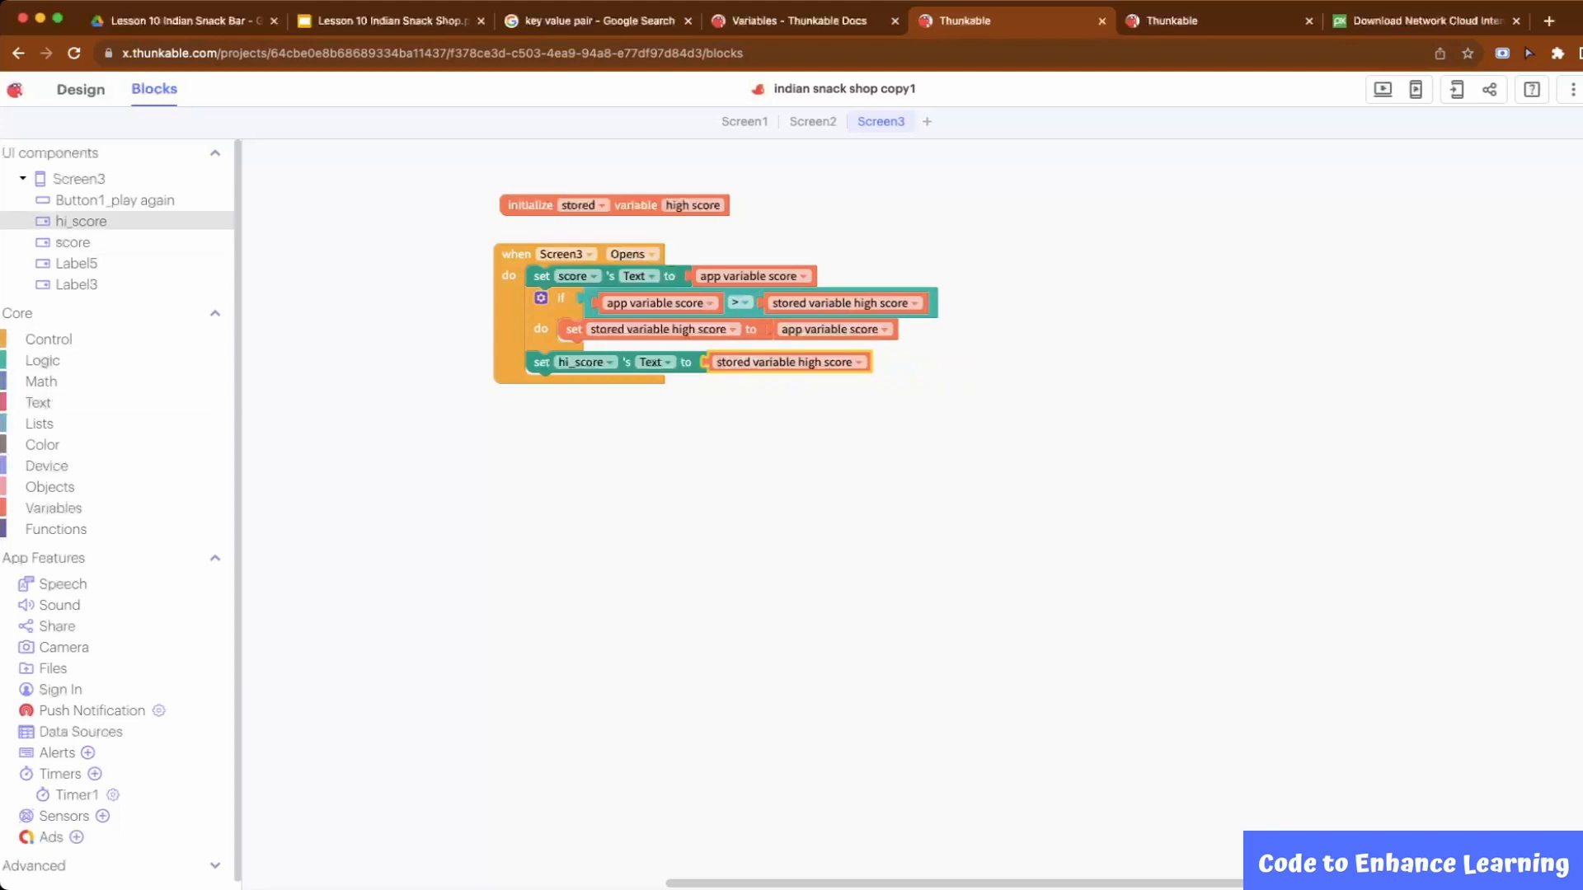
pyautogui.click(115, 200)
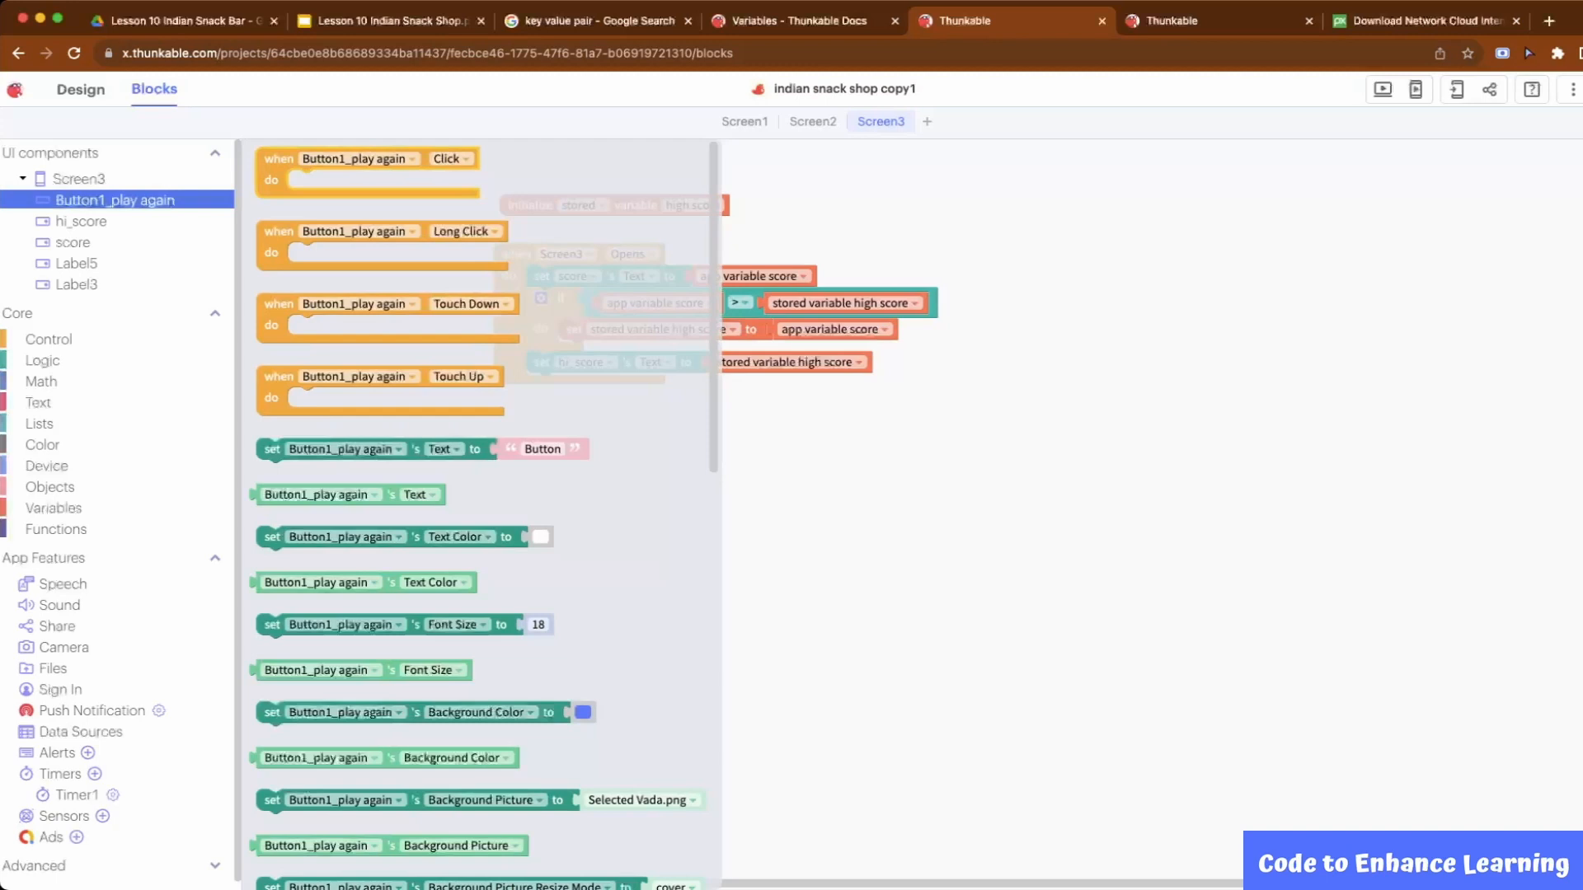
# - Launch the app preview, landing on the Start game screen
pyautogui.click(47, 339)
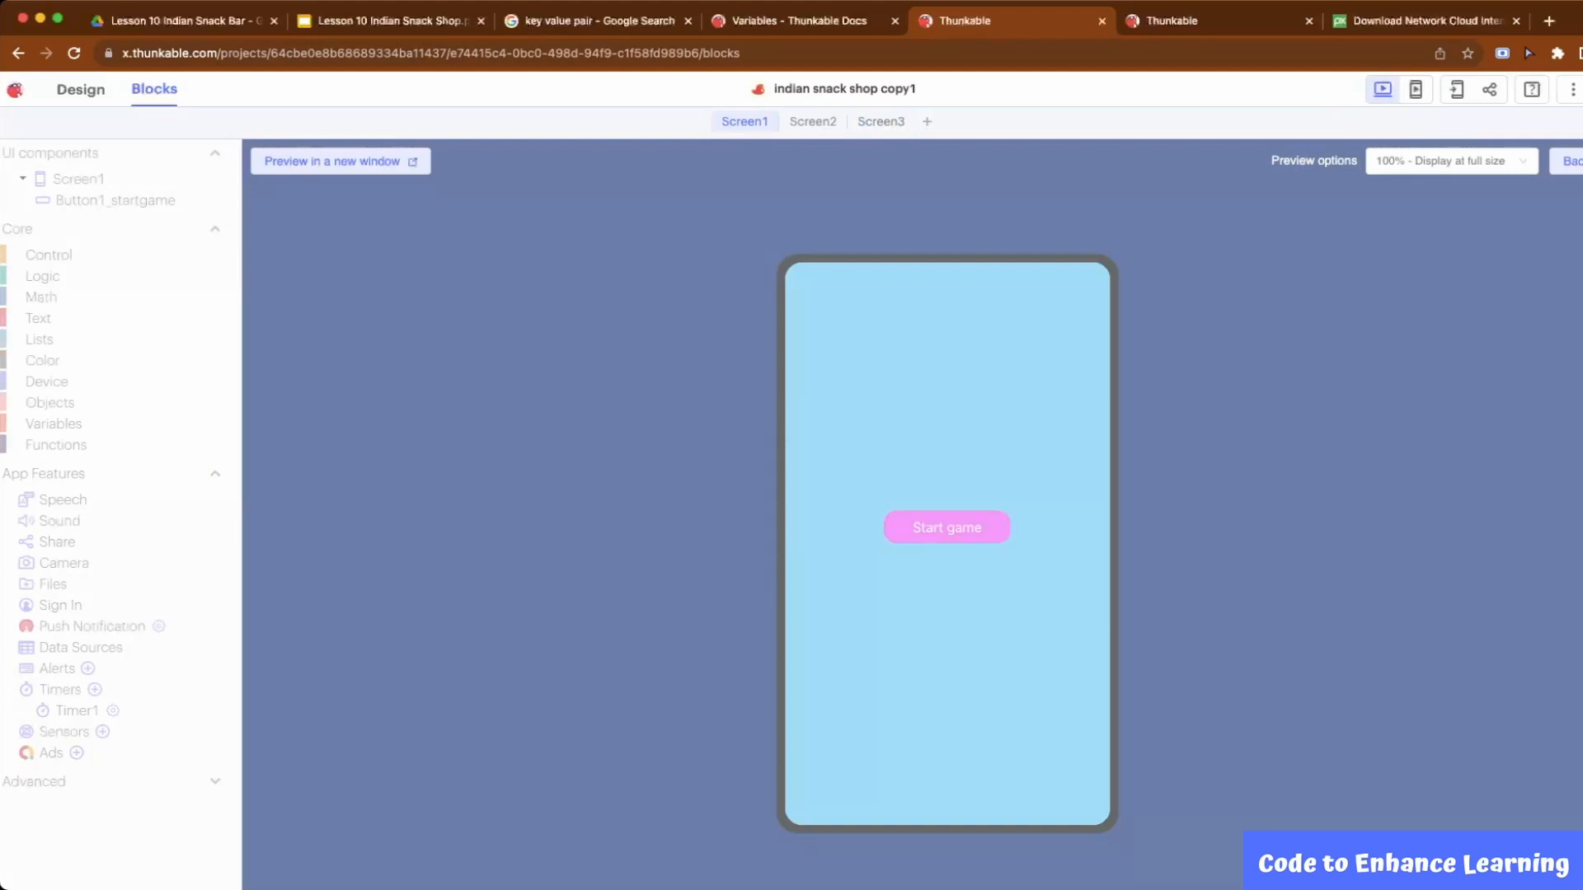
# - Start the game and dispatch the vada and samosa orders until the timer runs out
pyautogui.click(947, 526)
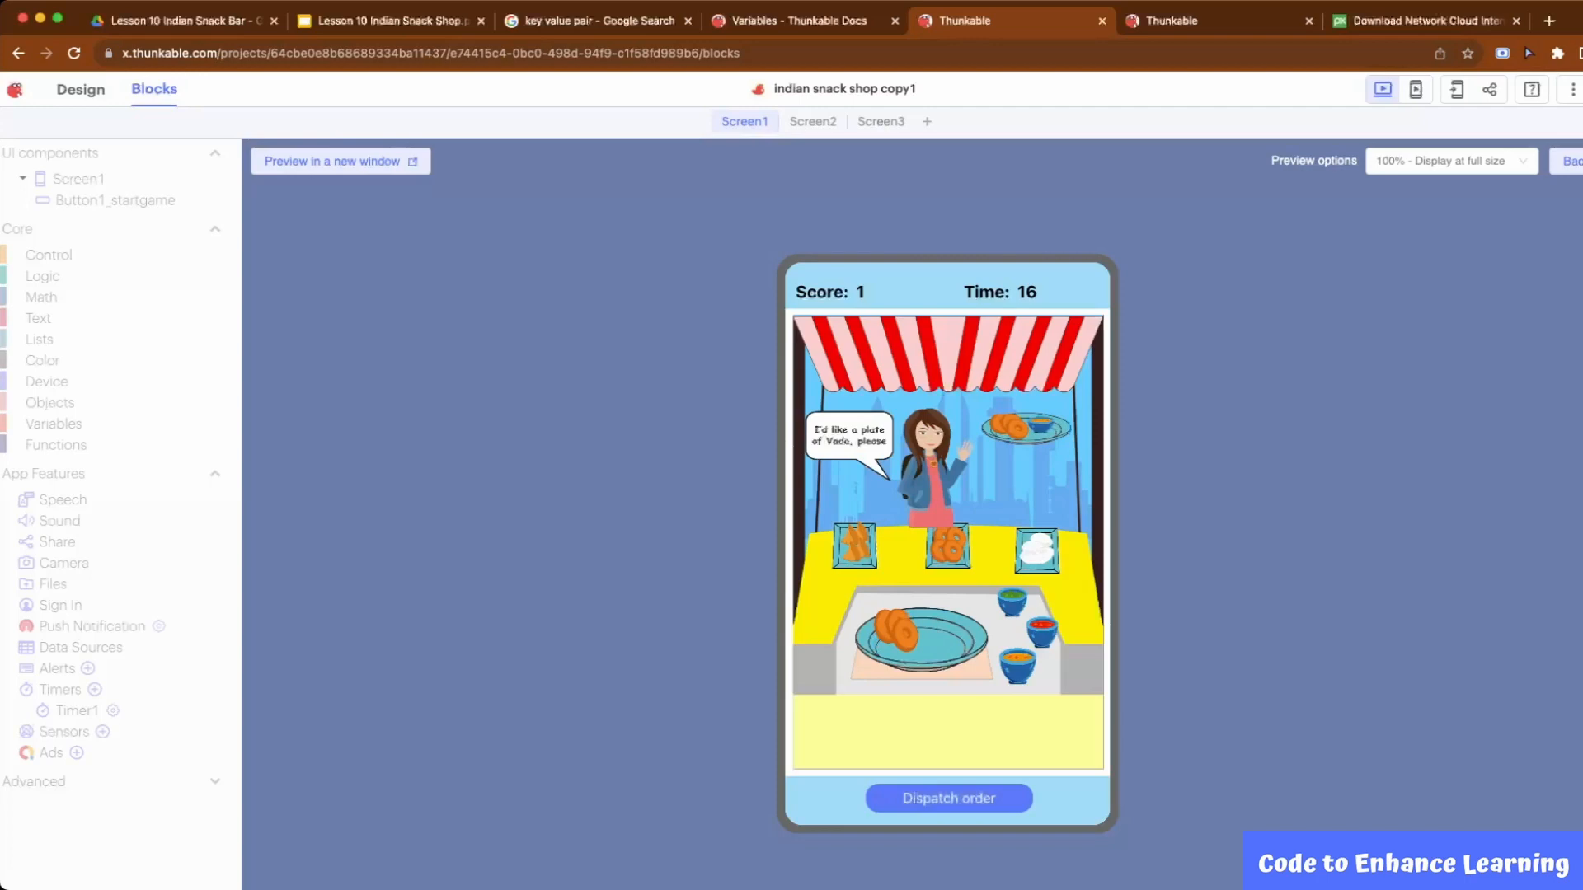
pyautogui.click(947, 798)
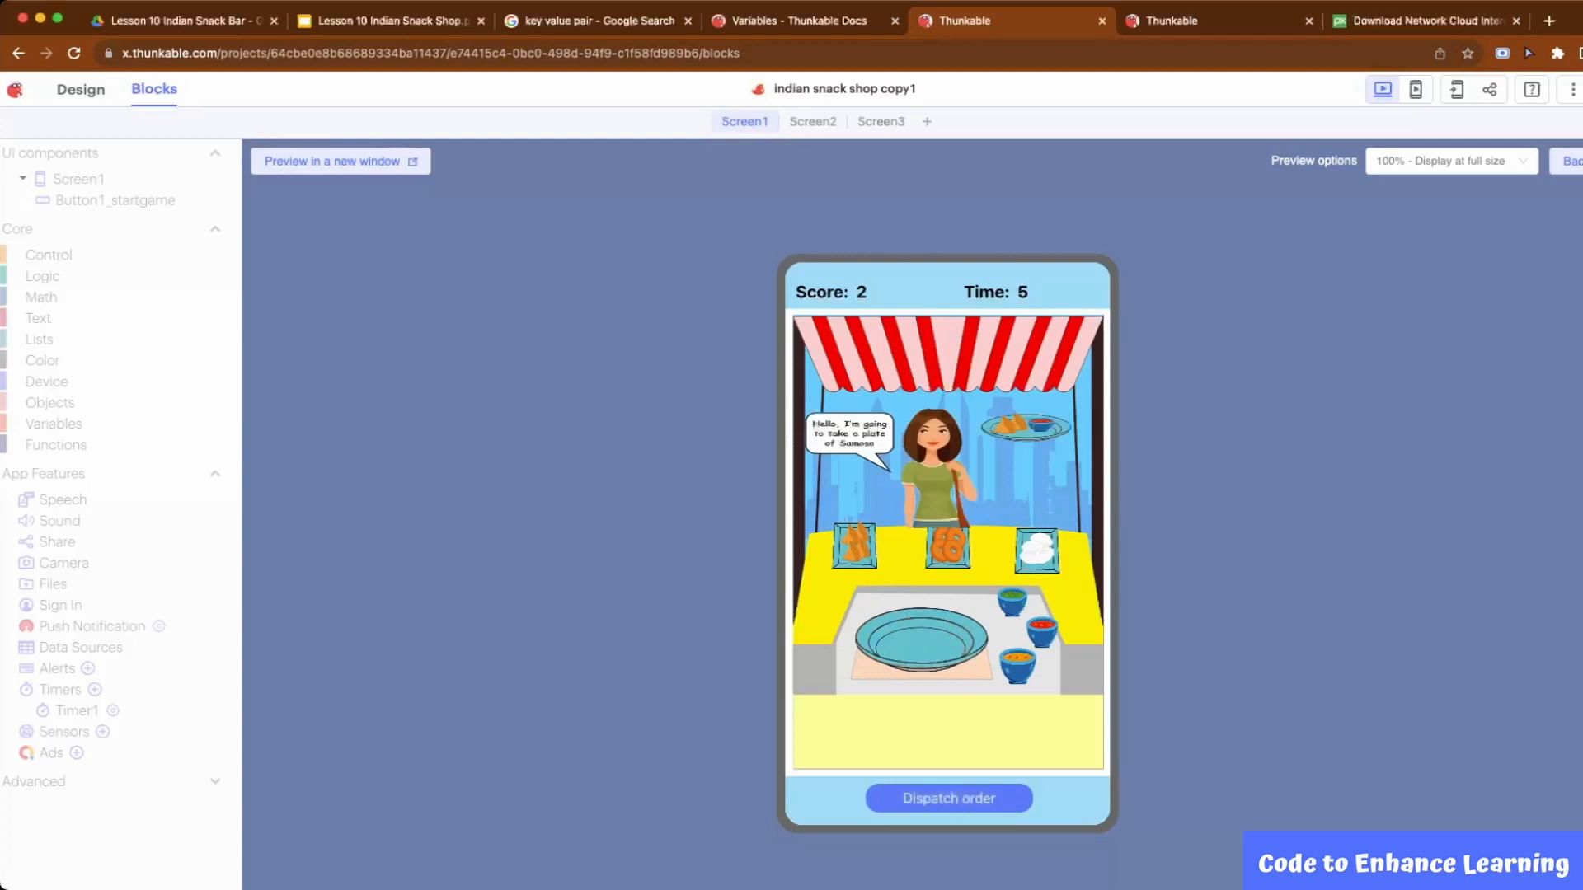
pyautogui.click(946, 798)
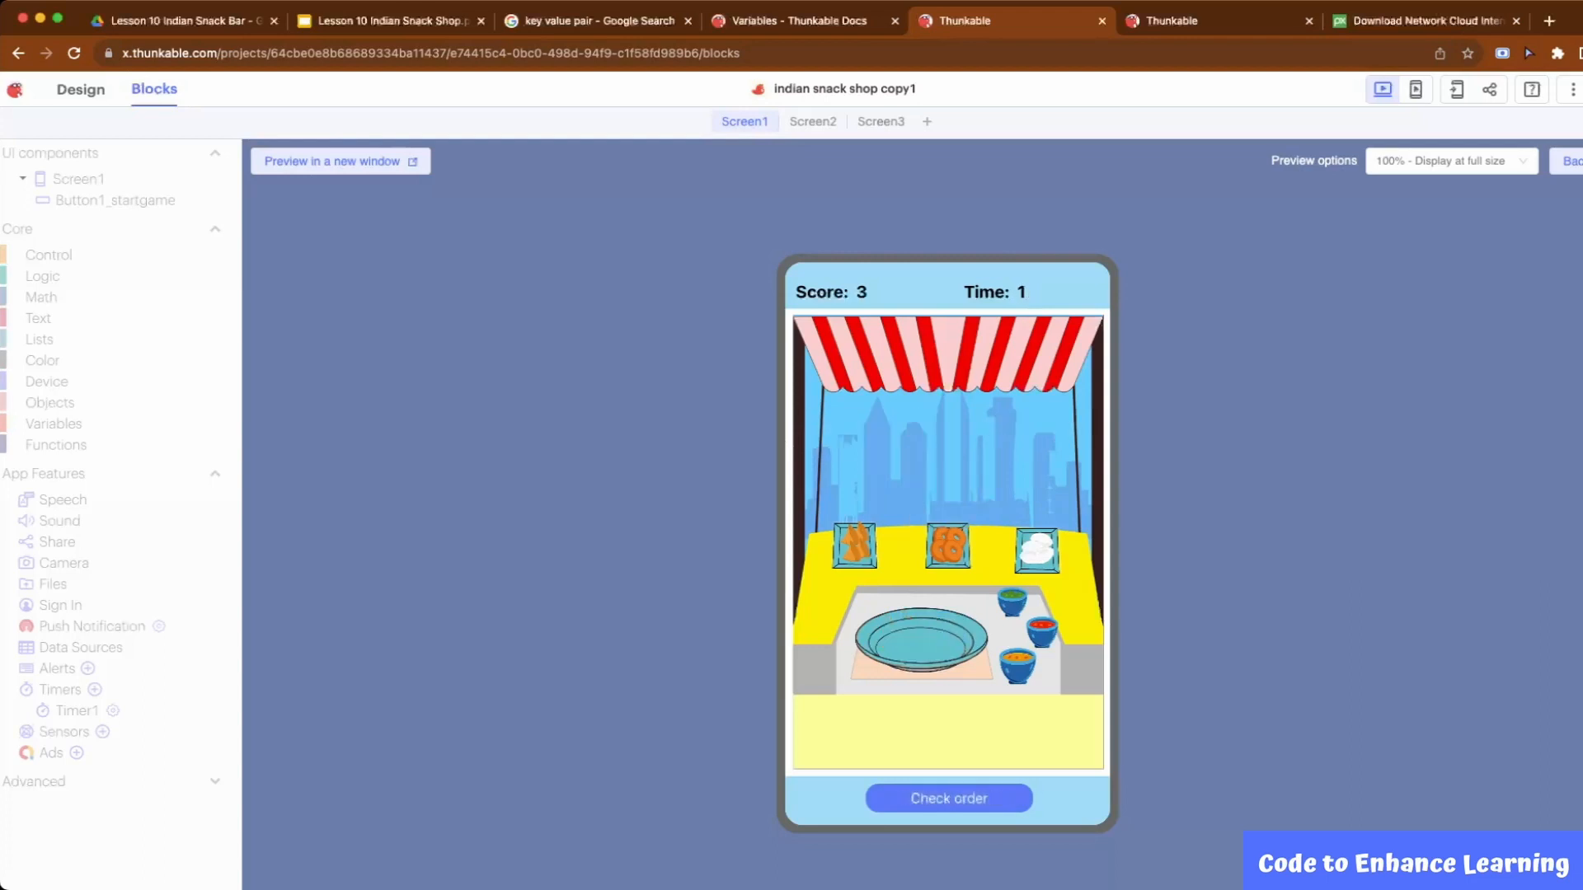
pyautogui.click(946, 798)
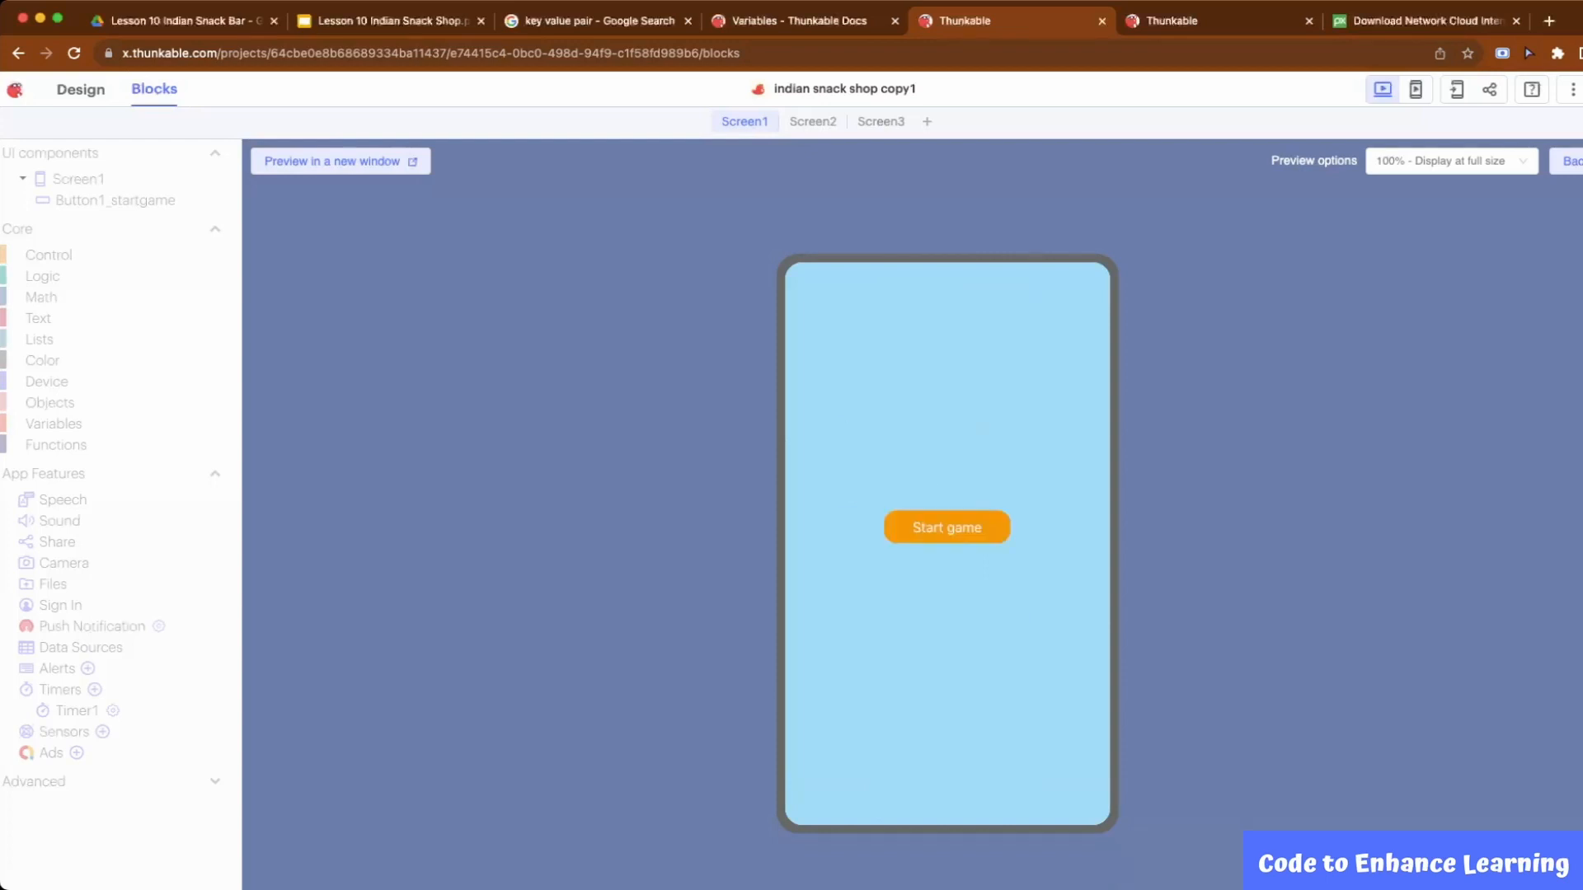
# - Play again and dispatch three orders, reaching Score 3
pyautogui.click(946, 526)
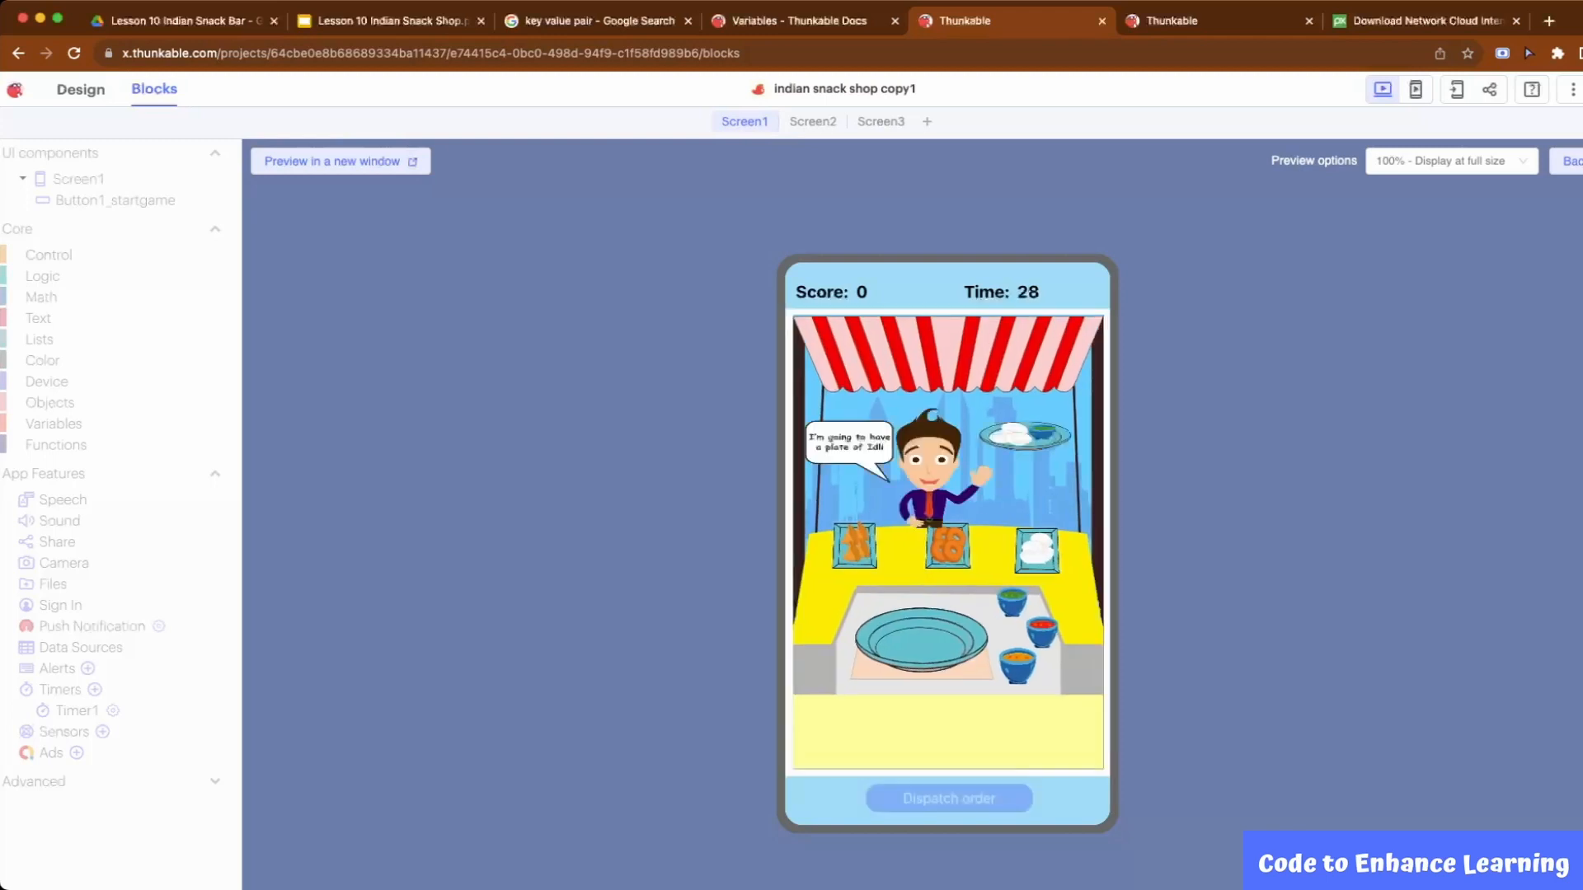
pyautogui.click(946, 797)
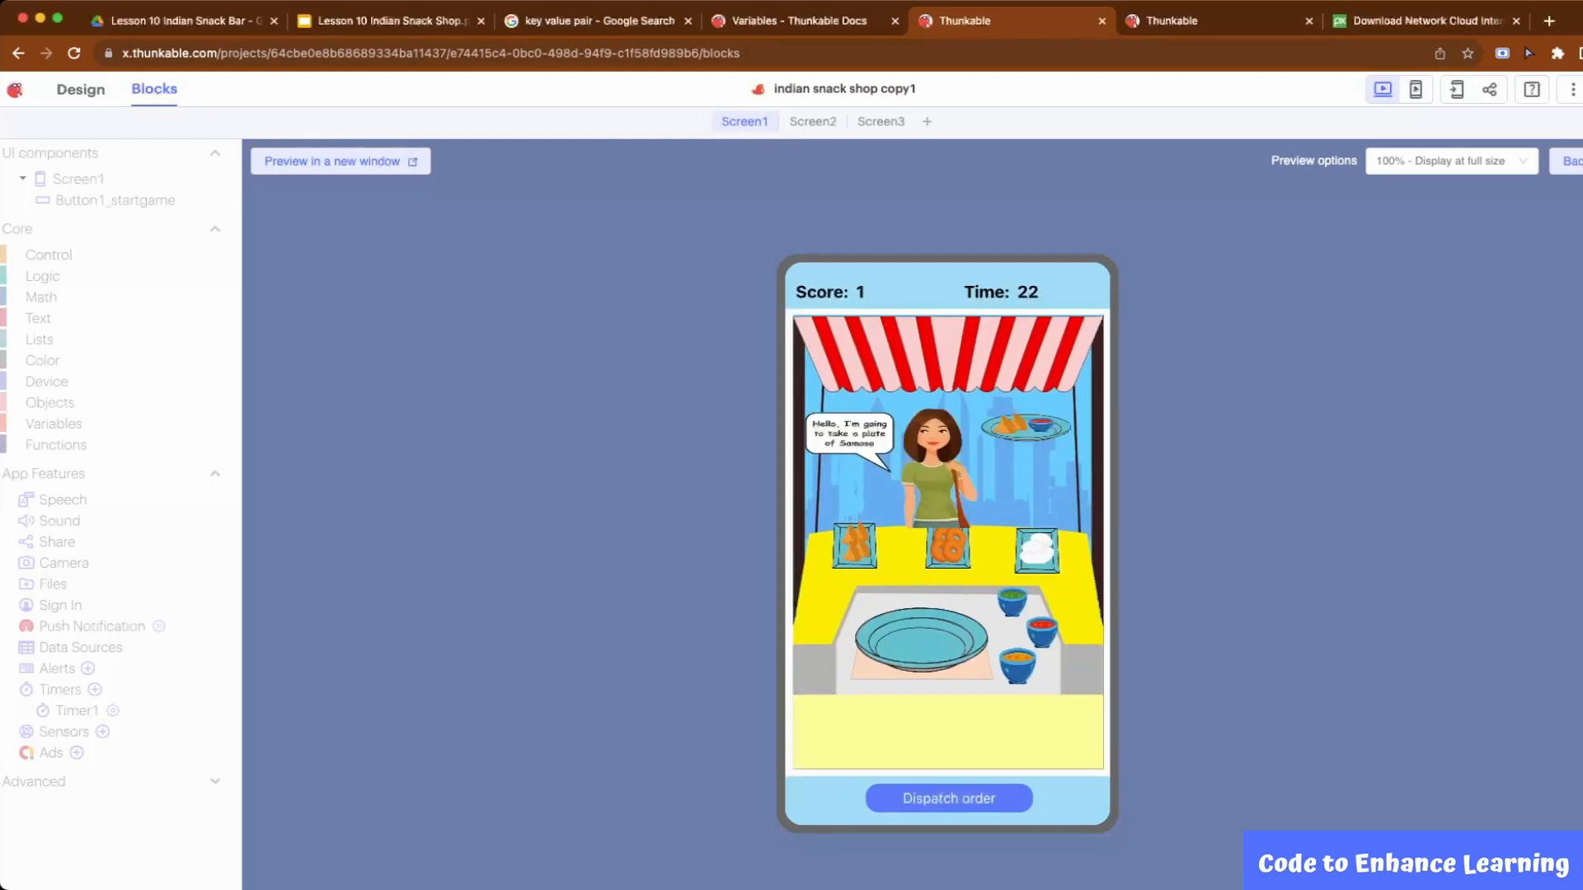
pyautogui.click(946, 798)
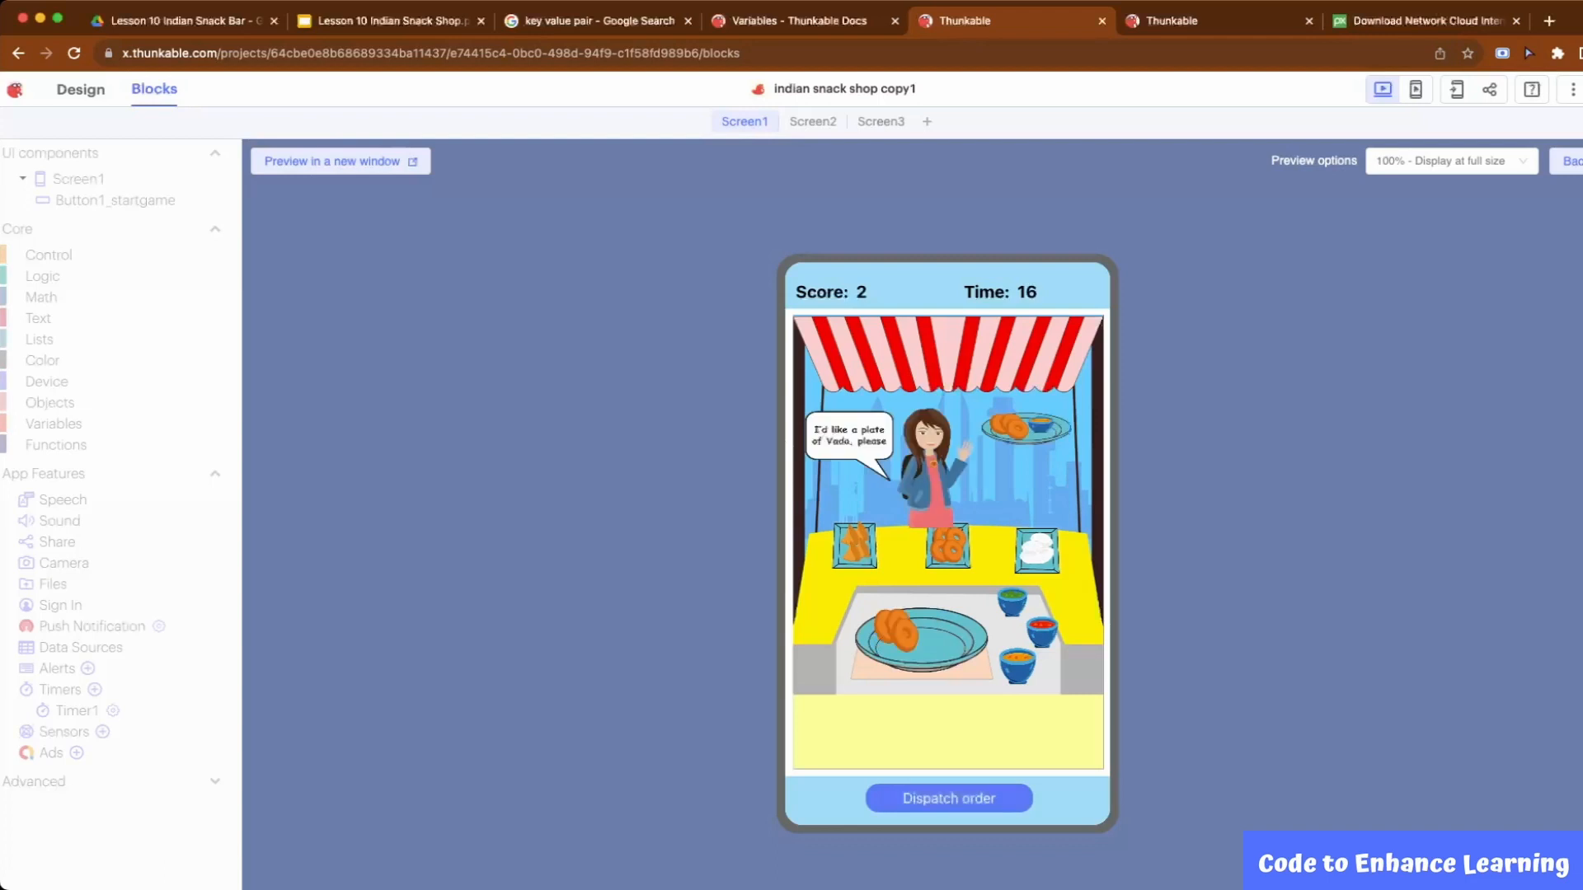
pyautogui.click(947, 798)
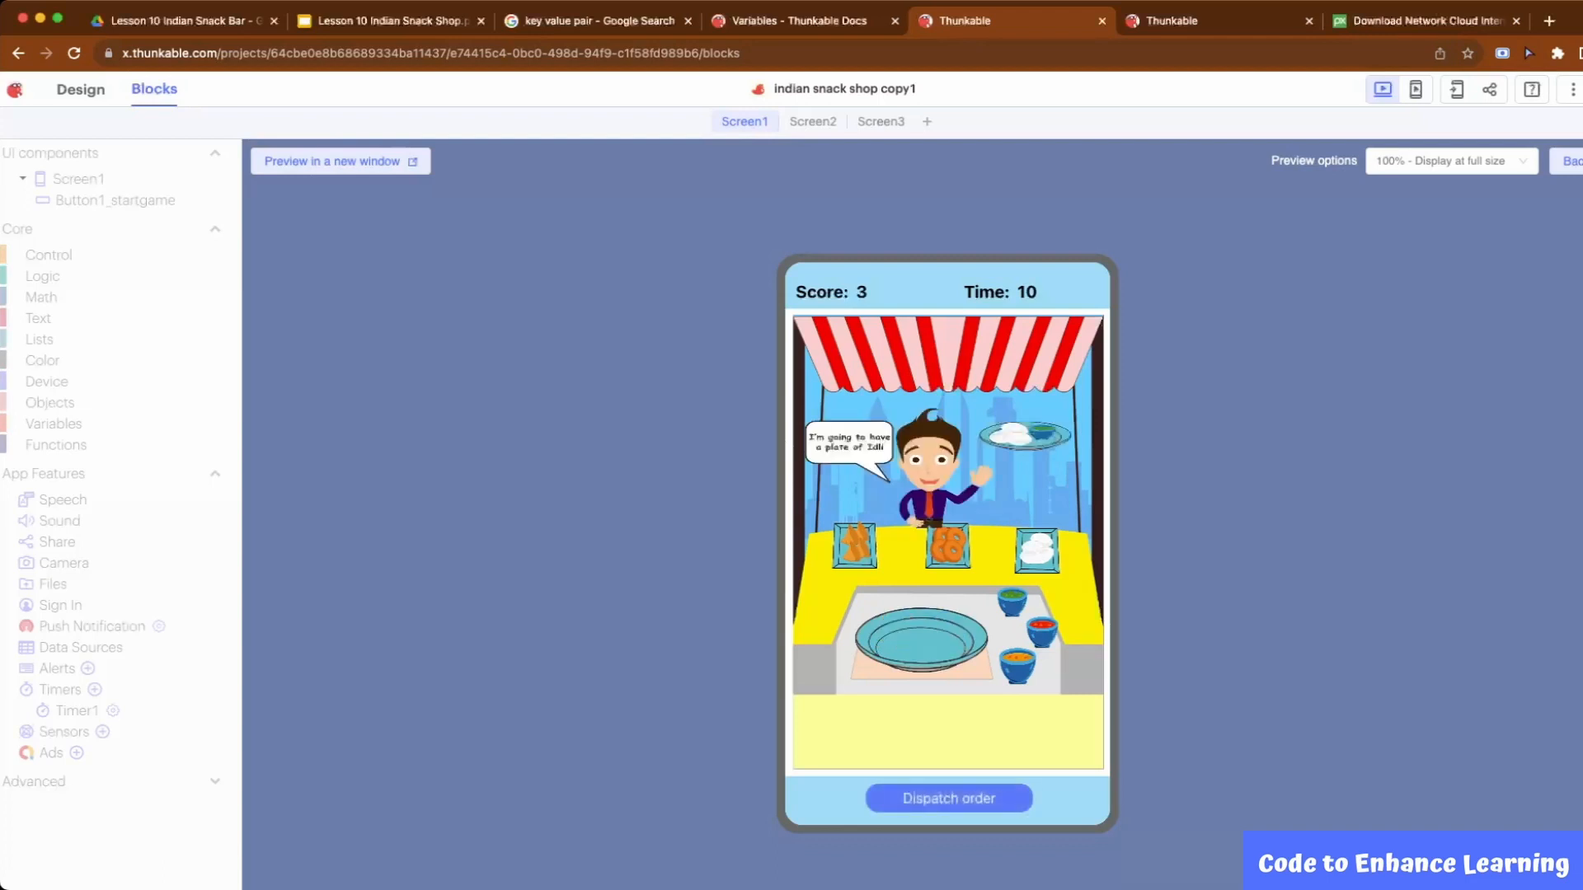